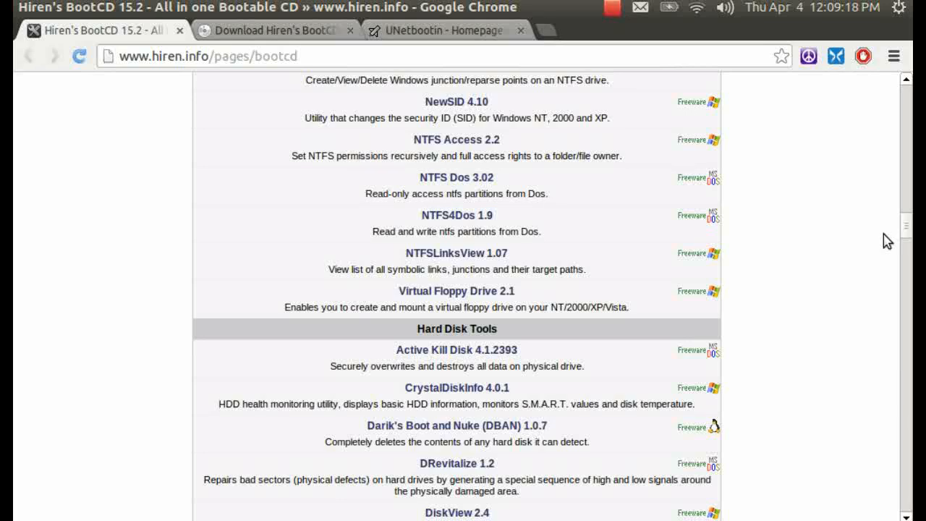
# Step: Bring up the hirensbootcd.org download page scrolled to the Hirens.BootCD.15.2.zip details (592.5 MB)
pyautogui.scroll(-3)
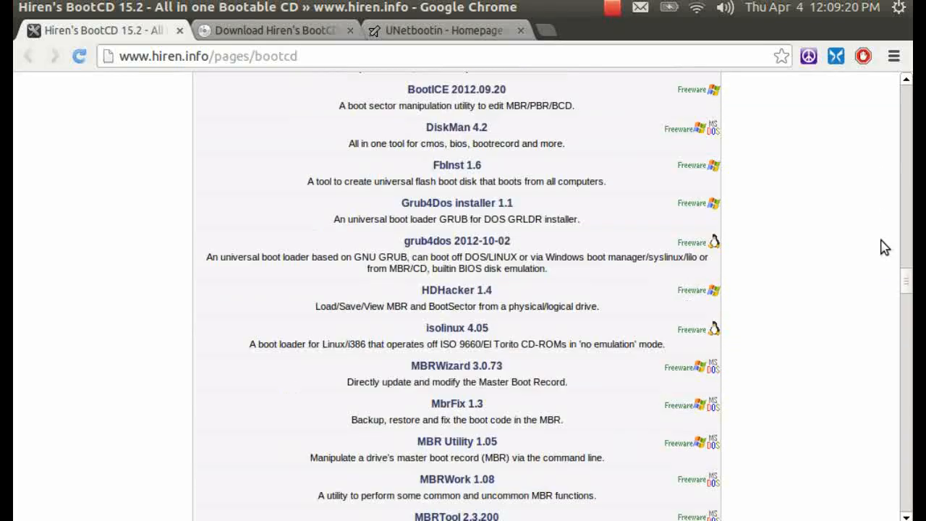
pyautogui.scroll(-3)
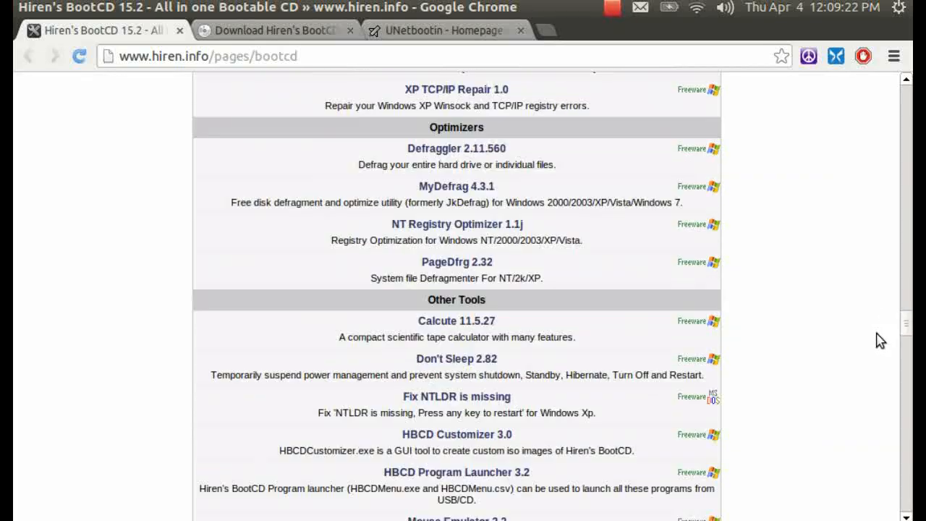
pyautogui.scroll(3)
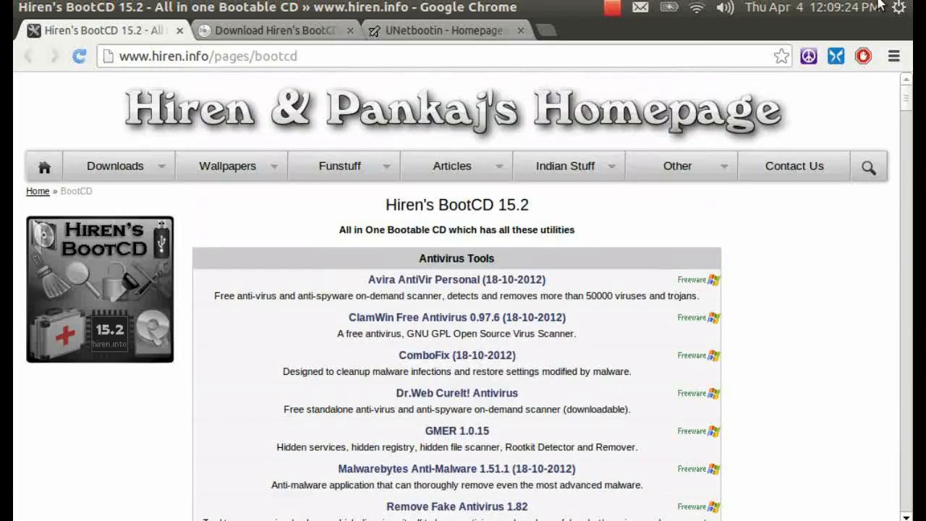
pyautogui.moveTo(890, 104)
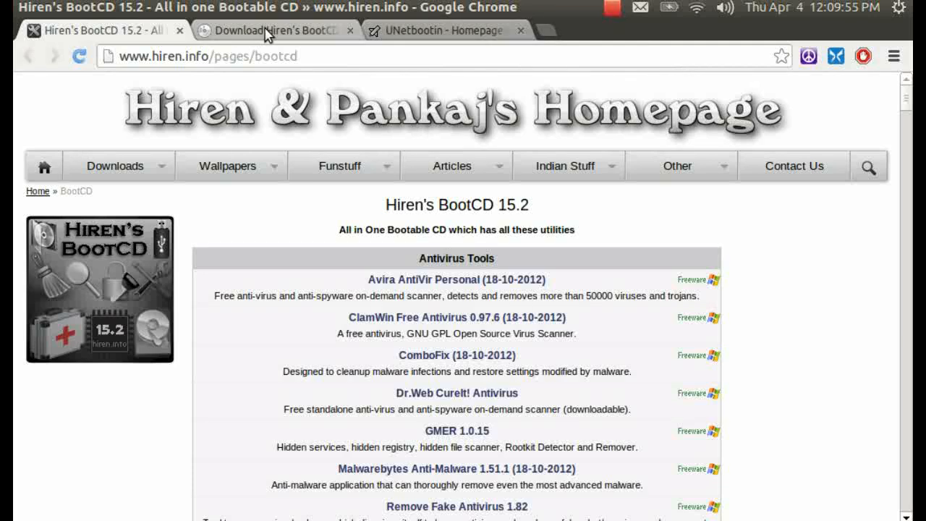
pyautogui.moveTo(272, 30)
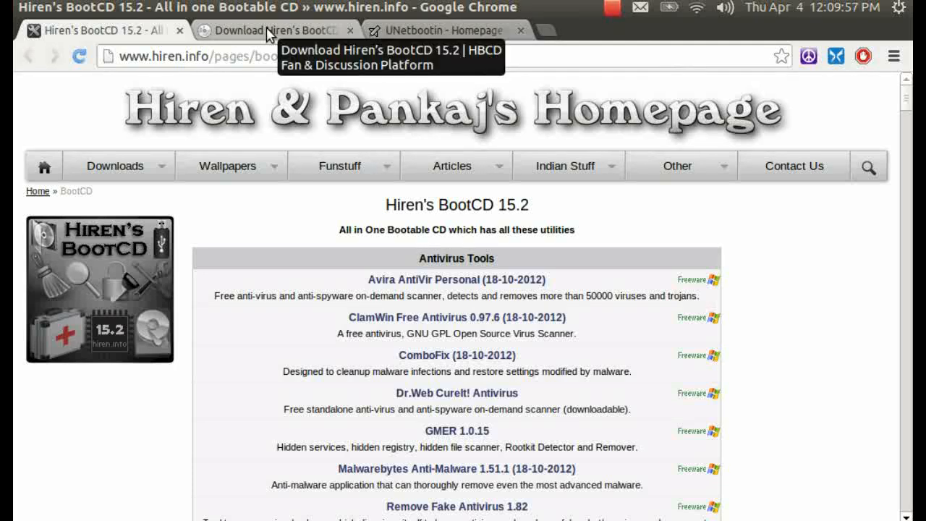
pyautogui.click(272, 31)
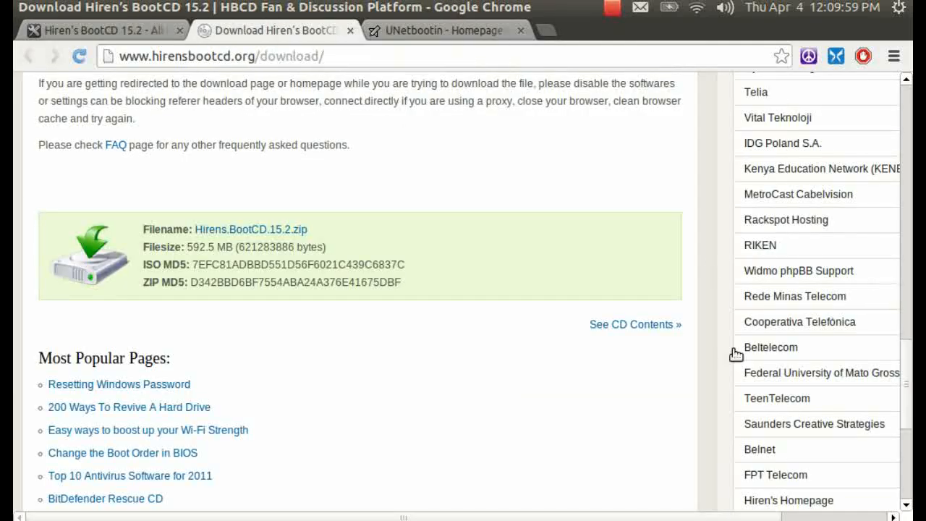
pyautogui.scroll(3)
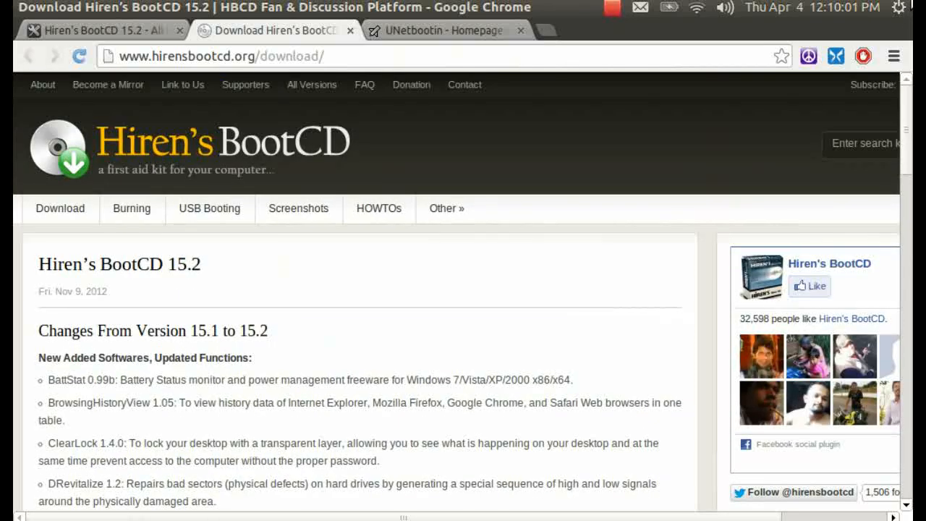
pyautogui.moveTo(347, 258)
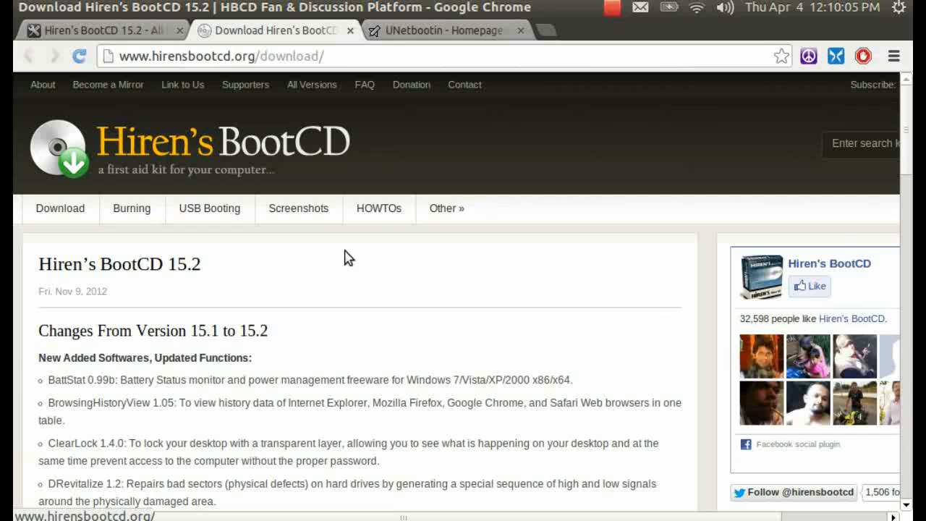
pyautogui.moveTo(259, 273)
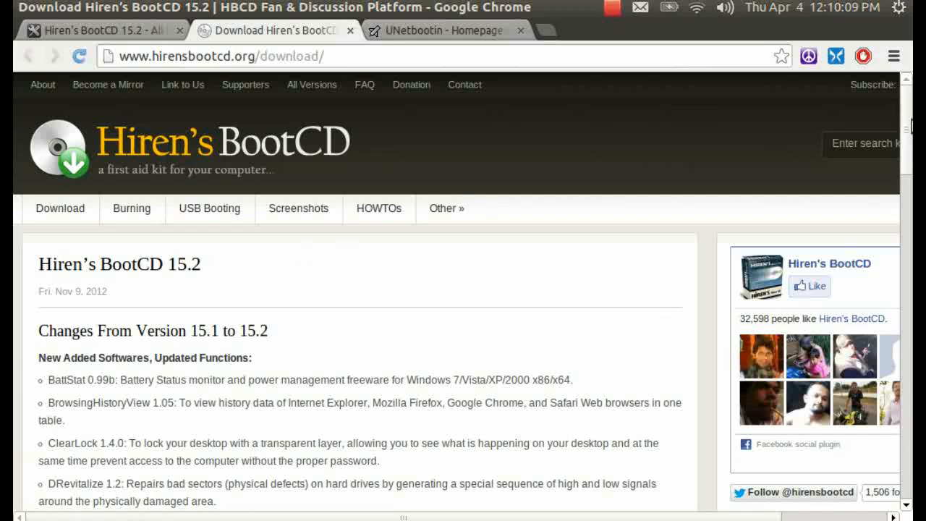
pyautogui.scroll(-3)
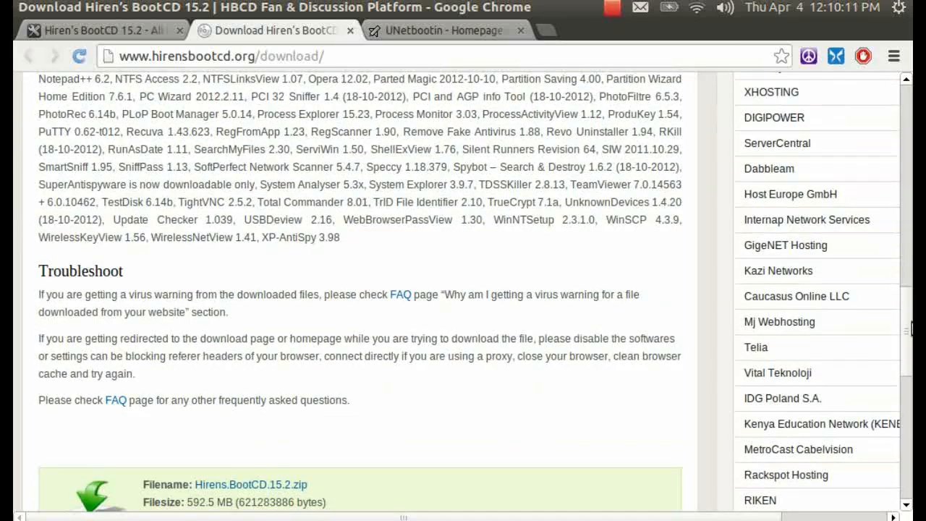
pyautogui.scroll(-3)
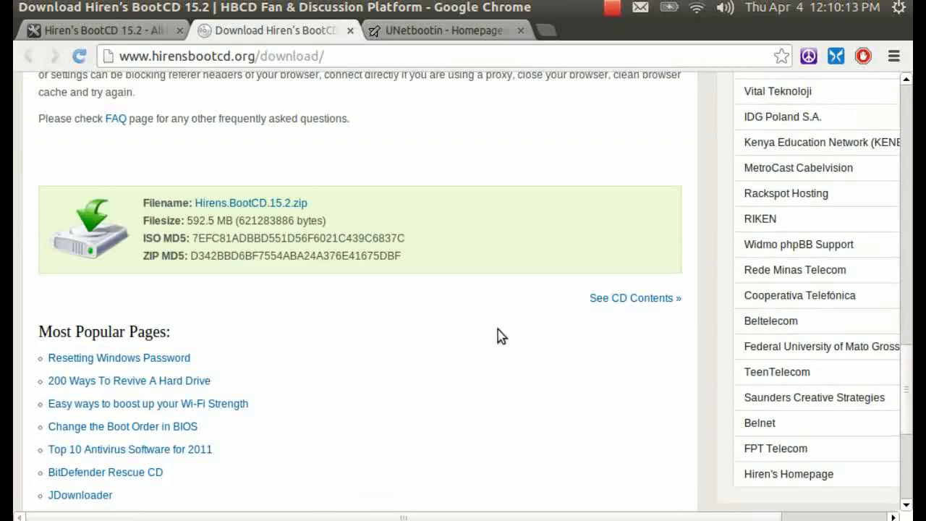
pyautogui.moveTo(94, 165)
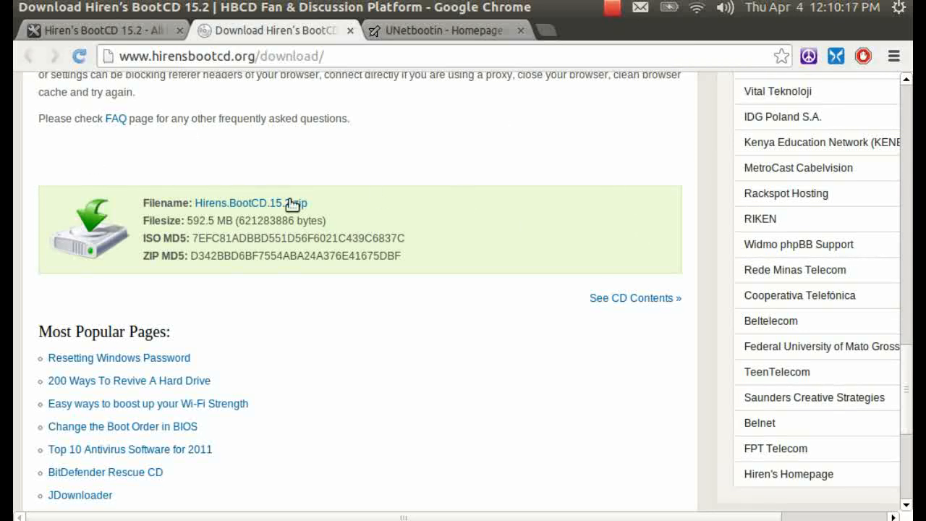
pyautogui.moveTo(412, 211)
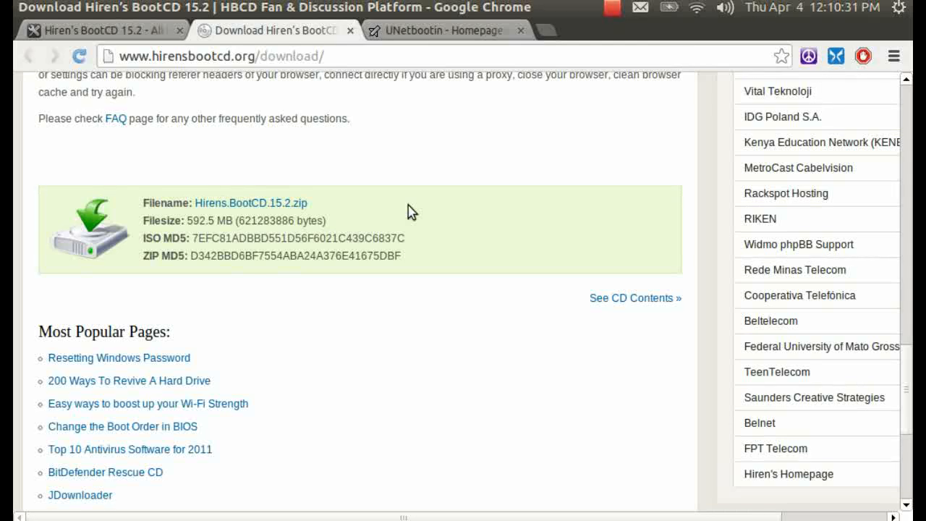
pyautogui.moveTo(288, 208)
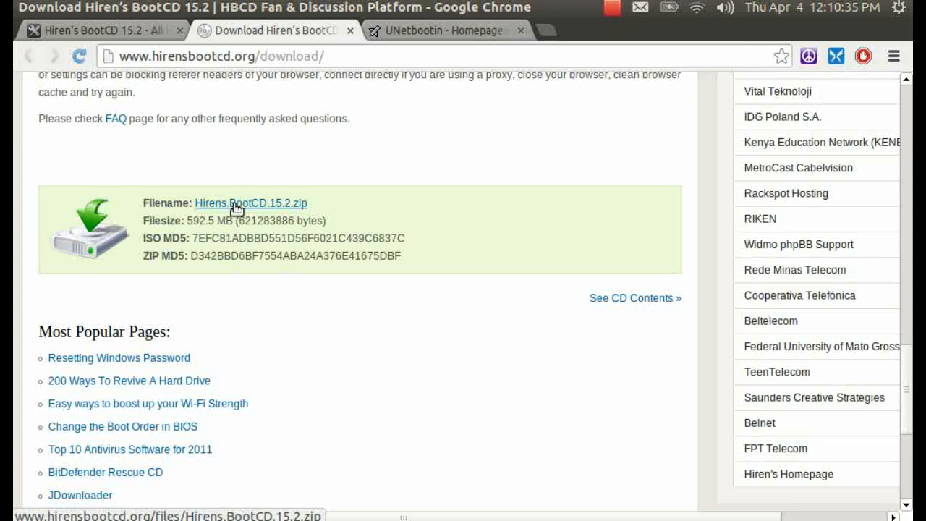
# Step: Start the Hirens.BootCD.15.2.zip download and then cancel it from the download bar
pyautogui.click(250, 203)
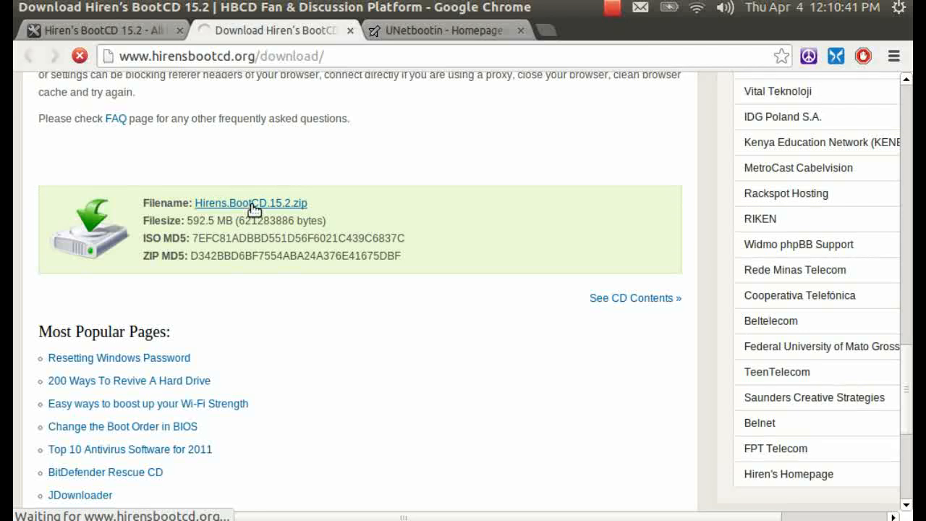
pyautogui.click(250, 202)
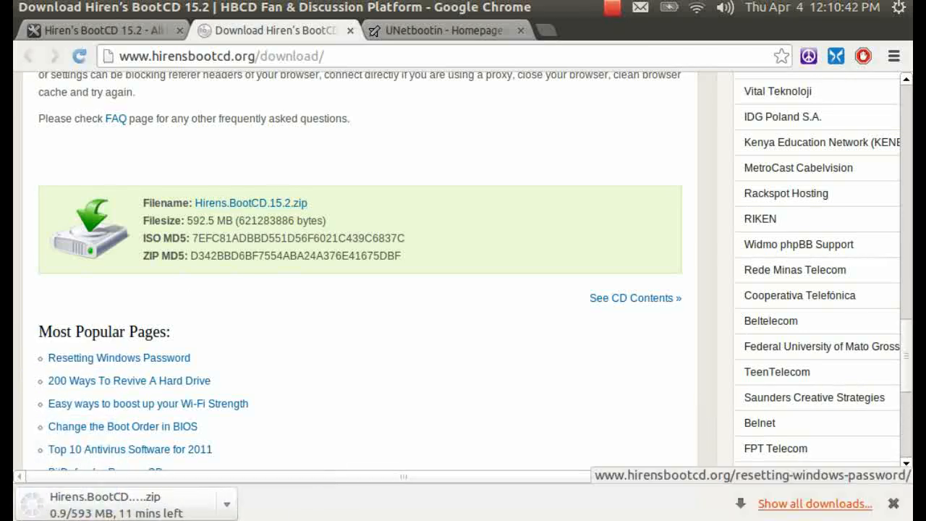
pyautogui.click(226, 503)
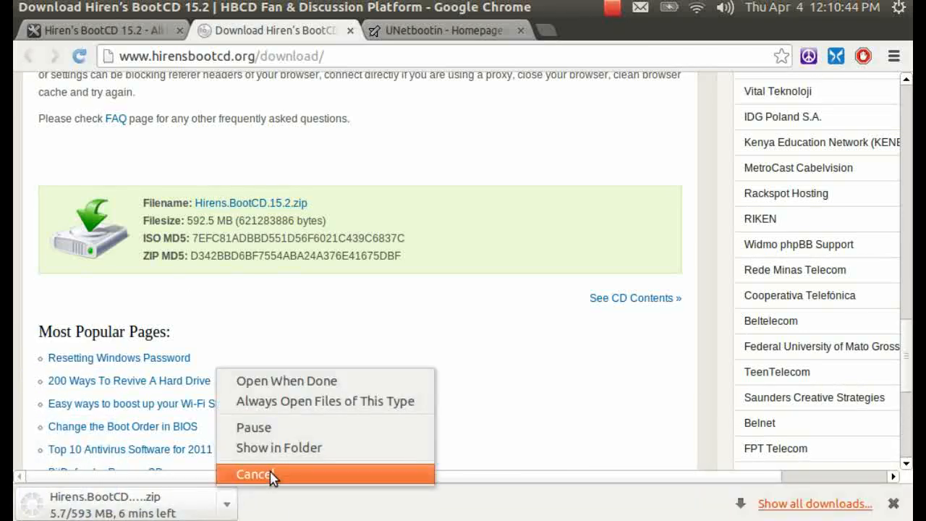
pyautogui.click(254, 475)
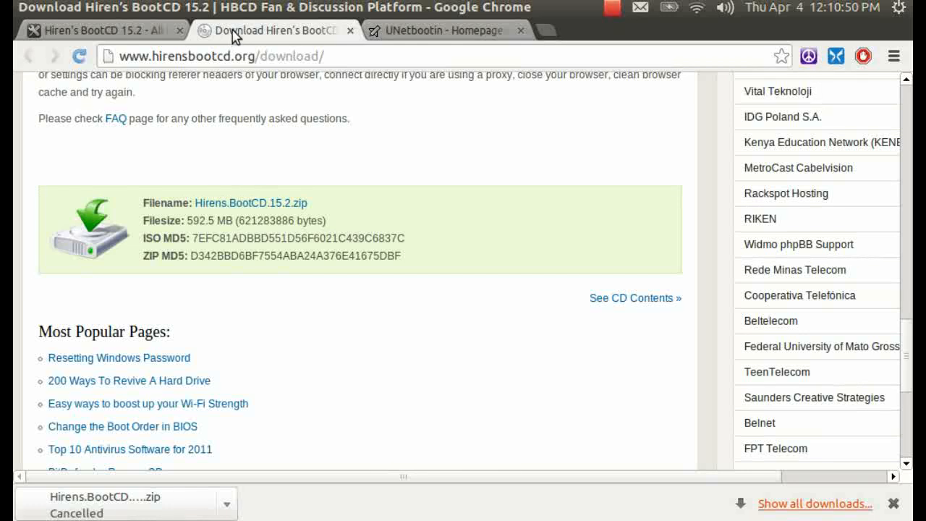
pyautogui.moveTo(455, 30)
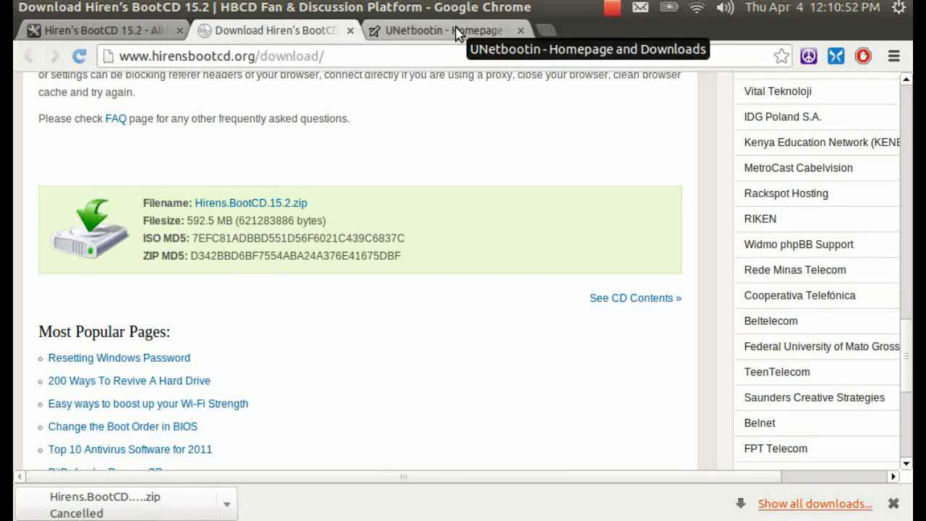
# Step: Switch Chrome to the UNetbootin homepage at unetbootin.sourceforge.net
pyautogui.click(434, 31)
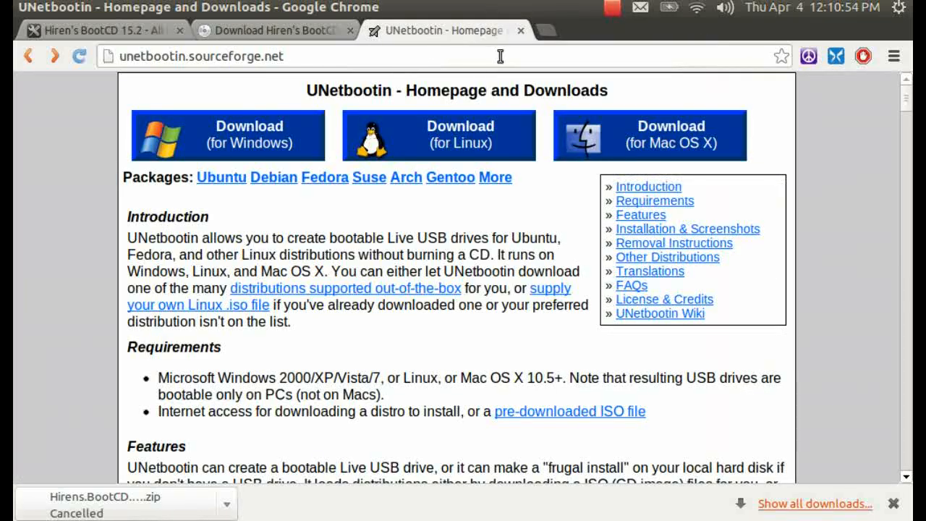
pyautogui.moveTo(601, 81)
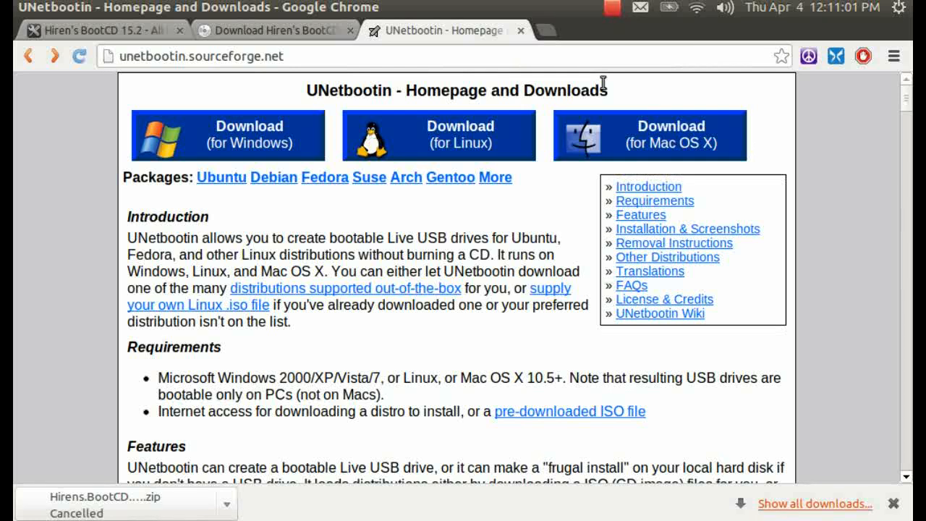
pyautogui.moveTo(237, 94)
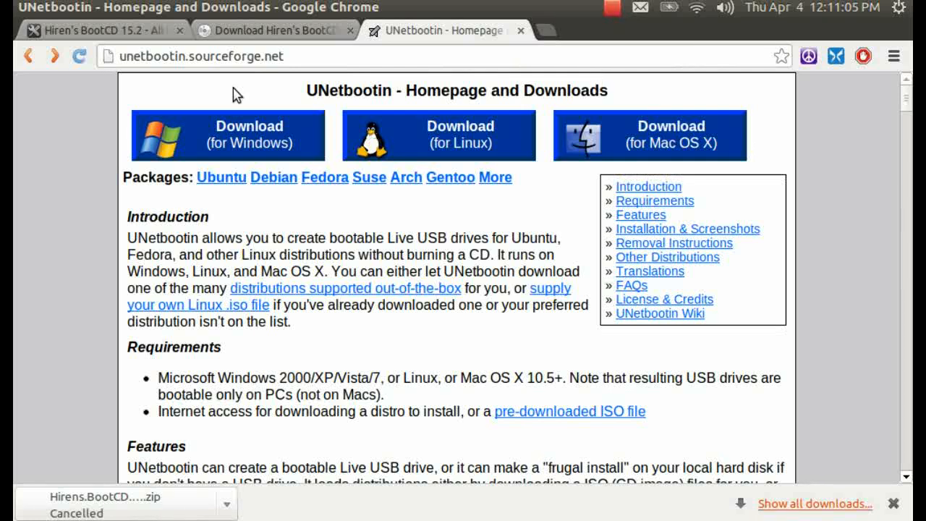
pyautogui.moveTo(78, 143)
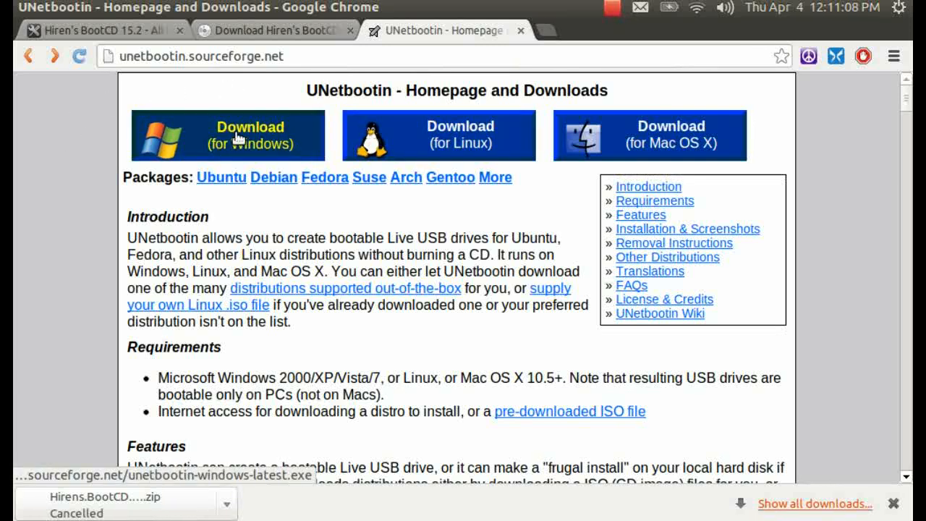
pyautogui.moveTo(324, 109)
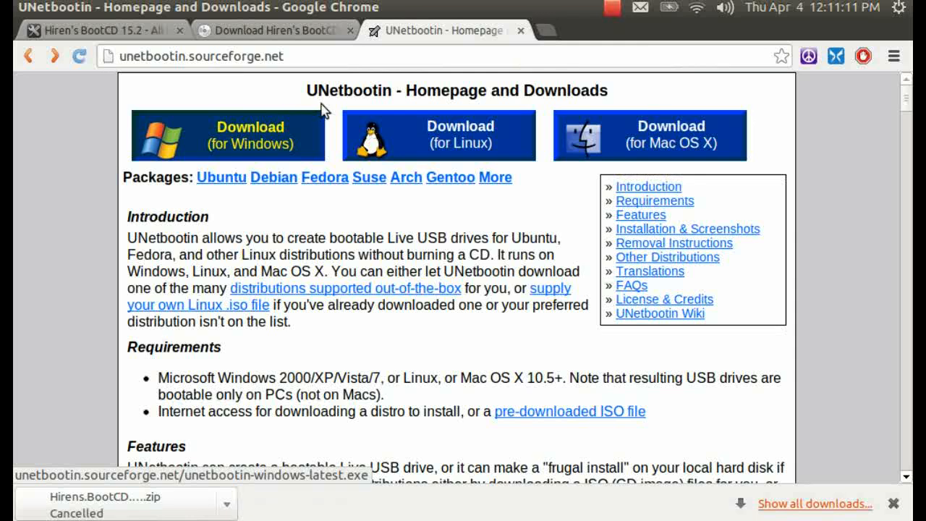
pyautogui.moveTo(460, 108)
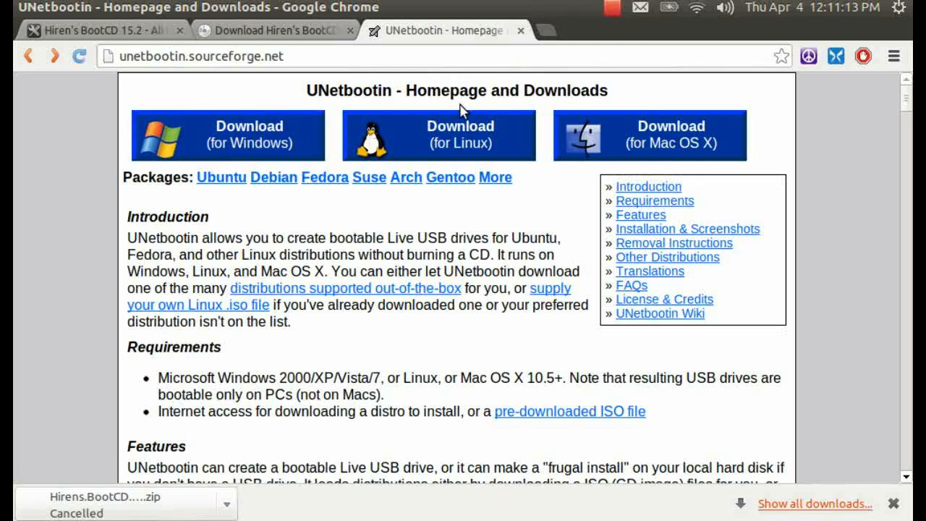
pyautogui.moveTo(593, 93)
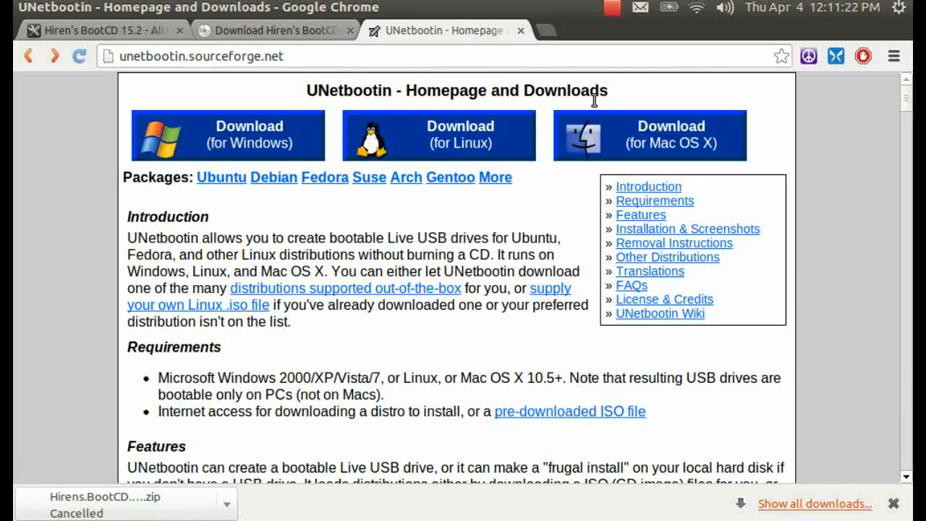
pyautogui.moveTo(460, 135)
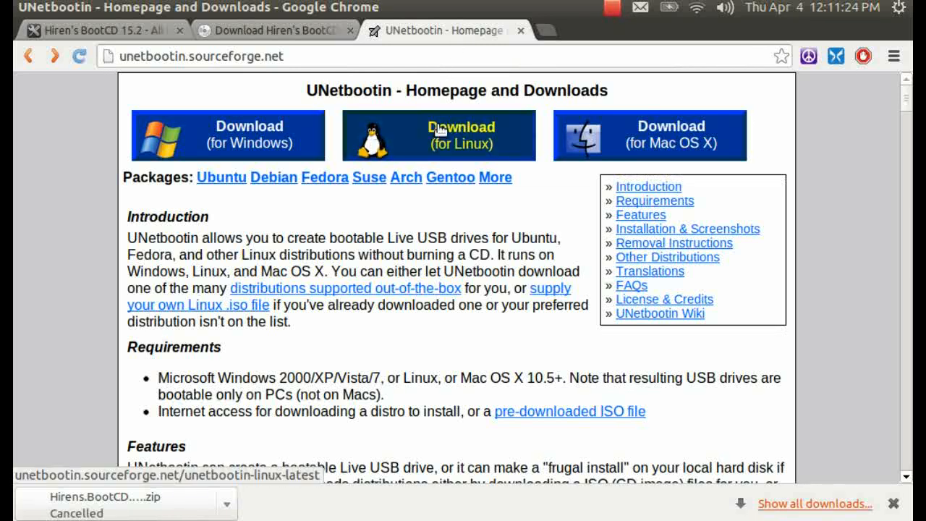
pyautogui.moveTo(454, 55)
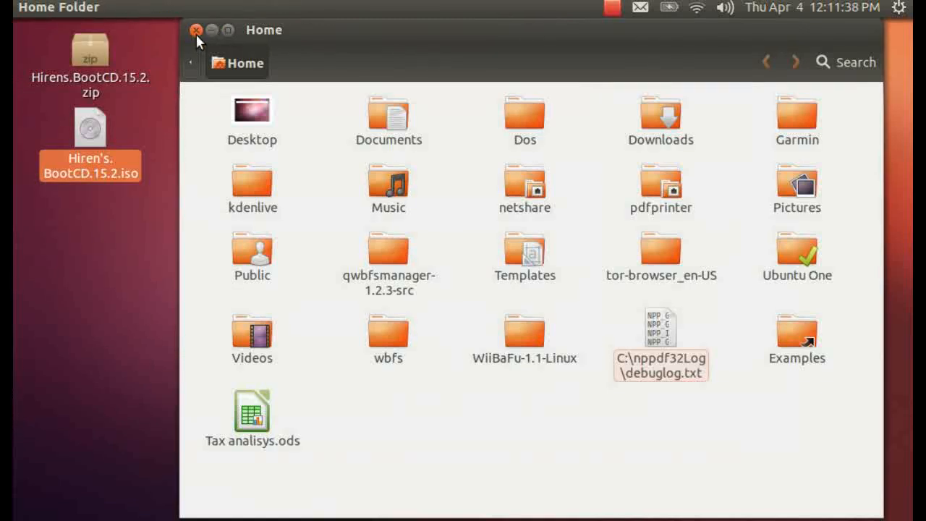
# Step: Close the Home folder and search the Dash for 'ubuntu sof' to find Ubuntu Software Center
pyautogui.click(196, 29)
pyautogui.write('s')
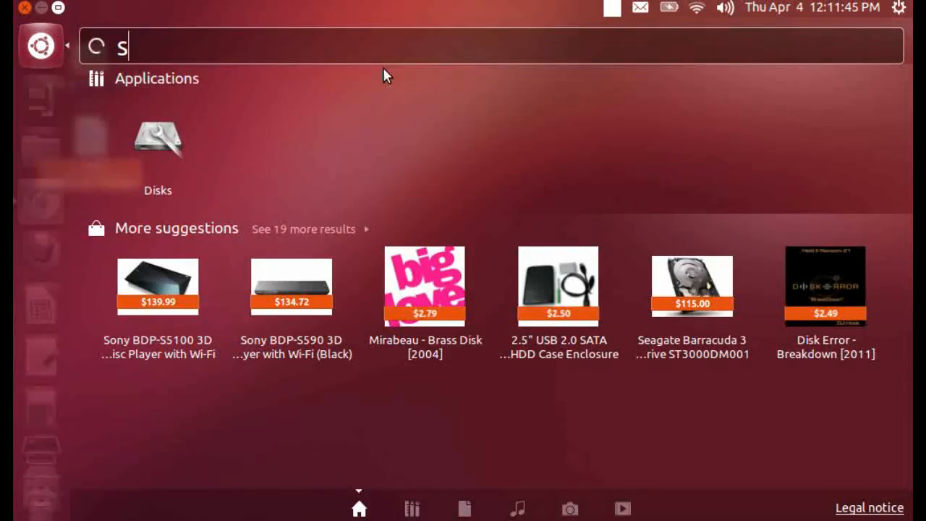
pyautogui.press('BackSpace')
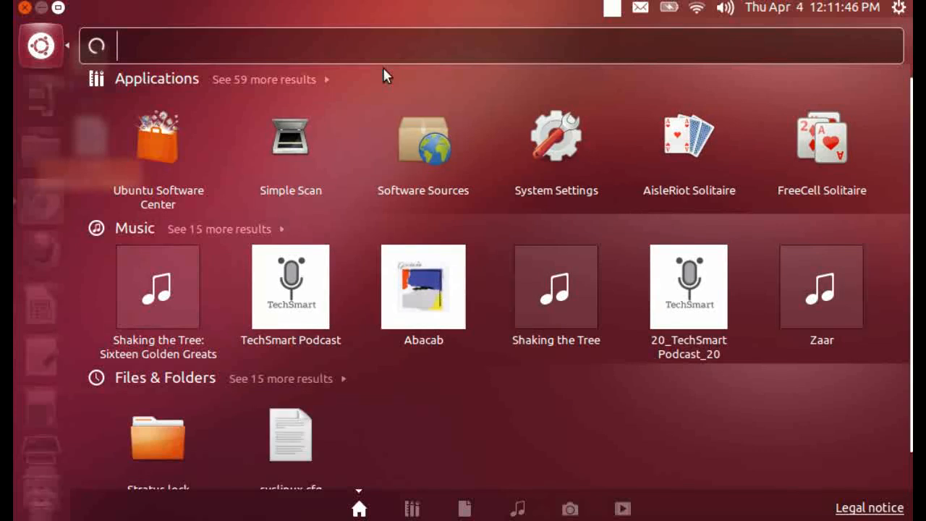
pyautogui.write('ubu')
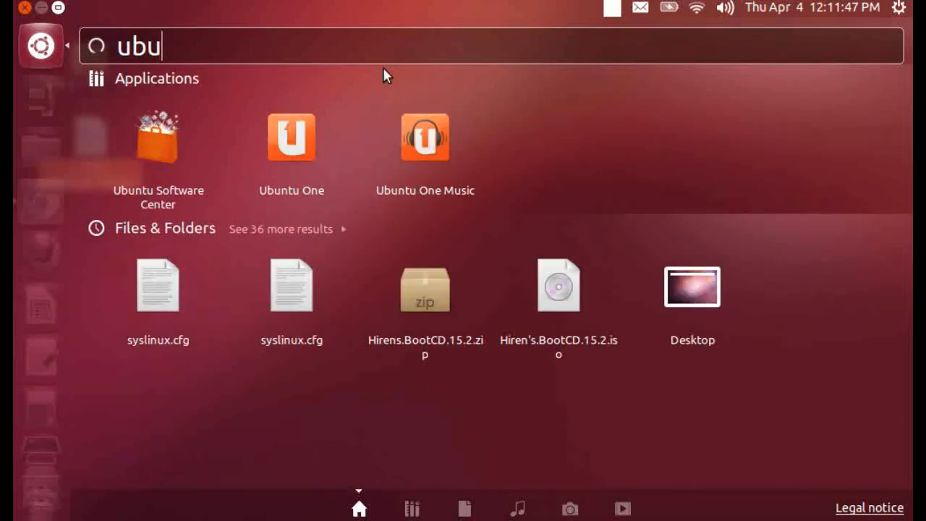
pyautogui.write('ntu')
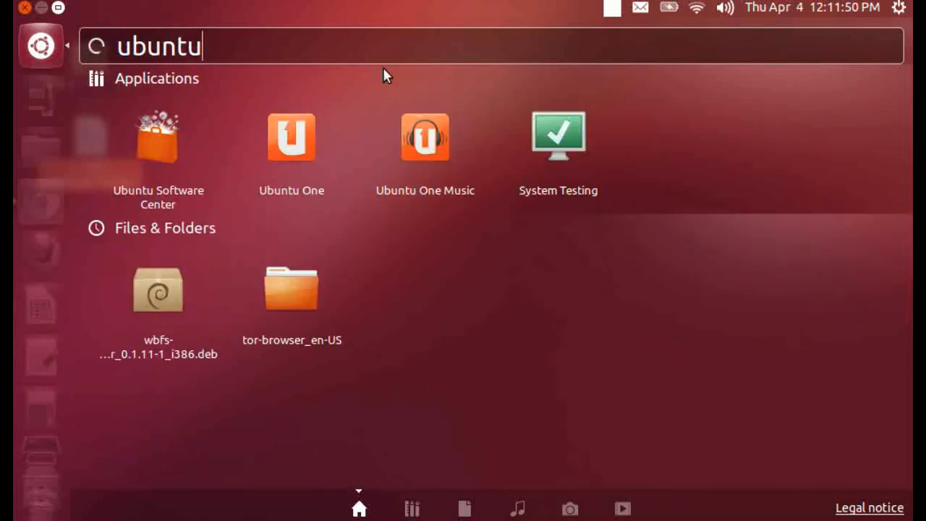
pyautogui.write('so')
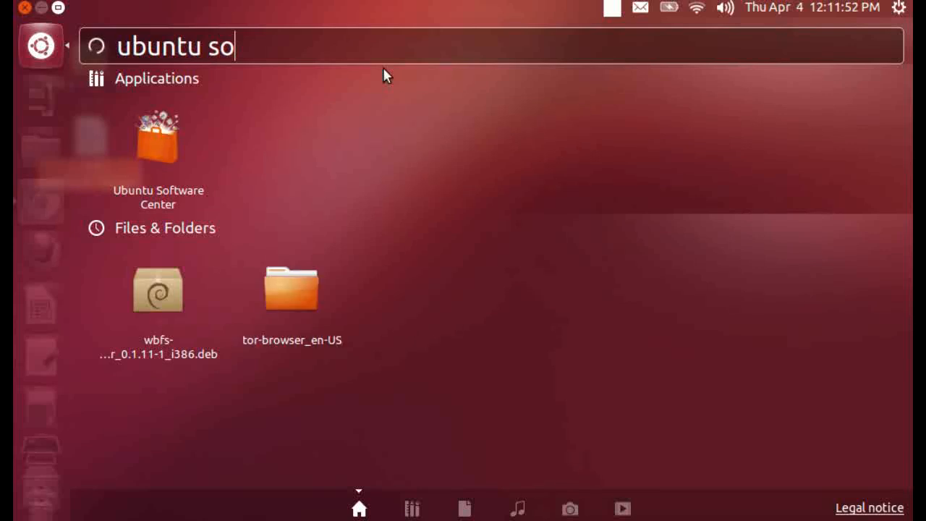
pyautogui.write('f')
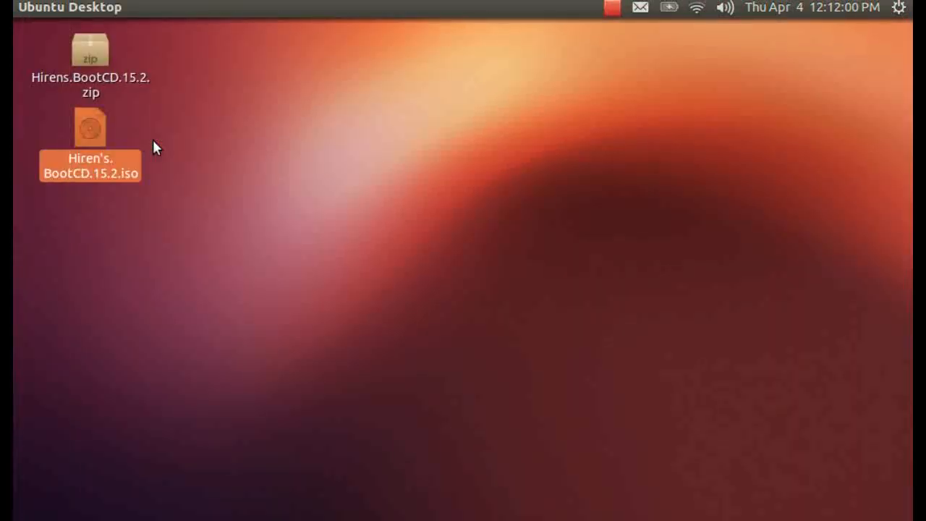
pyautogui.moveTo(179, 136)
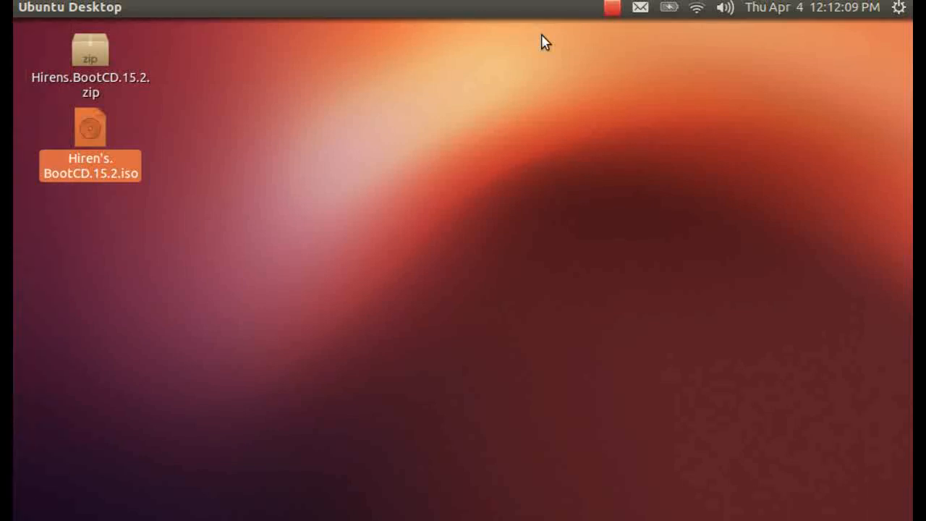
pyautogui.moveTo(14, 303)
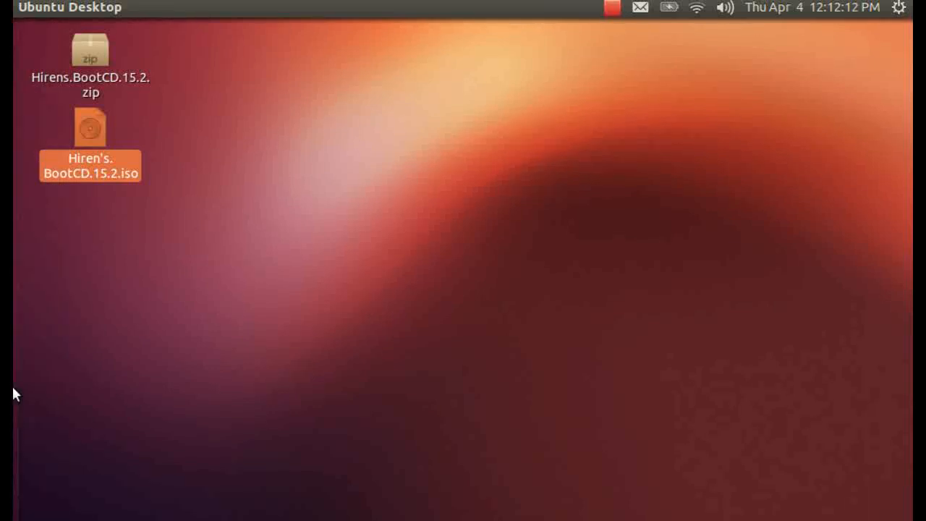
pyautogui.moveTo(41, 253)
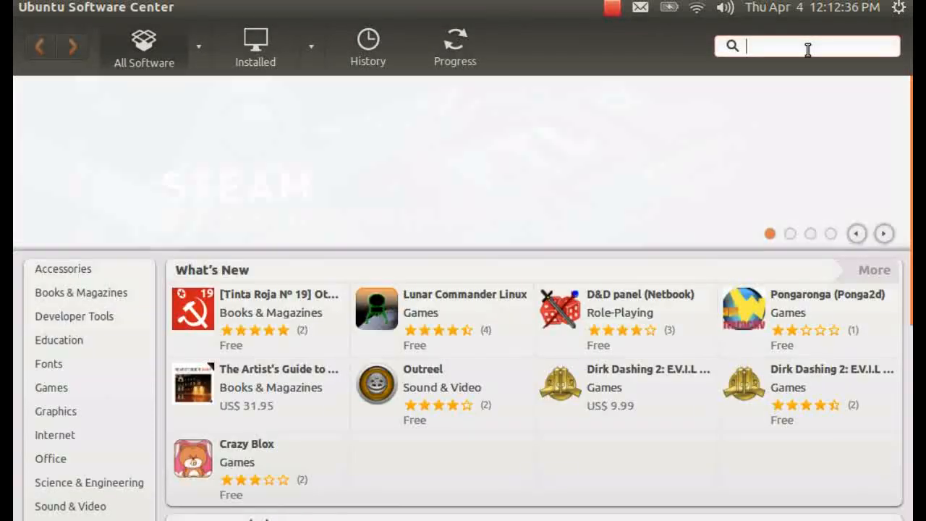
# Step: Search Software Center for 'unetbootin' and expand the UNetbootin result showing it is installed
pyautogui.write('u')
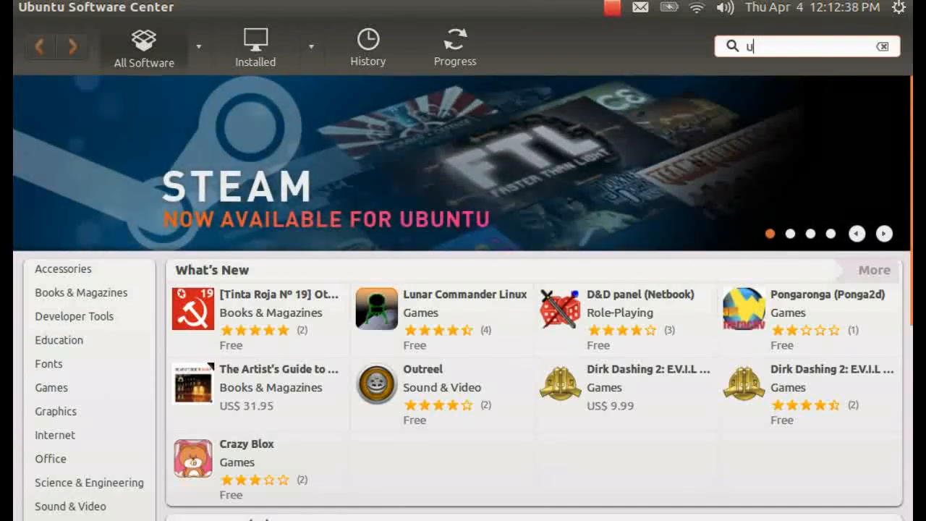
pyautogui.write('net')
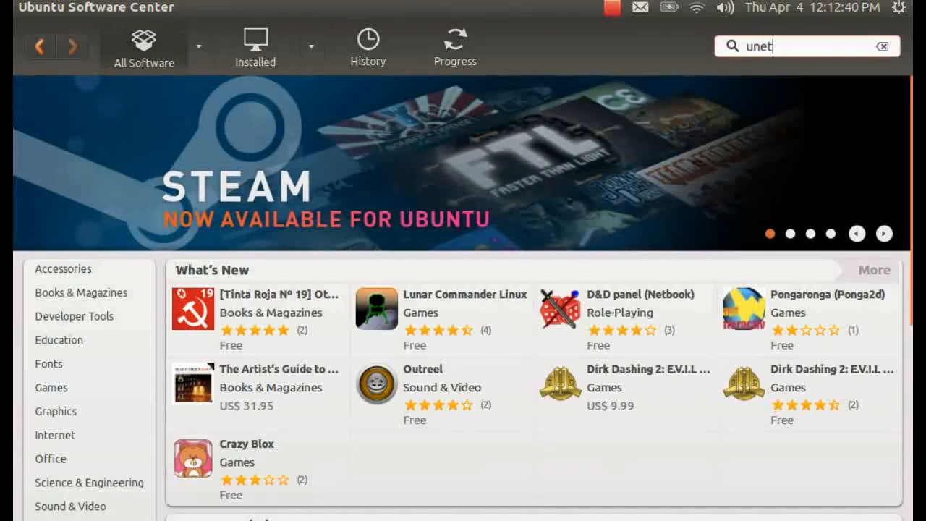
pyautogui.press('Return')
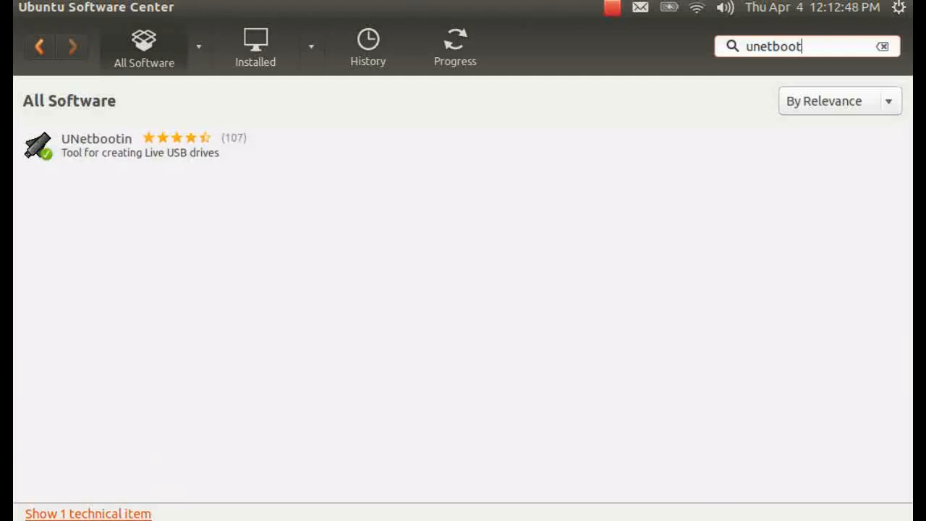
pyautogui.write('in')
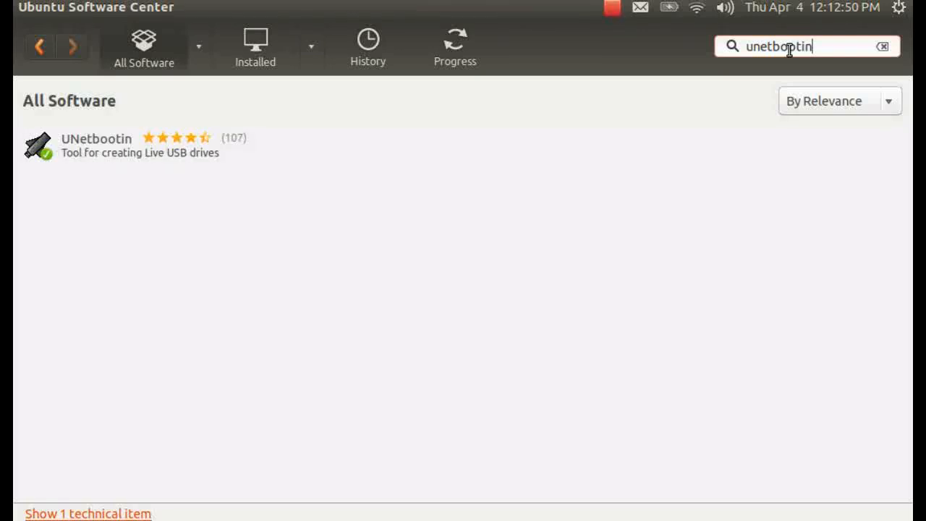
pyautogui.moveTo(311, 110)
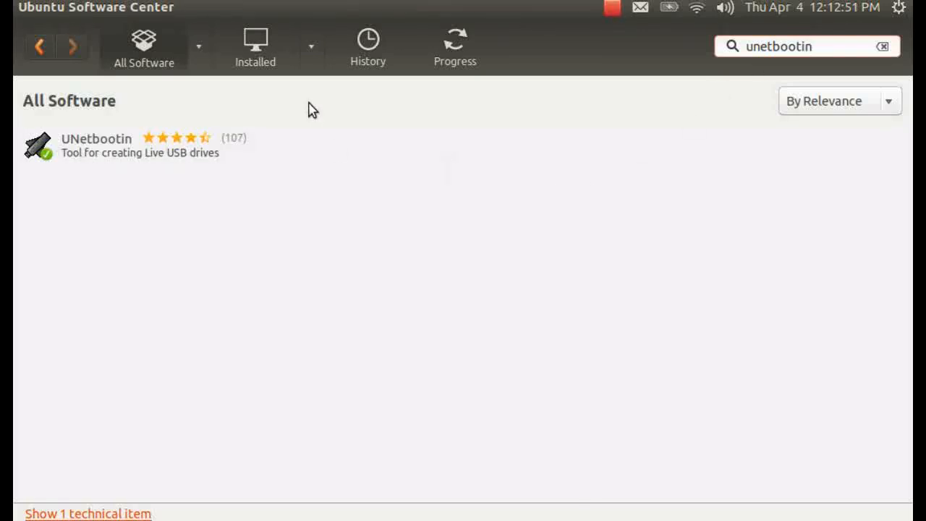
pyautogui.click(144, 145)
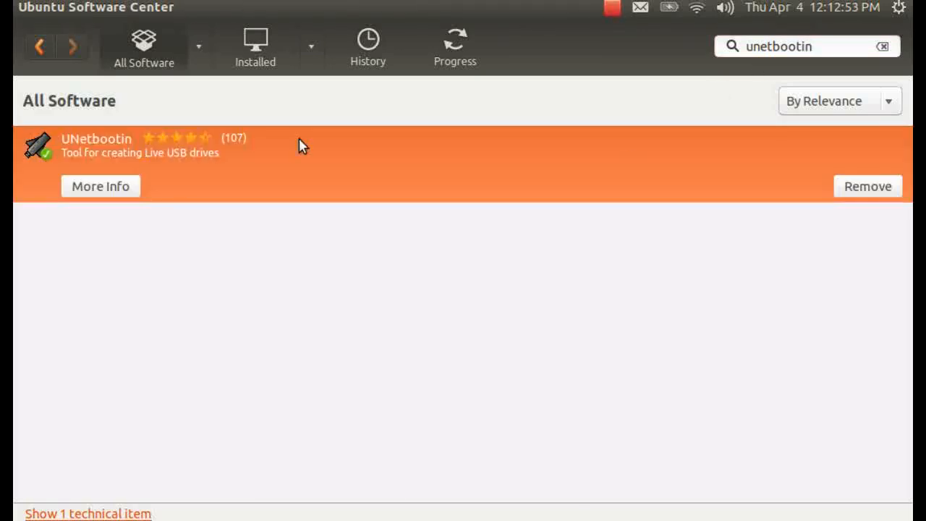
pyautogui.moveTo(846, 195)
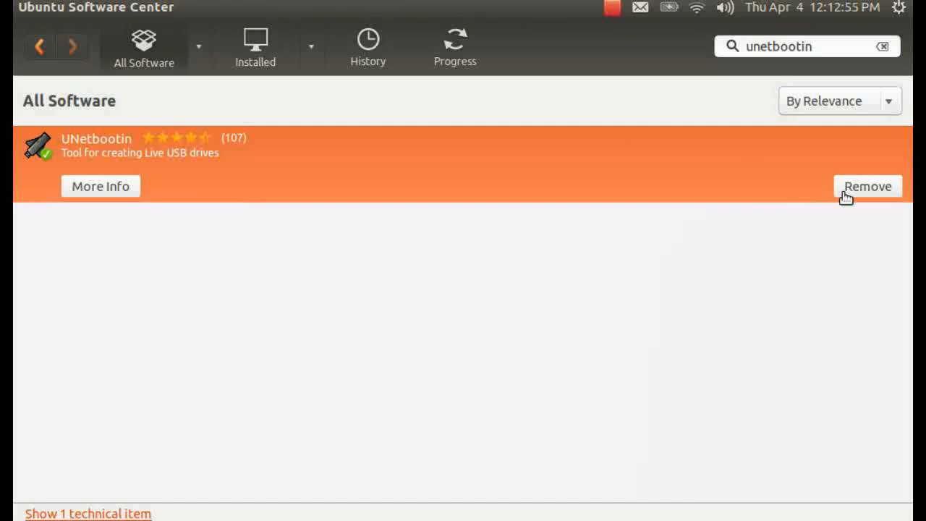
pyautogui.moveTo(653, 205)
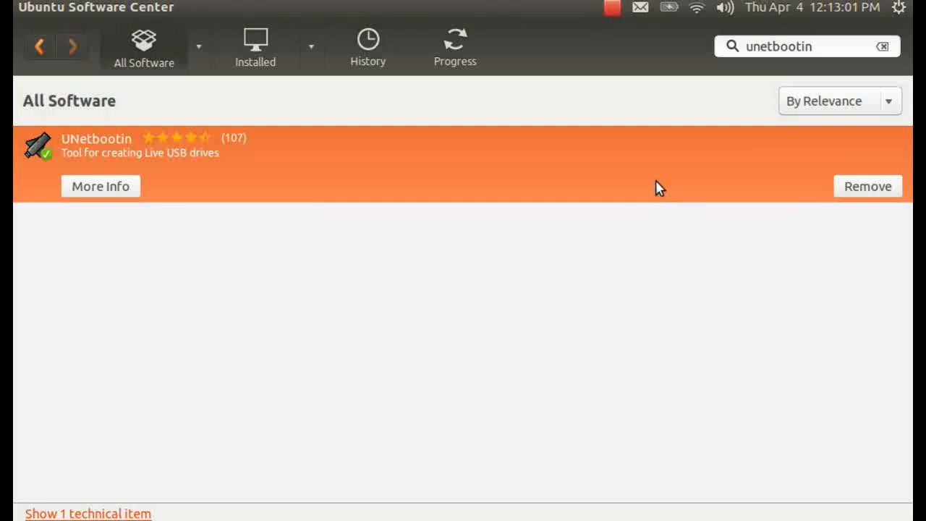
pyautogui.moveTo(610, 110)
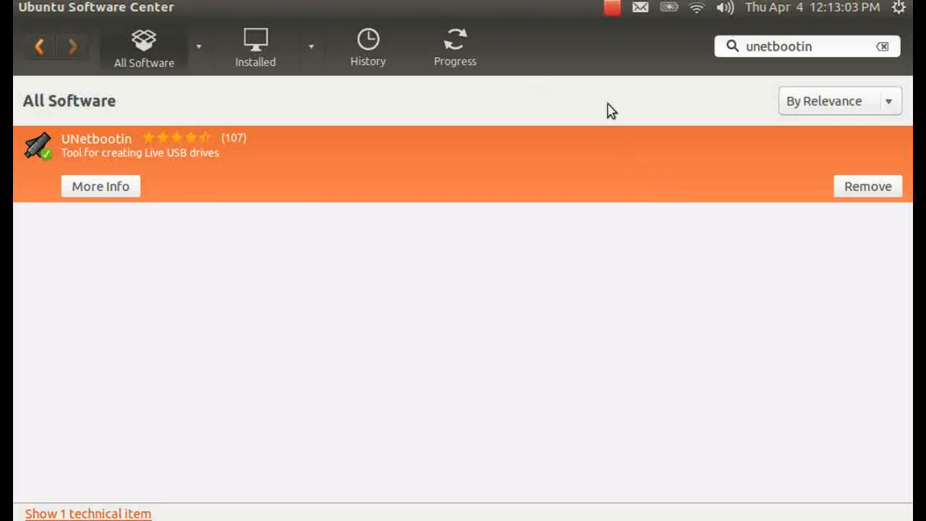
pyautogui.moveTo(518, 85)
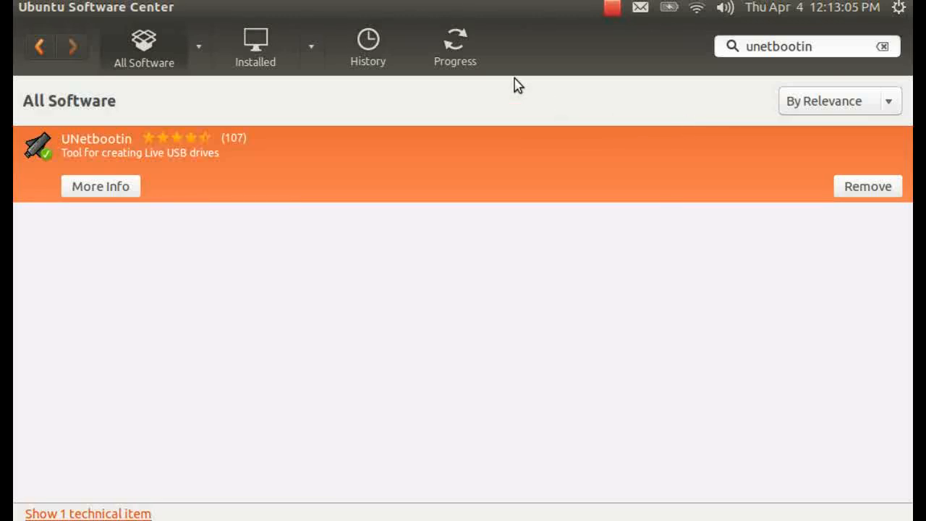
pyautogui.moveTo(14, 18)
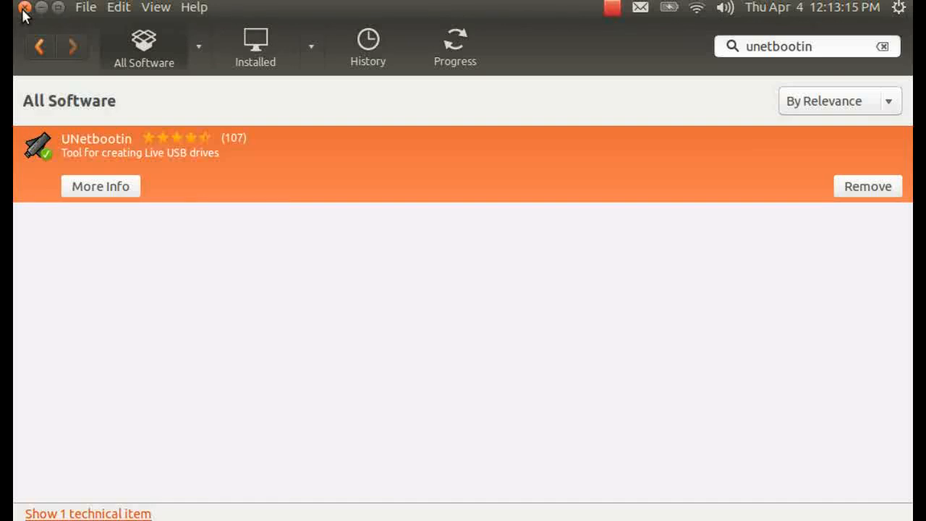
# Step: Close Software Center and the Hiren's folder, then search the Dash to launch Disks
pyautogui.click(23, 9)
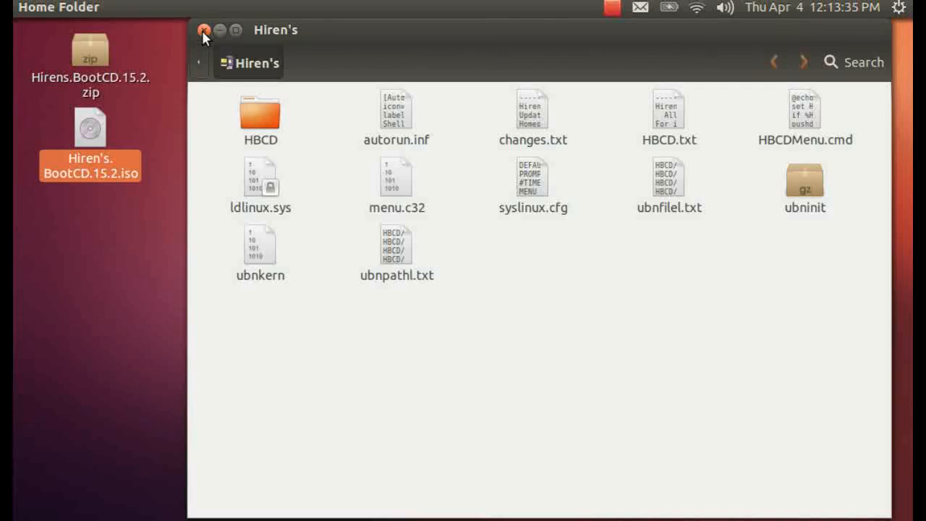
pyautogui.click(204, 29)
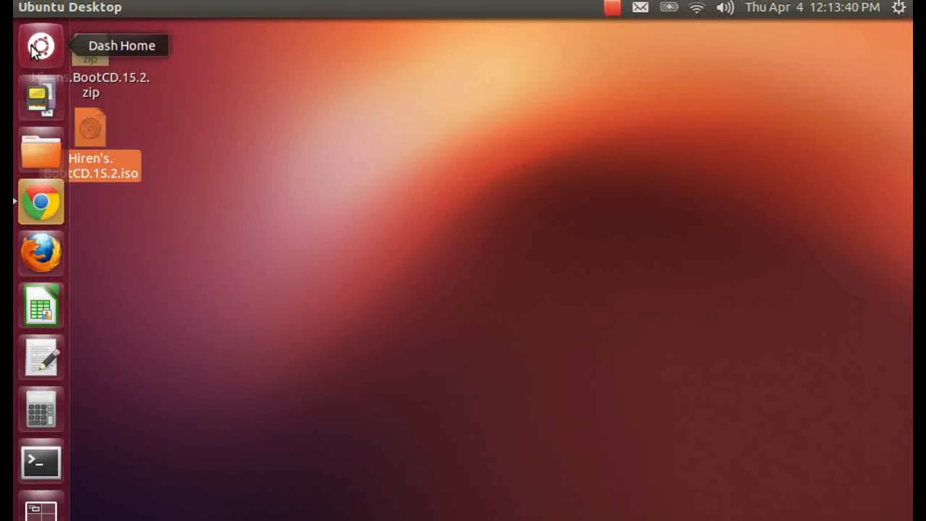
pyautogui.write('ubuntu sof')
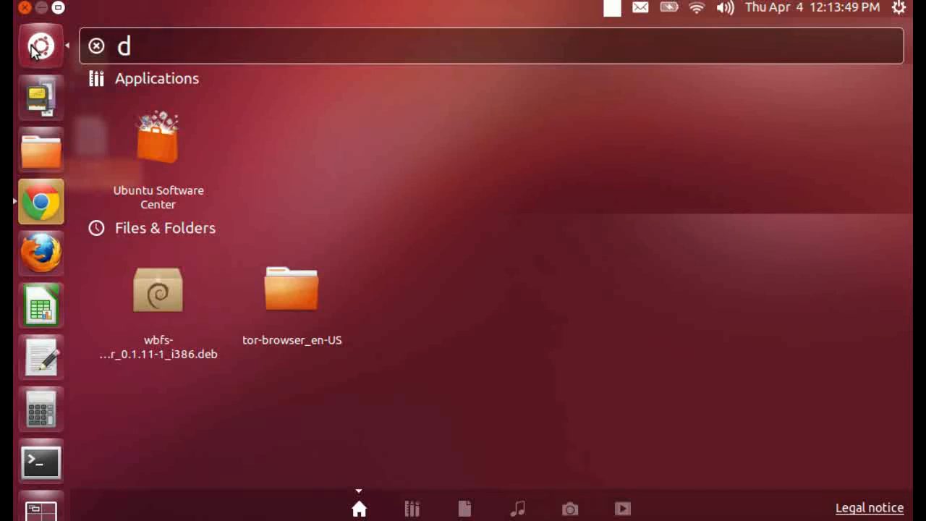
pyautogui.write('i')
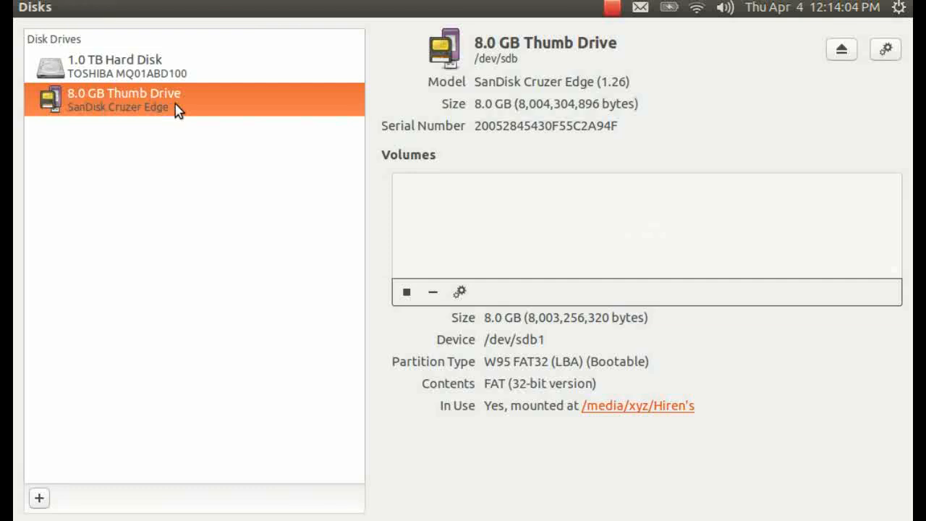
pyautogui.moveTo(210, 141)
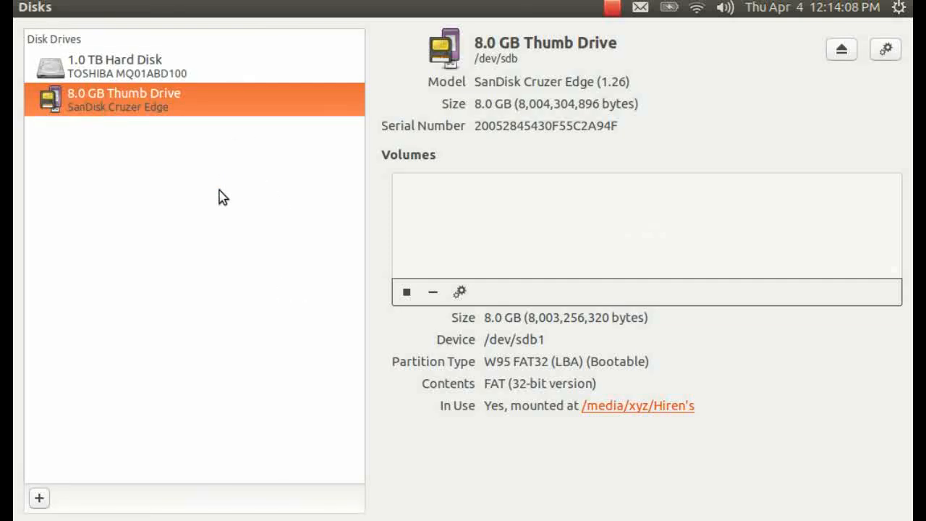
pyautogui.moveTo(712, 290)
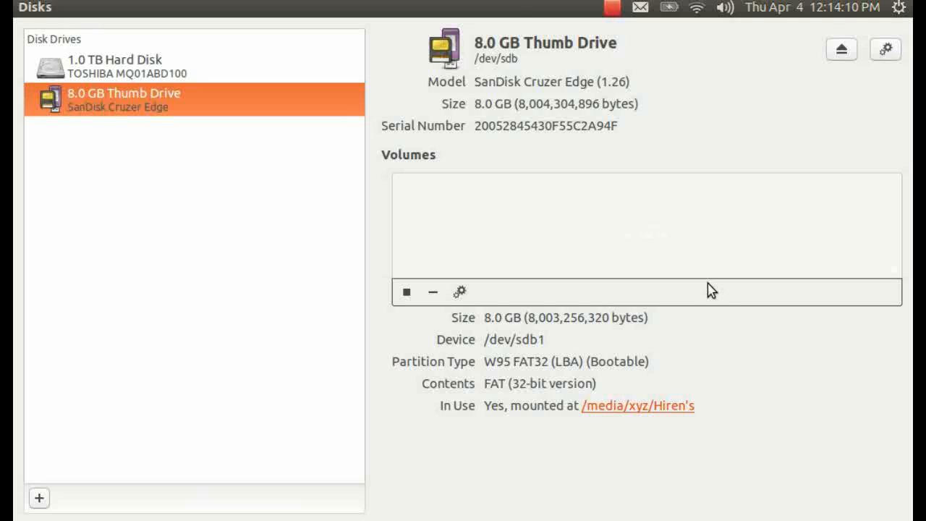
pyautogui.moveTo(475, 370)
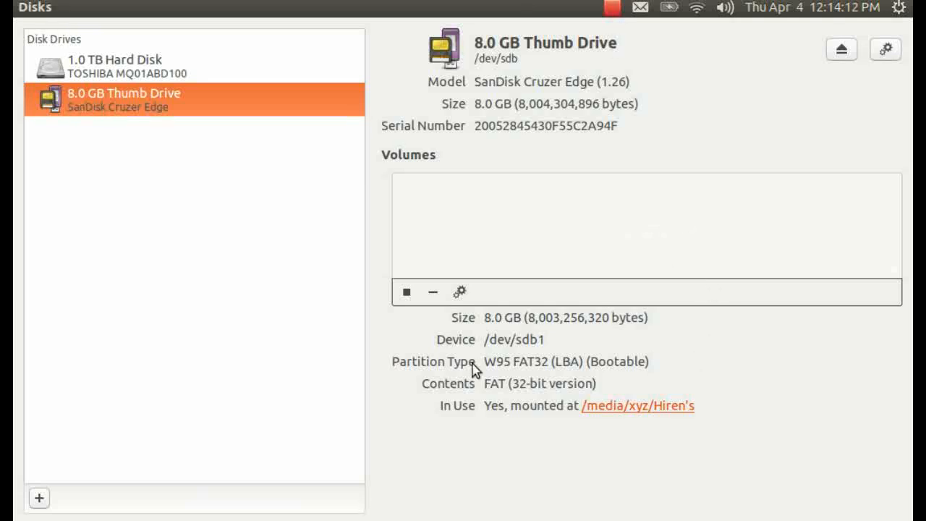
pyautogui.moveTo(654, 360)
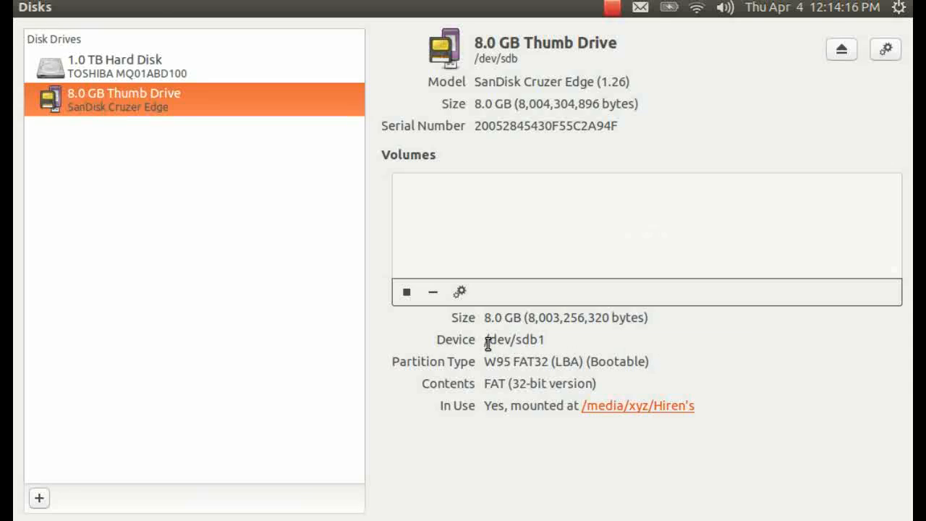
# Step: Select the thumb drive's partition device path /dev/sdb1 in Disks
pyautogui.doubleClick(514, 338)
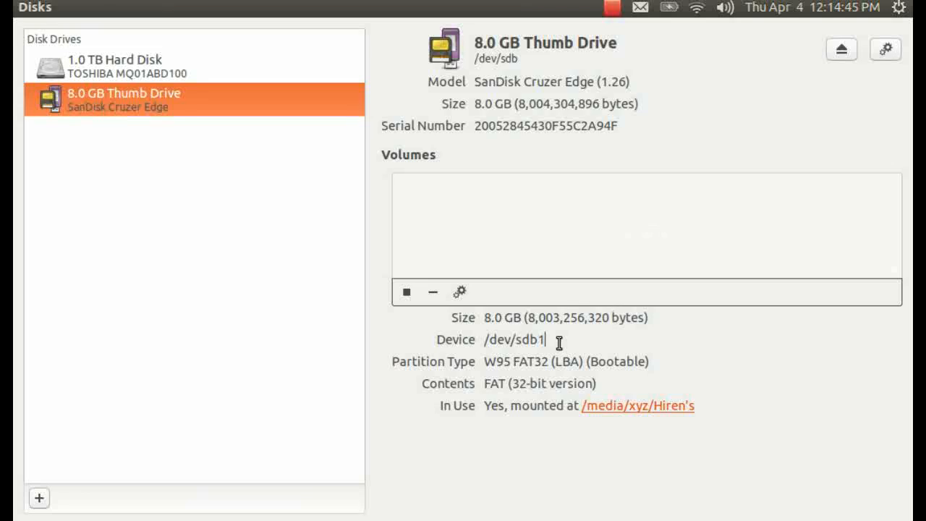
pyautogui.moveTo(448, 346)
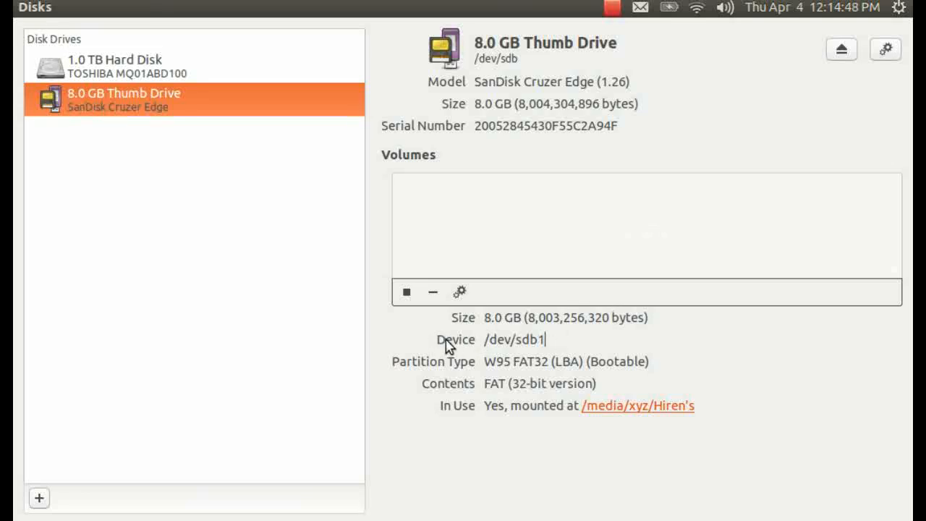
pyautogui.moveTo(486, 339)
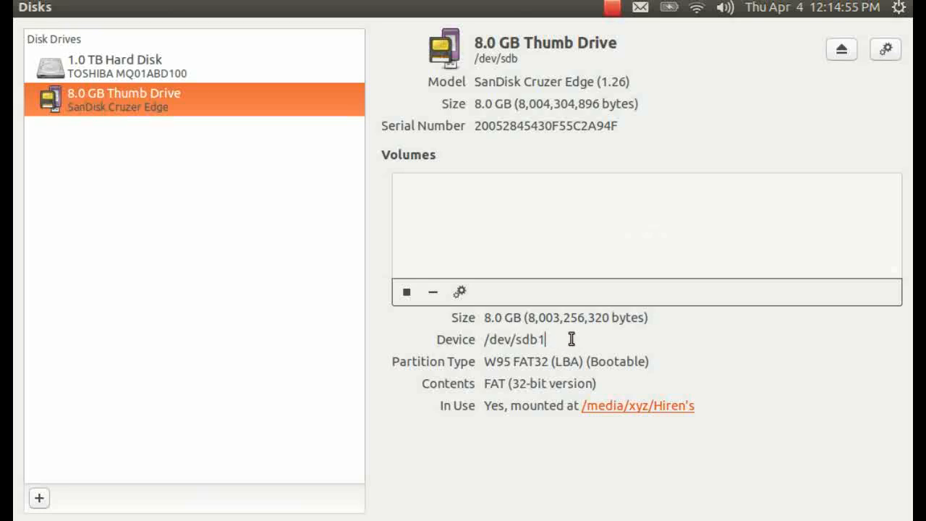
pyautogui.doubleClick(509, 339)
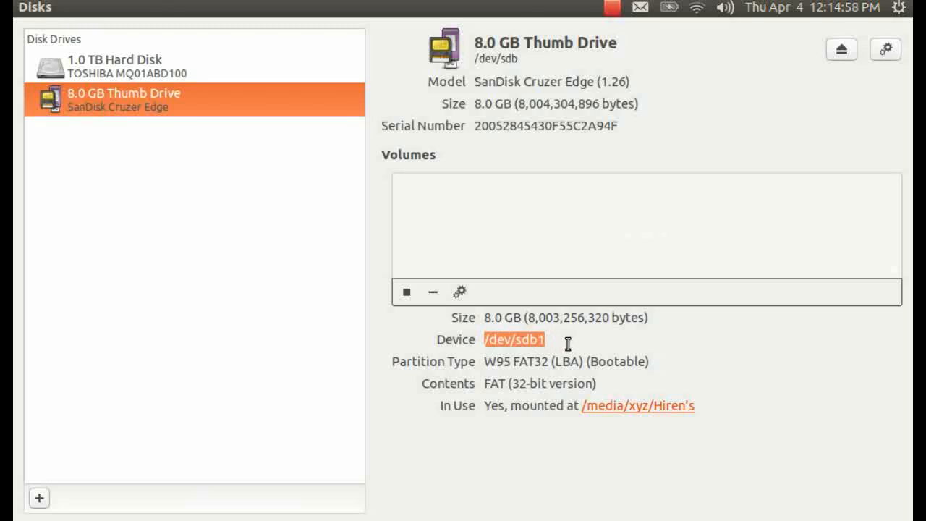
pyautogui.moveTo(521, 95)
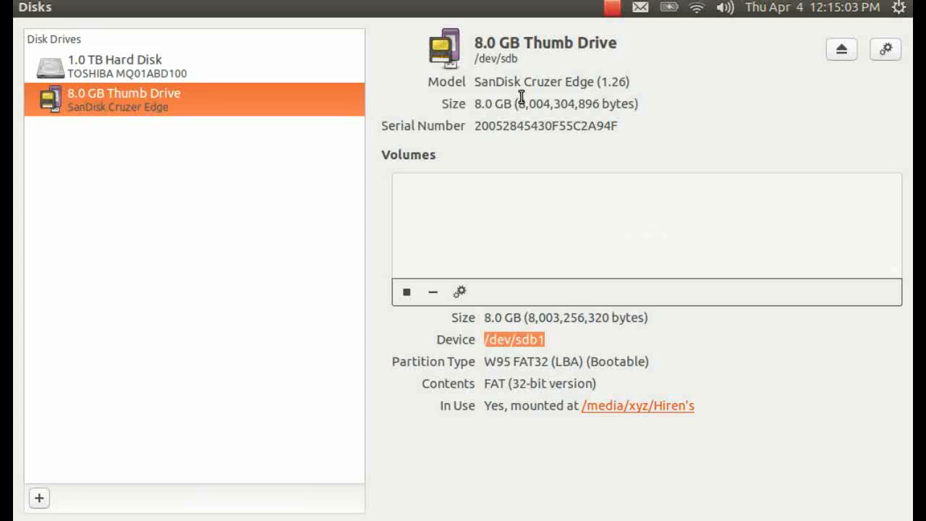
pyautogui.moveTo(301, 298)
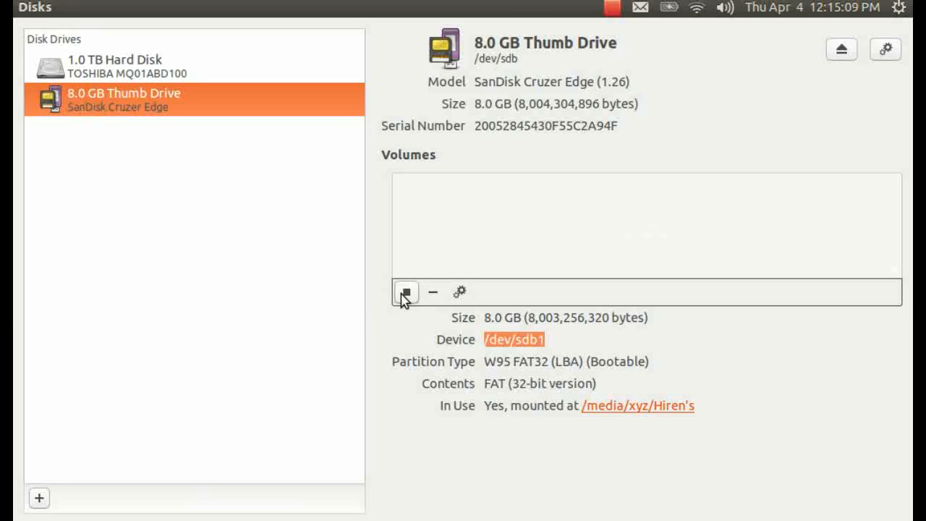
pyautogui.moveTo(405, 292)
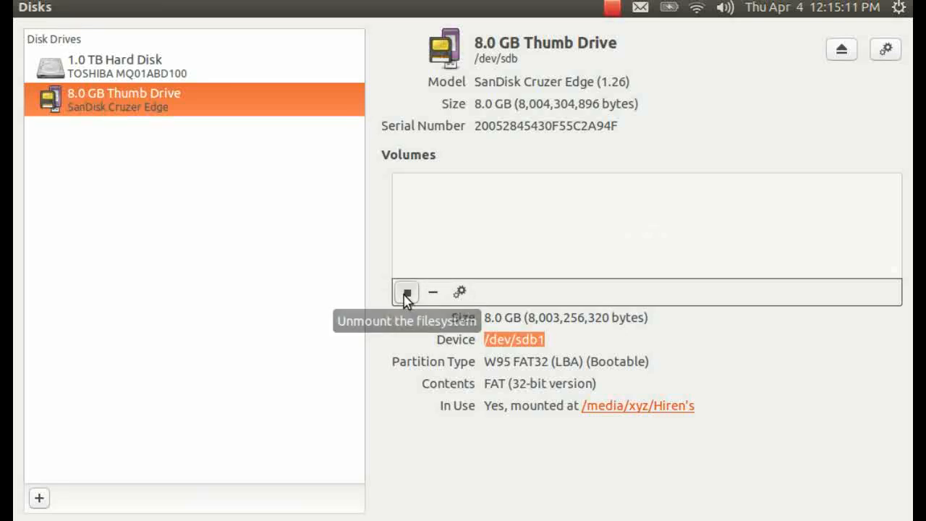
# Step: Set up a Quick FAT format of the volume named Hiren's and proceed to the erase confirmation
pyautogui.click(405, 292)
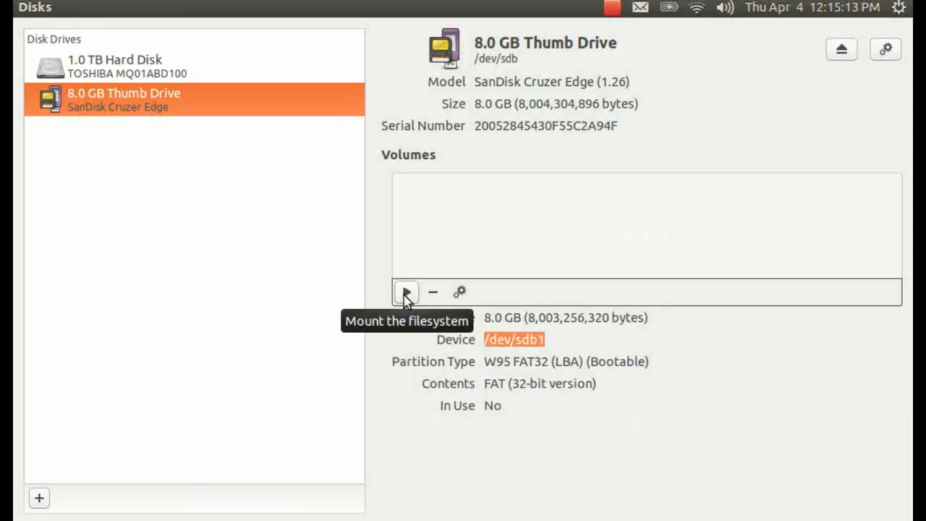
pyautogui.moveTo(460, 292)
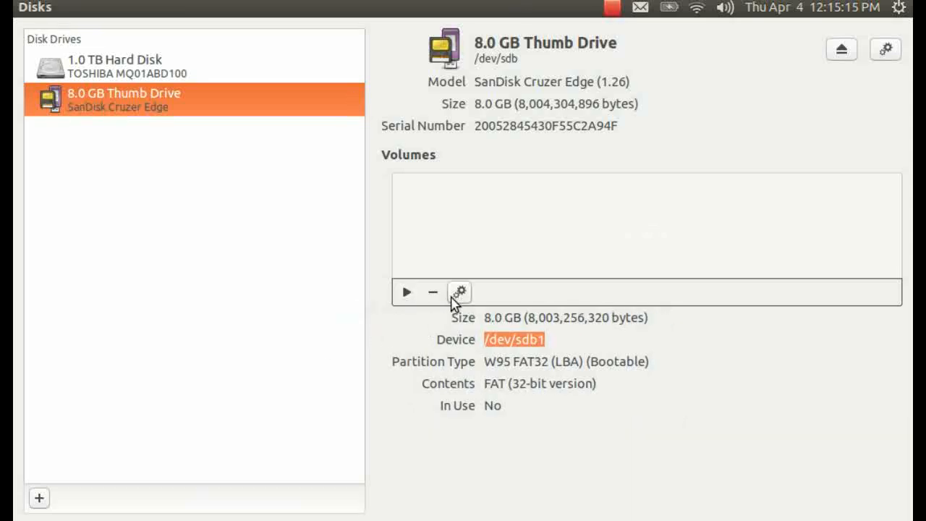
pyautogui.click(460, 292)
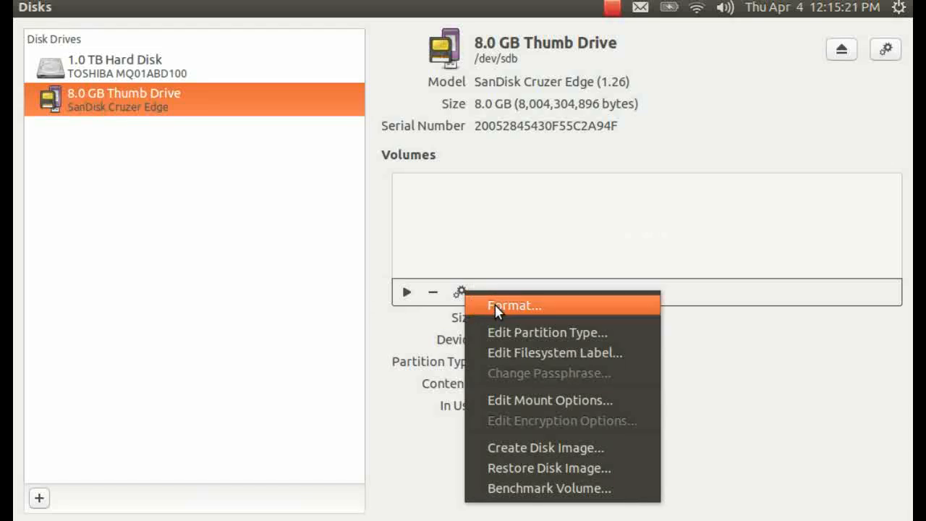
pyautogui.click(515, 303)
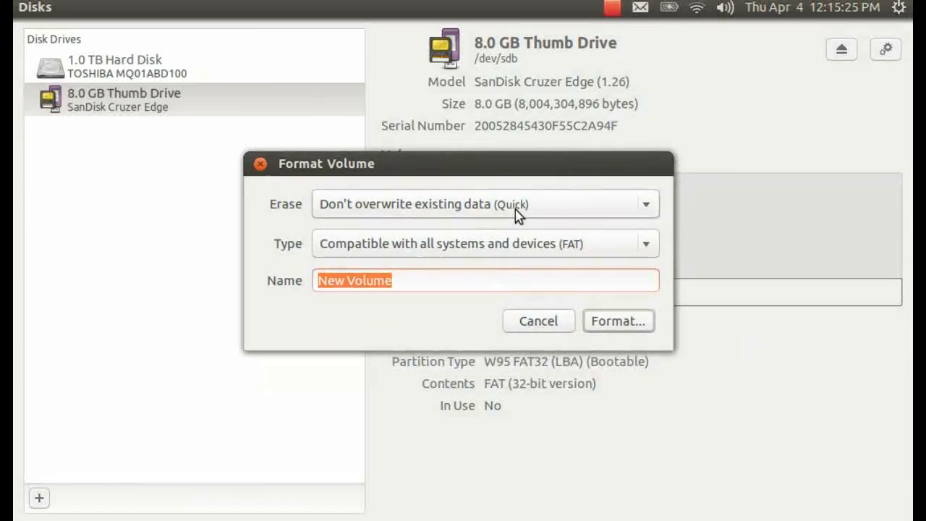
pyautogui.moveTo(601, 210)
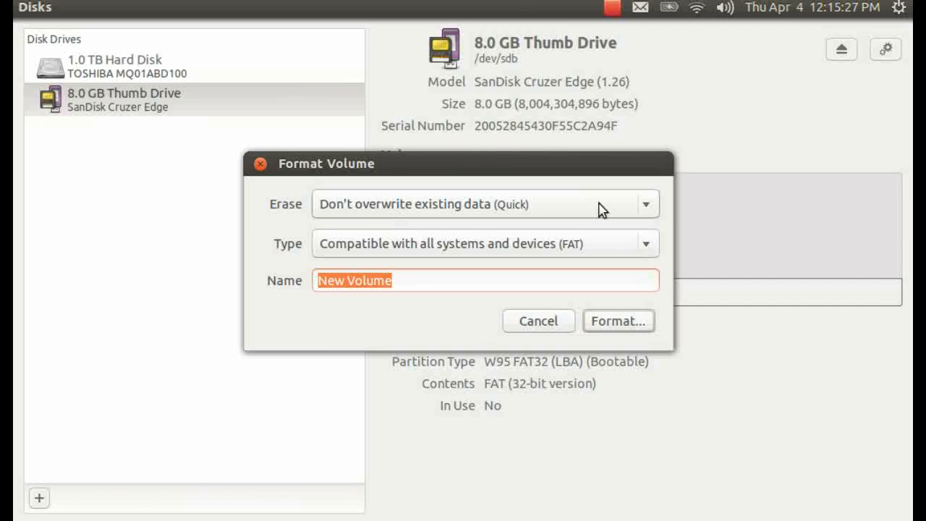
pyautogui.moveTo(434, 252)
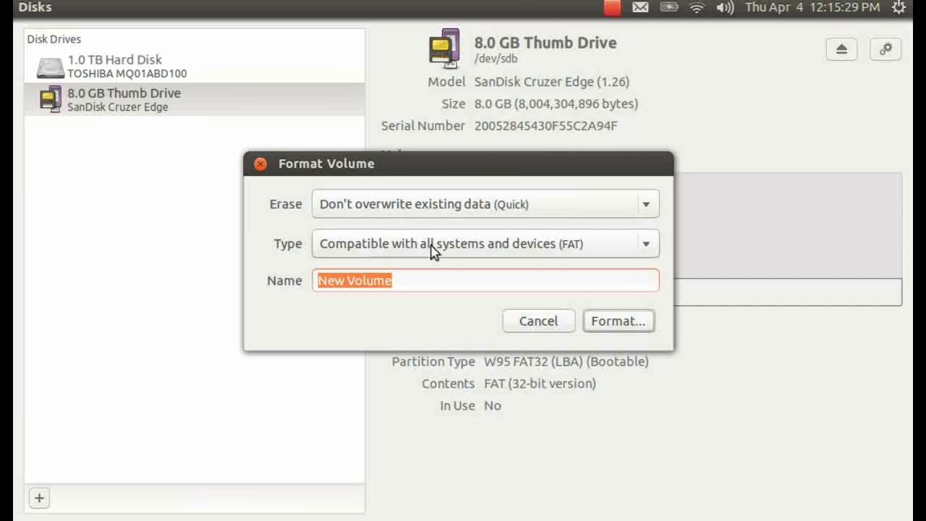
pyautogui.moveTo(594, 255)
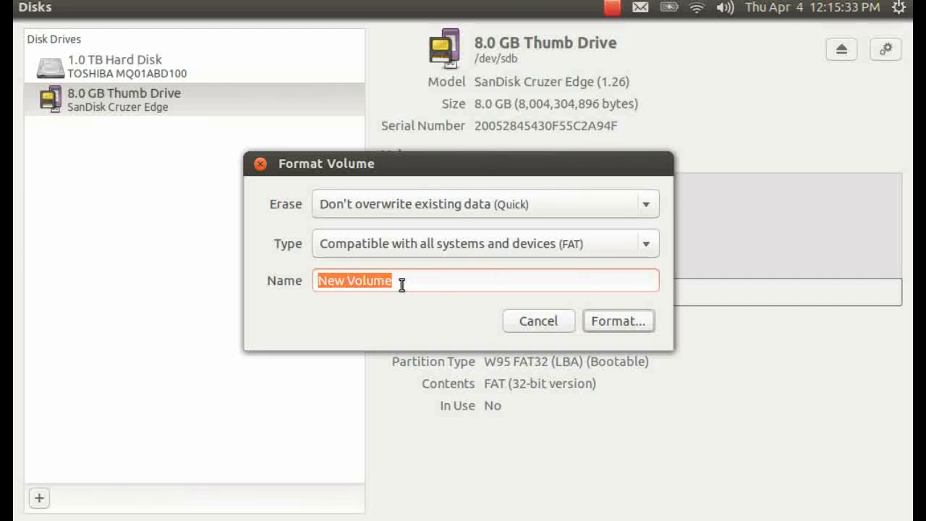
pyautogui.moveTo(413, 281)
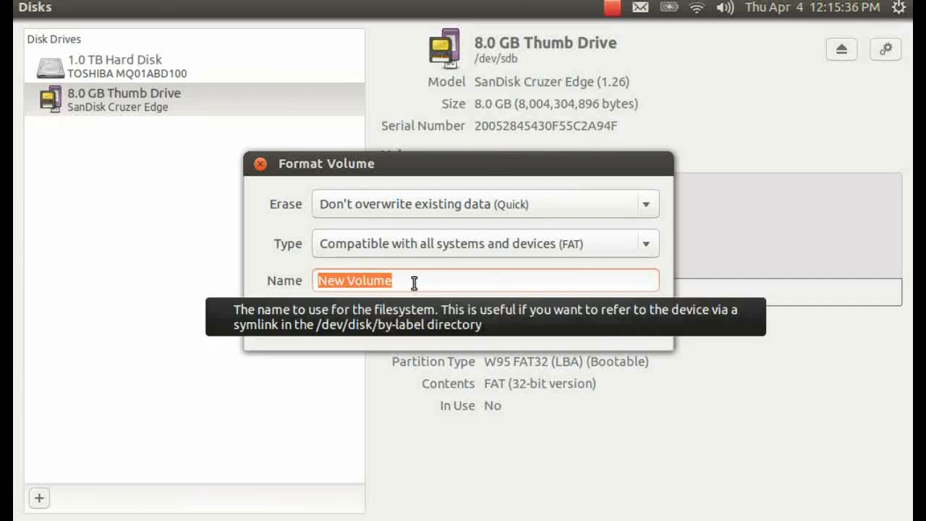
pyautogui.write('H')
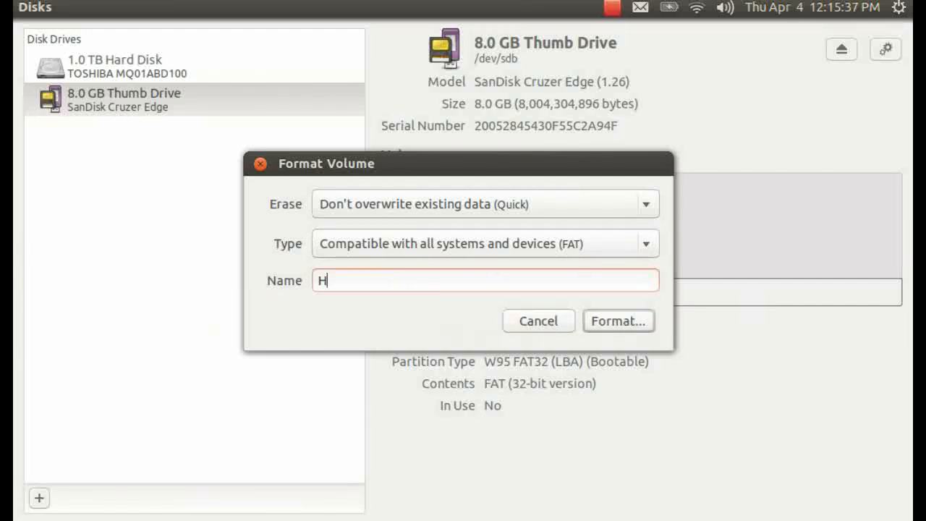
pyautogui.write('ie')
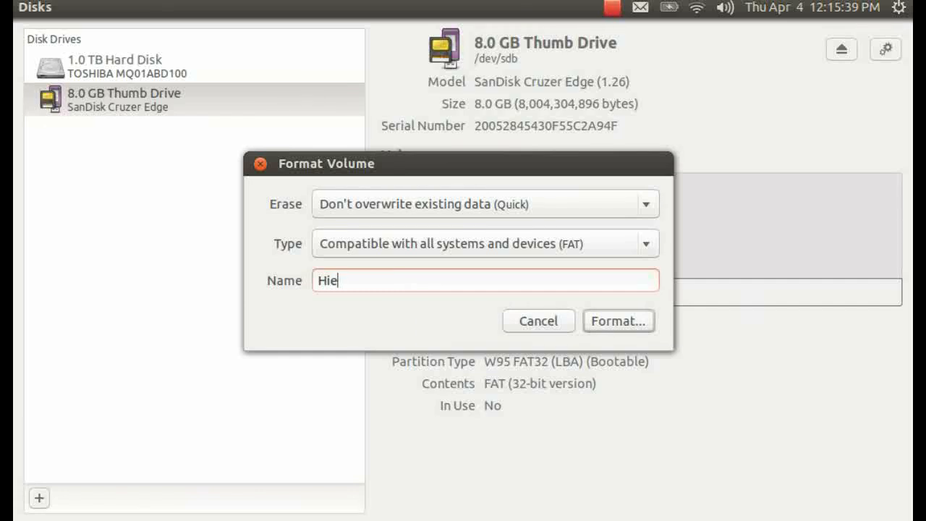
pyautogui.write("ren's")
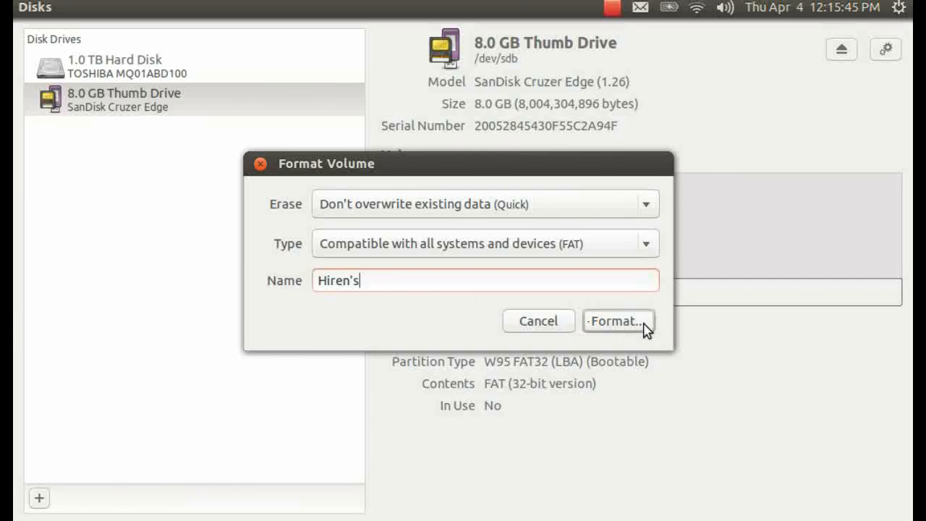
pyautogui.click(616, 322)
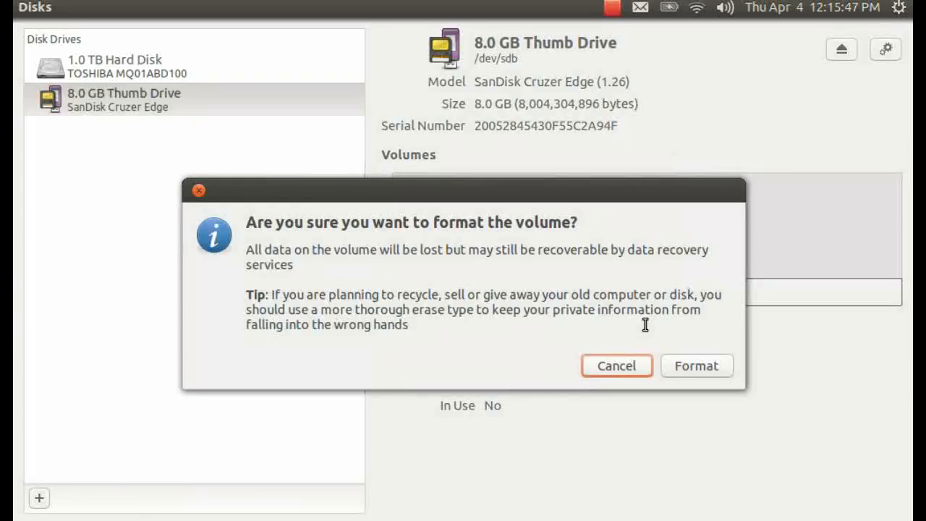
pyautogui.moveTo(698, 365)
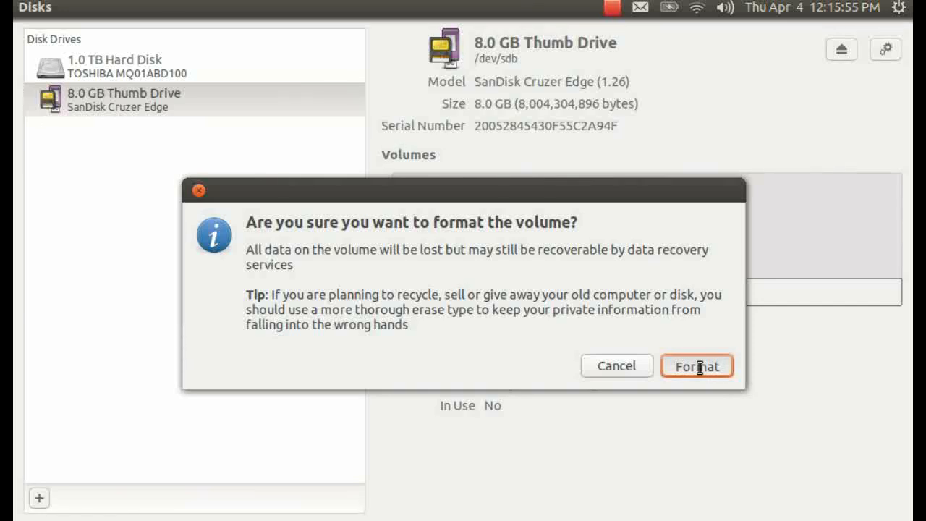
# Step: Confirm the format, mount the new Hiren's filesystem and select its device /dev/sdb1
pyautogui.click(698, 365)
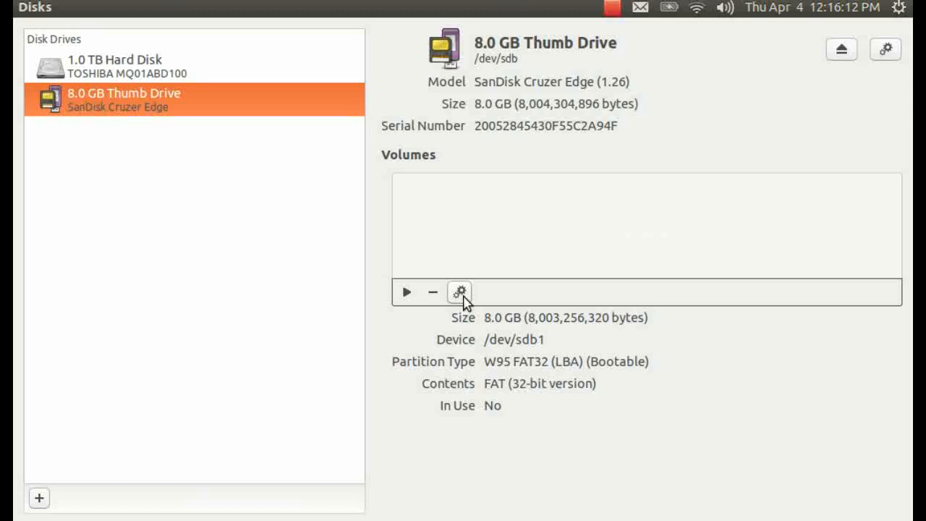
pyautogui.moveTo(516, 304)
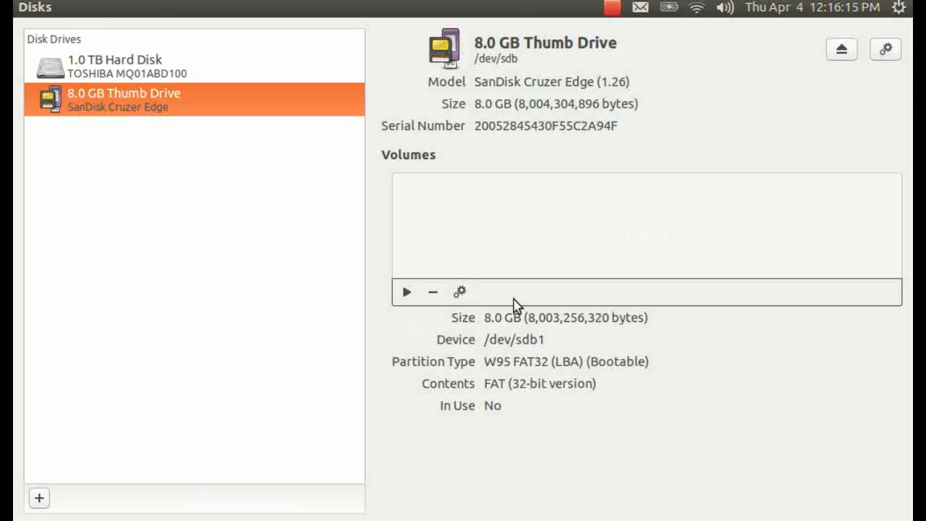
pyautogui.moveTo(405, 292)
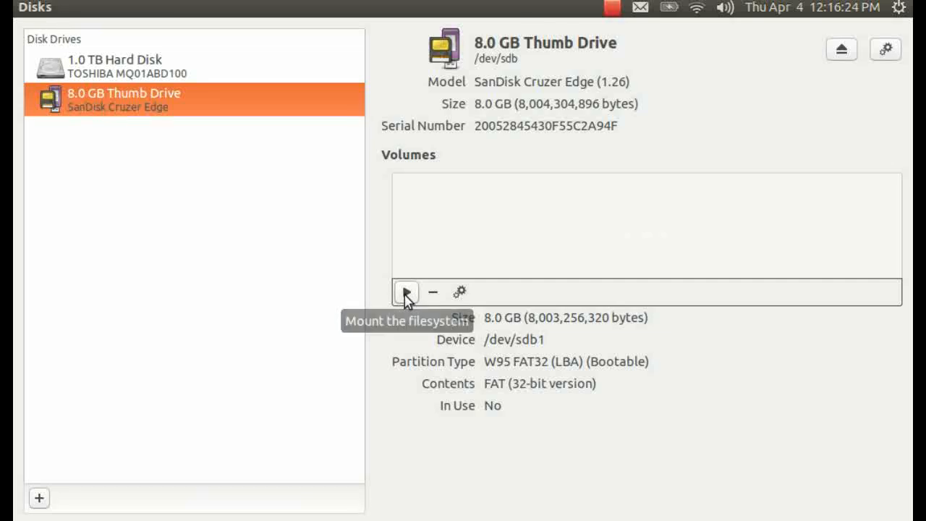
pyautogui.click(405, 293)
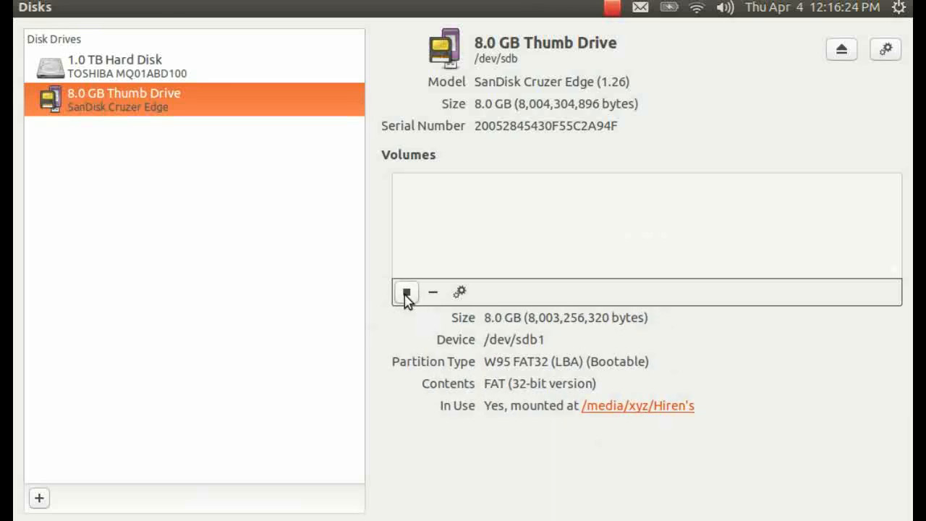
pyautogui.moveTo(396, 382)
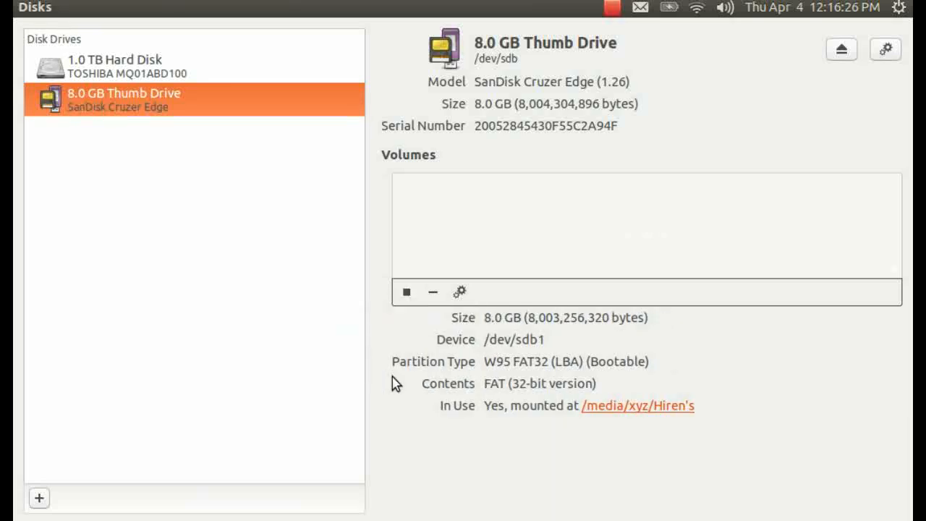
pyautogui.moveTo(405, 402)
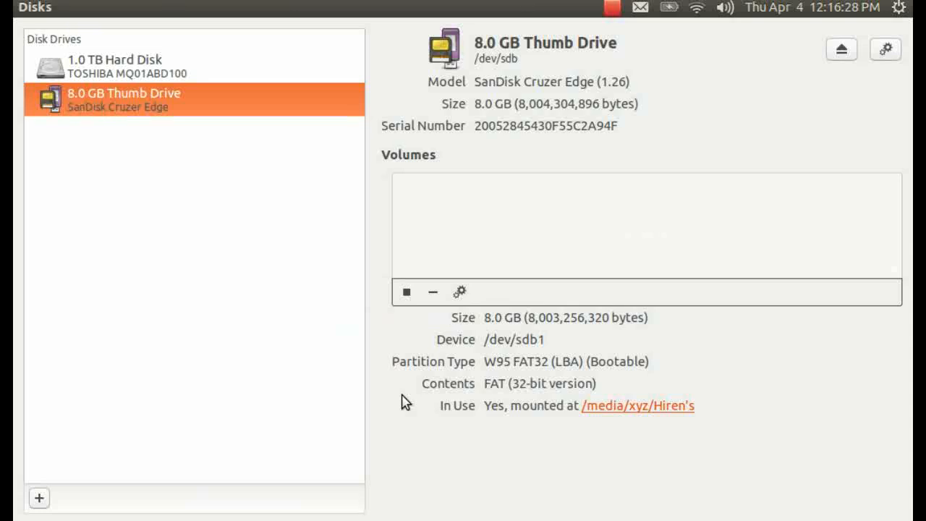
pyautogui.moveTo(249, 272)
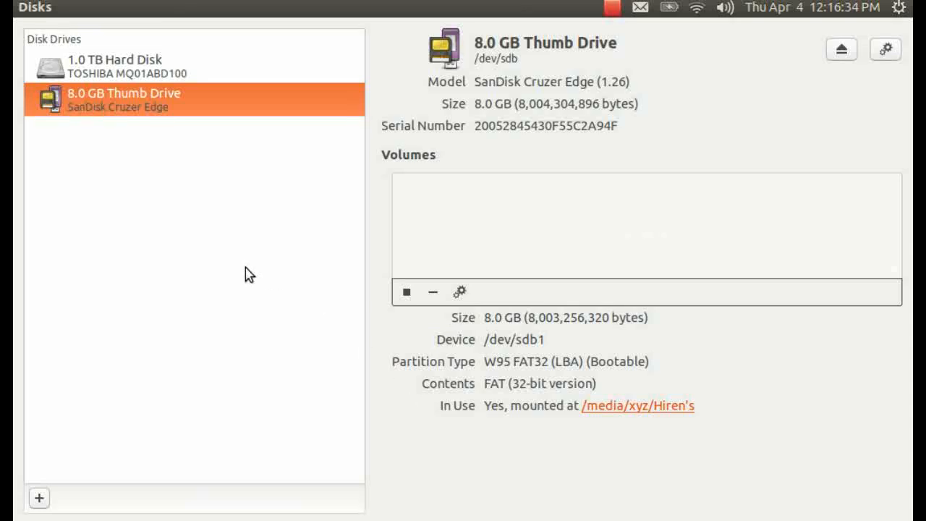
pyautogui.moveTo(15, 148)
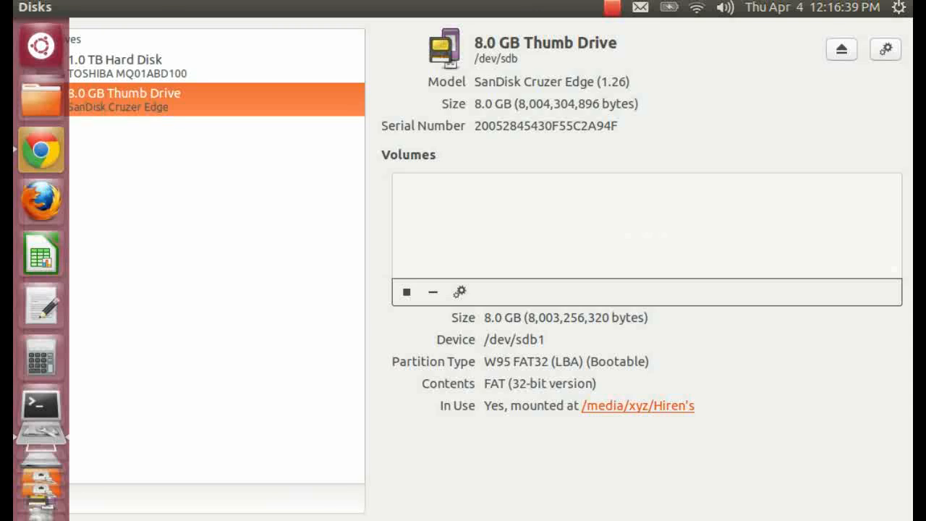
pyautogui.moveTo(360, 336)
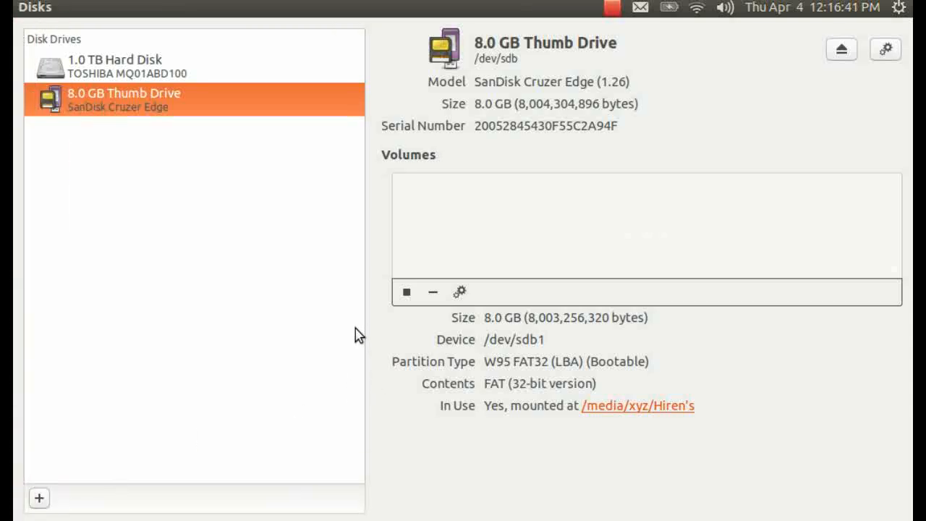
pyautogui.moveTo(524, 157)
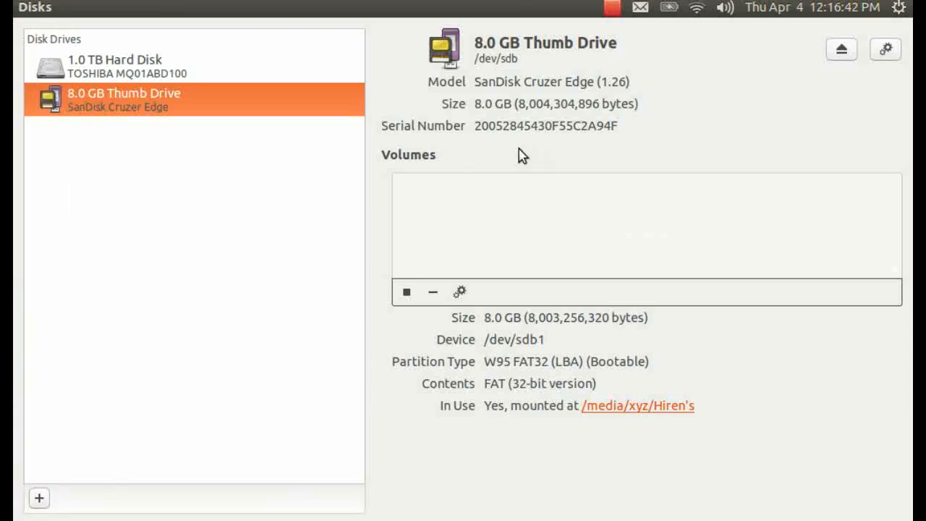
pyautogui.moveTo(828, 388)
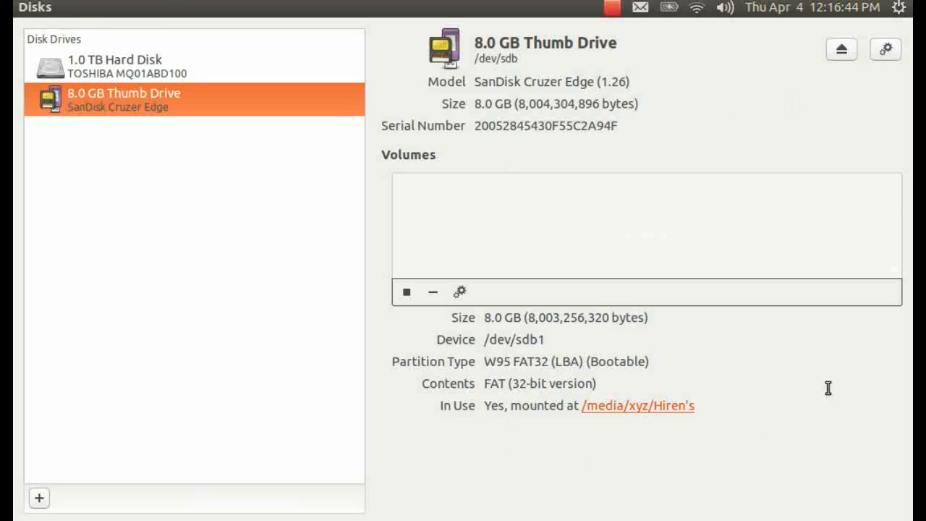
pyautogui.doubleClick(513, 338)
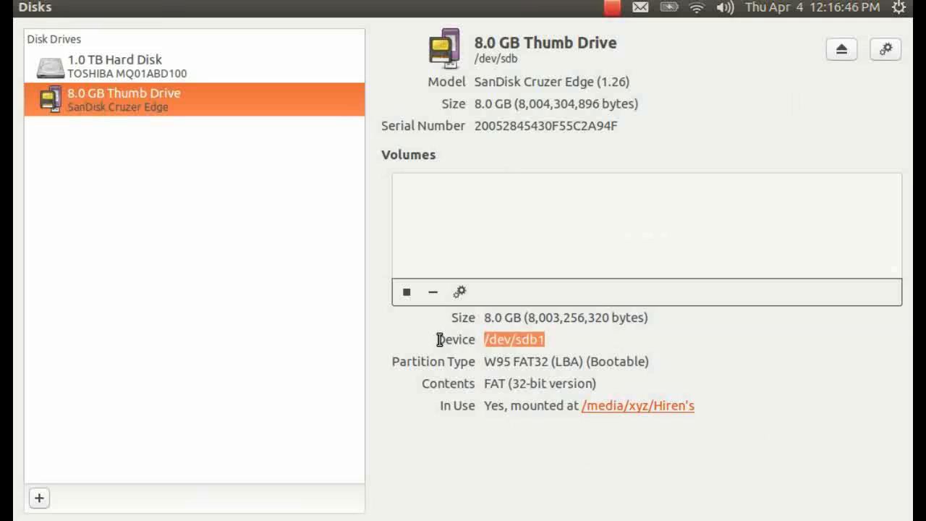
pyautogui.moveTo(580, 353)
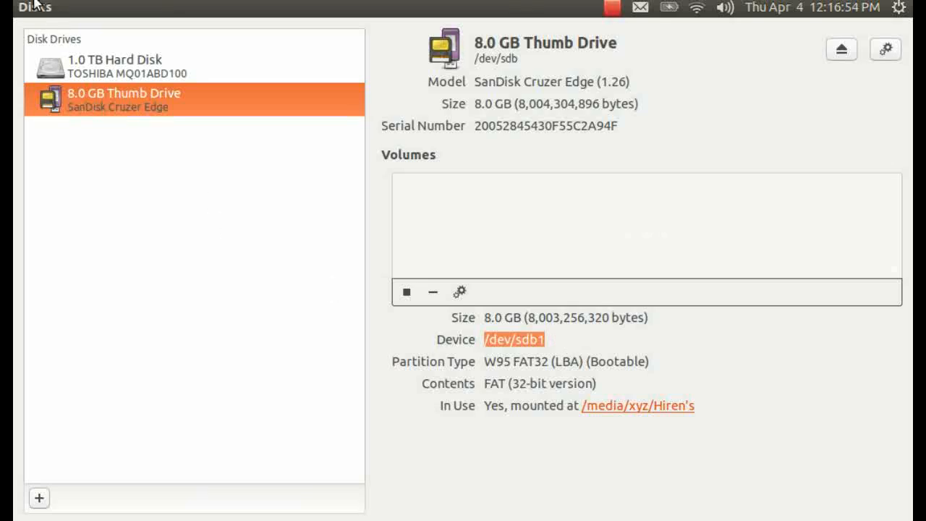
pyautogui.moveTo(321, 208)
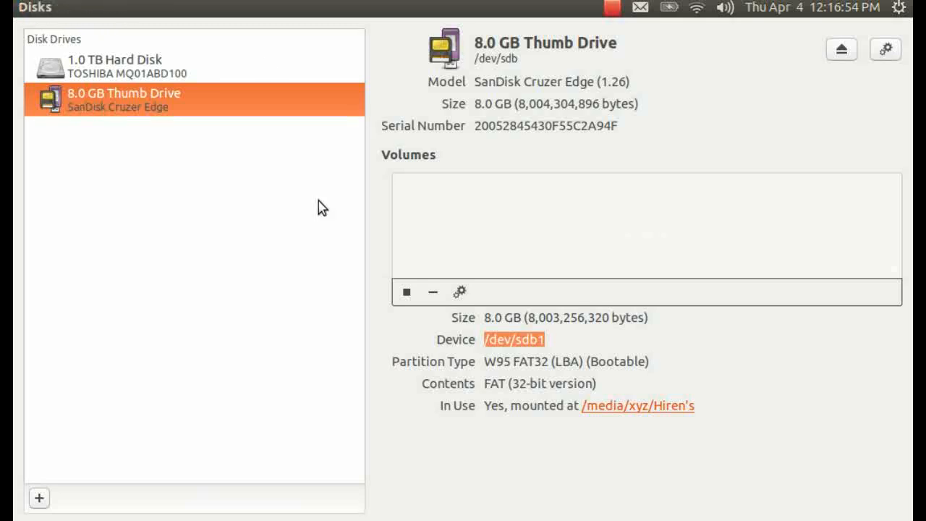
pyautogui.moveTo(22, 12)
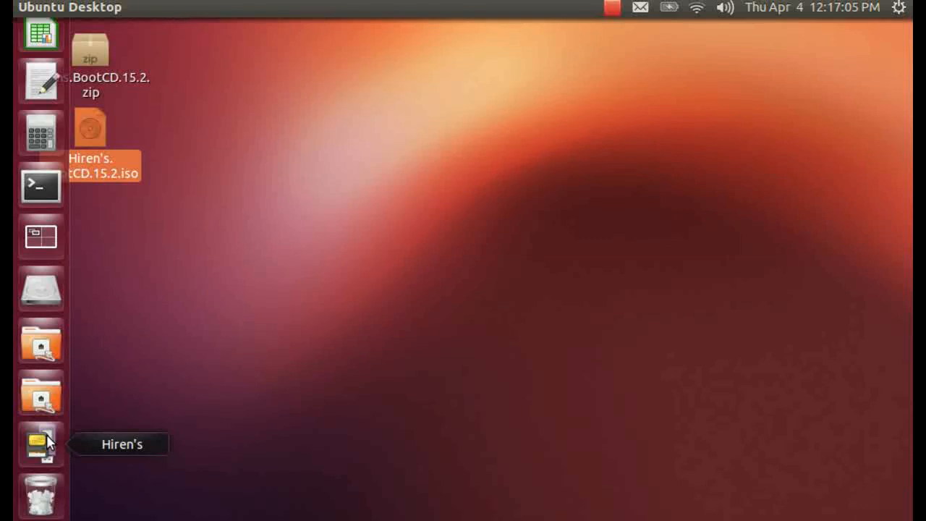
pyautogui.click(41, 443)
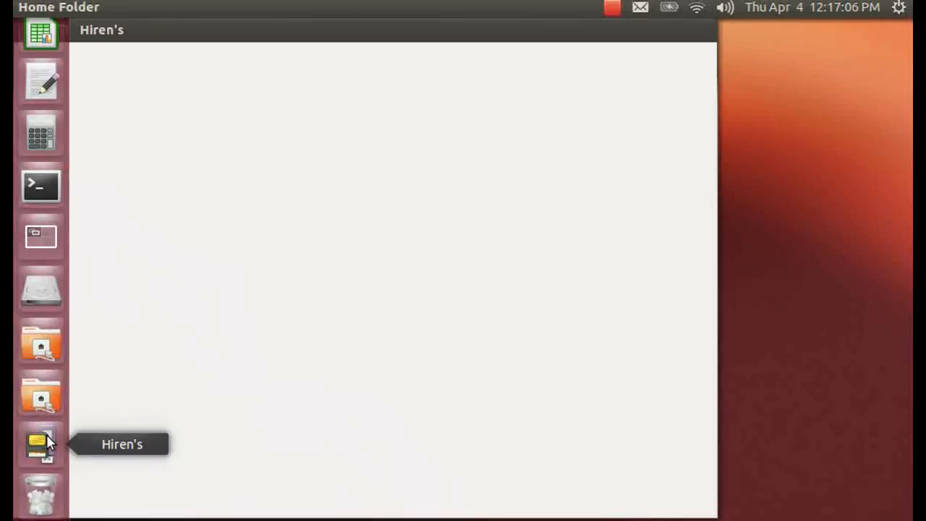
pyautogui.click(40, 444)
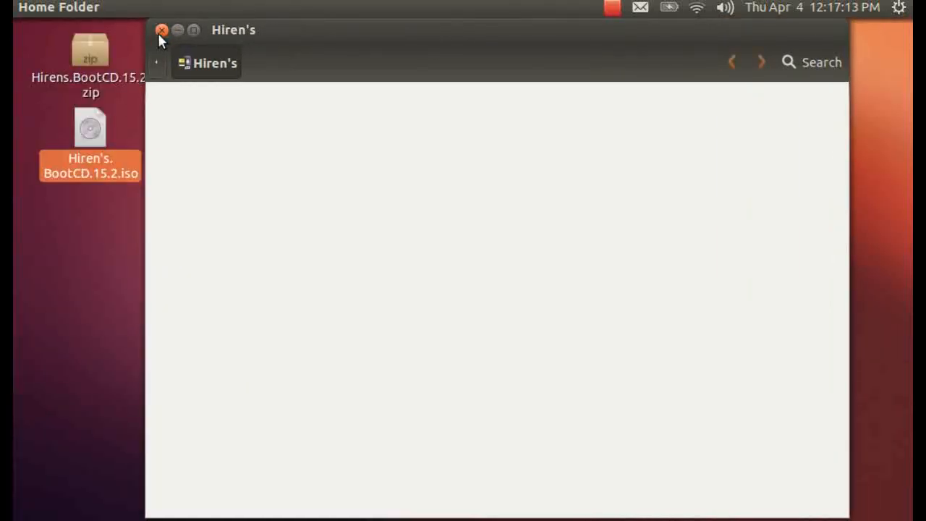
pyautogui.click(162, 29)
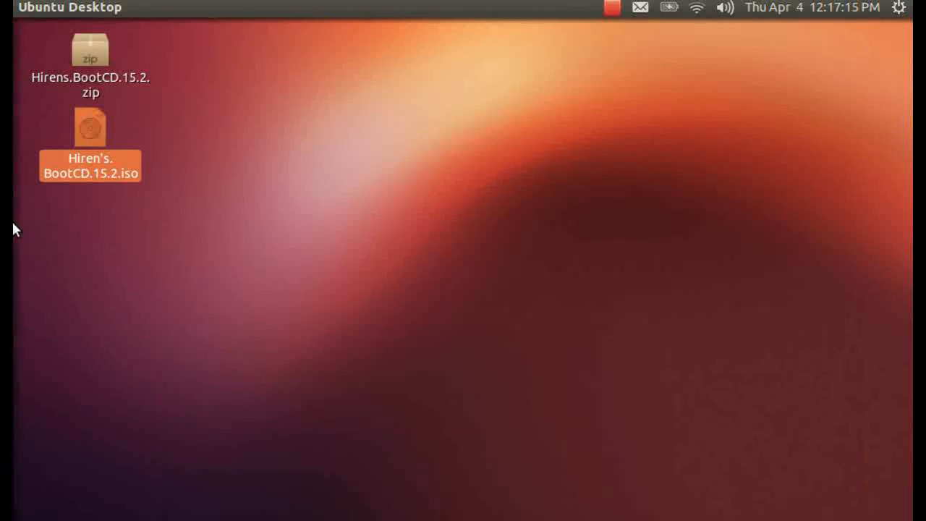
pyautogui.moveTo(1, 261)
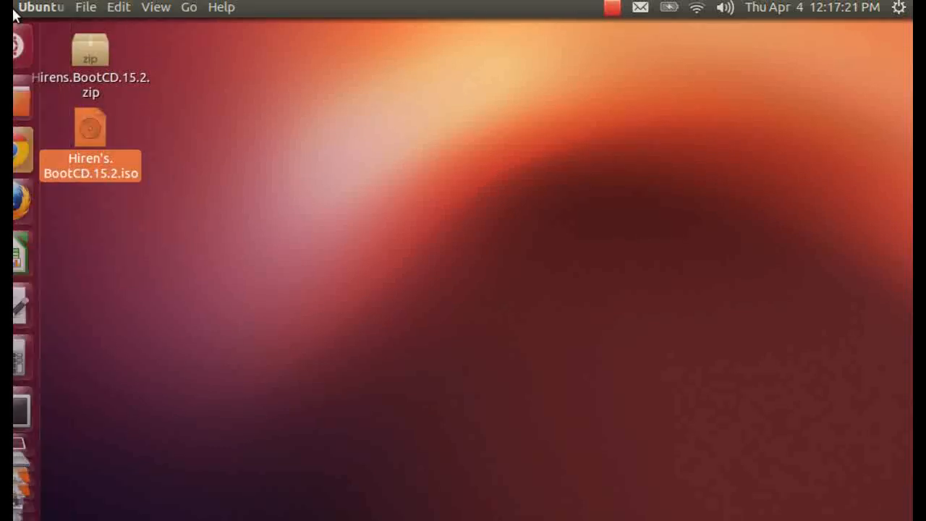
pyautogui.moveTo(40, 45)
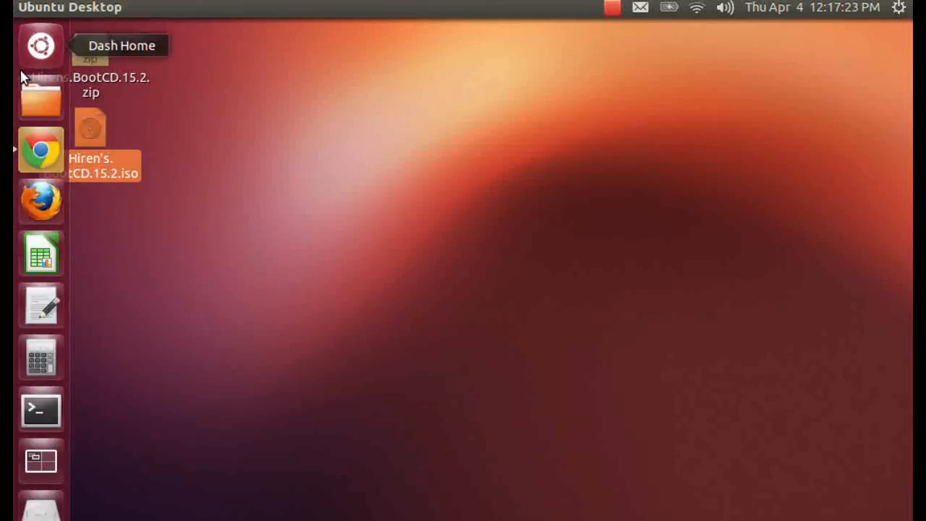
pyautogui.moveTo(49, 65)
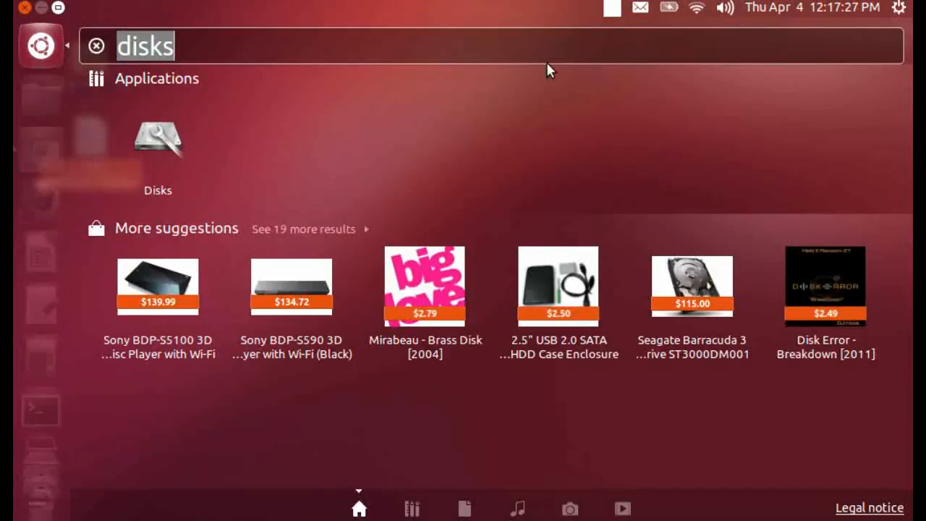
# Step: Launch UNetbootin from the Dash and confirm the admin password so it runs with root rights
pyautogui.write('une')
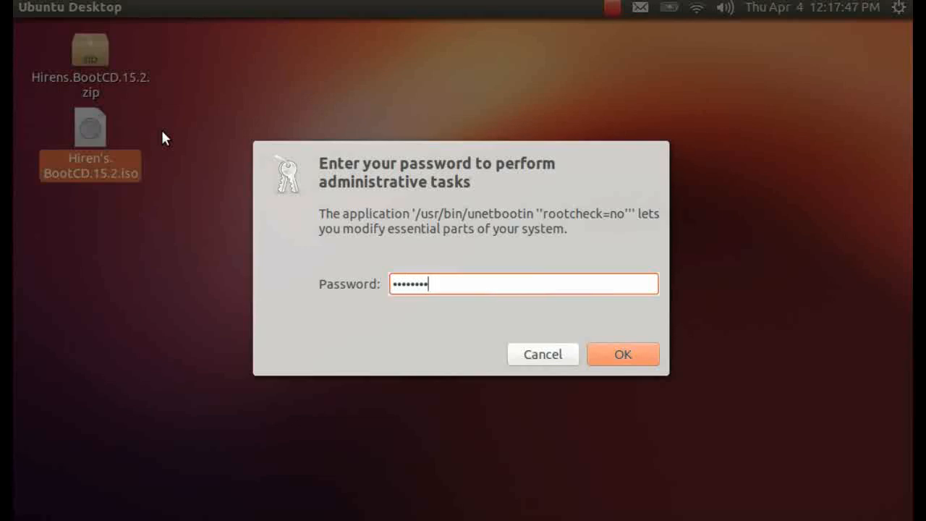
pyautogui.click(622, 353)
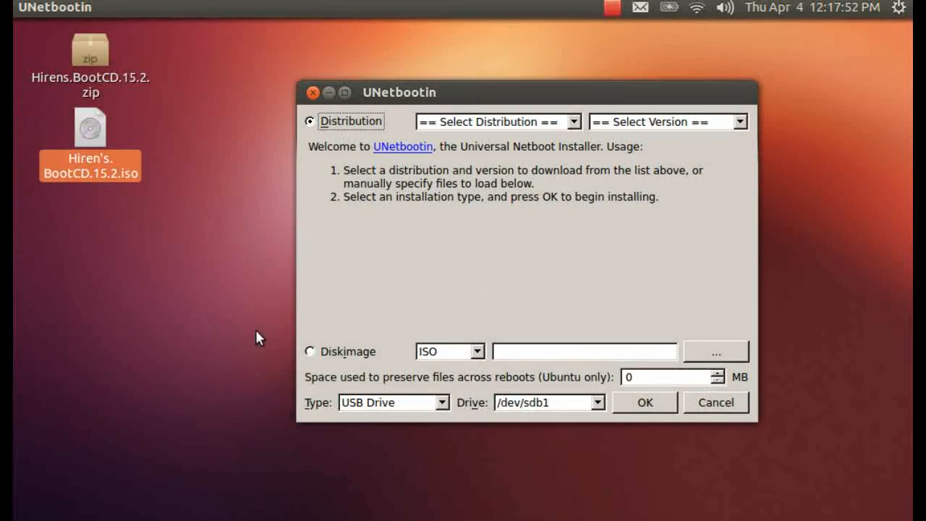
pyautogui.moveTo(441, 218)
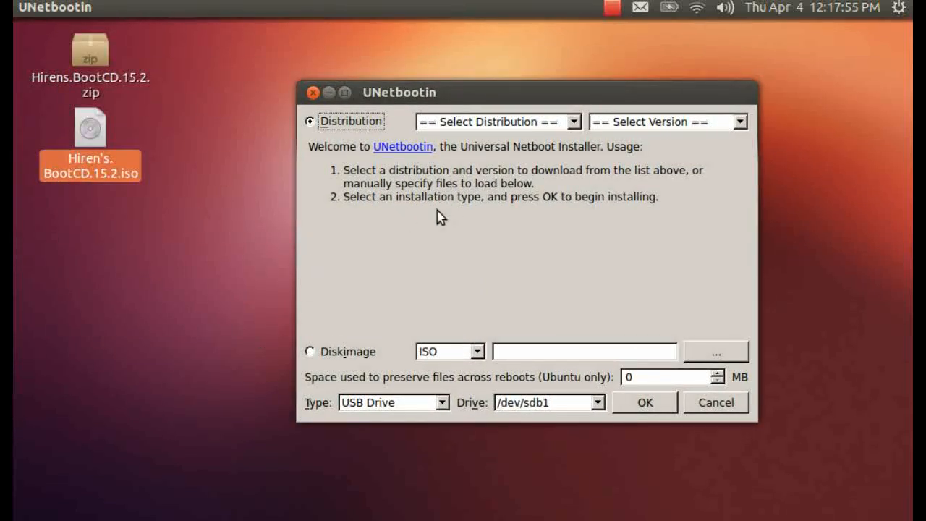
pyautogui.moveTo(431, 86)
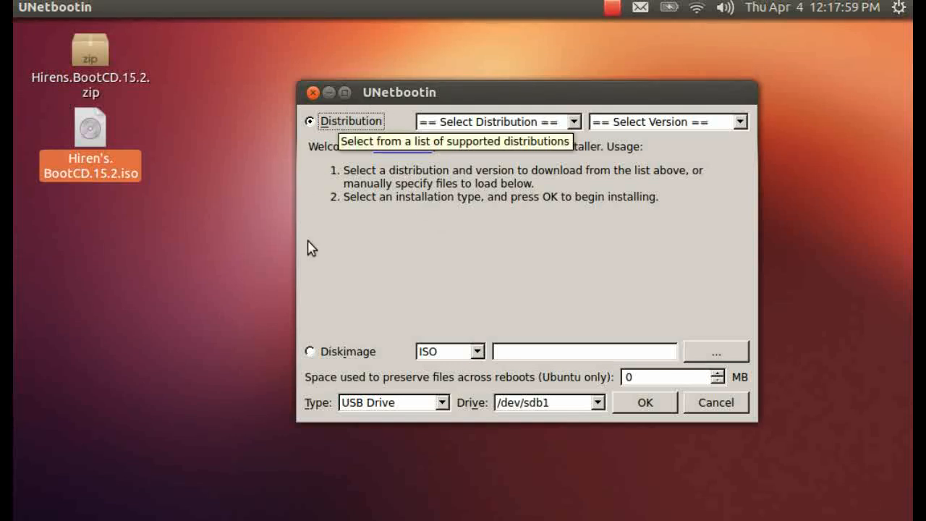
pyautogui.moveTo(360, 276)
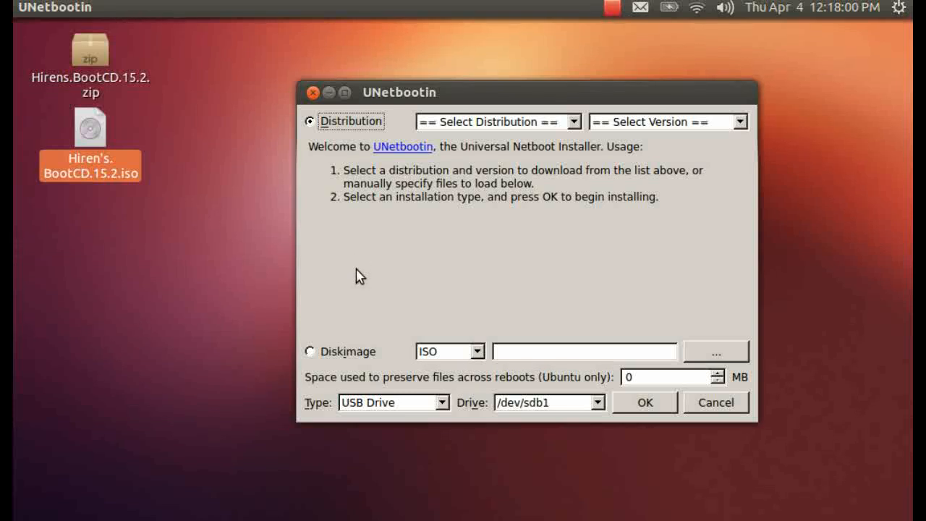
# Step: Choose the Diskimage source and bring up the Open Disk Image File browser
pyautogui.click(310, 351)
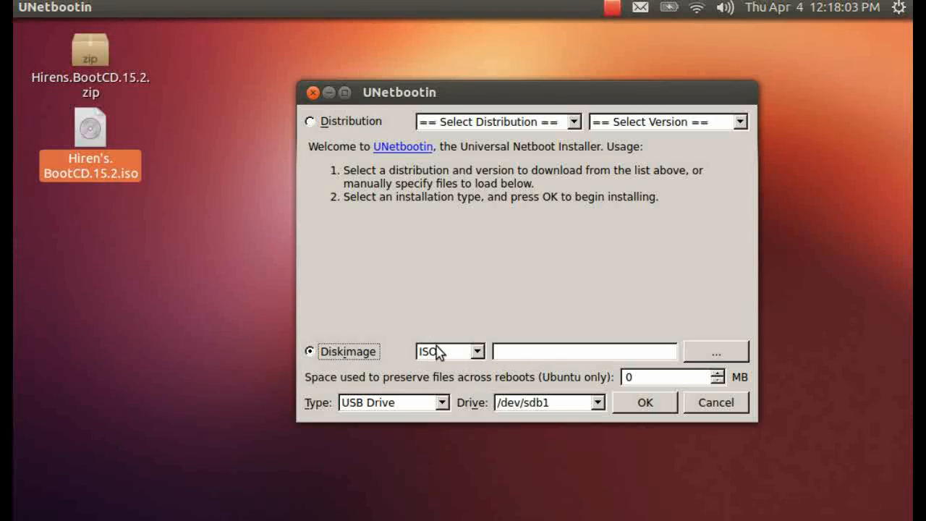
pyautogui.moveTo(463, 356)
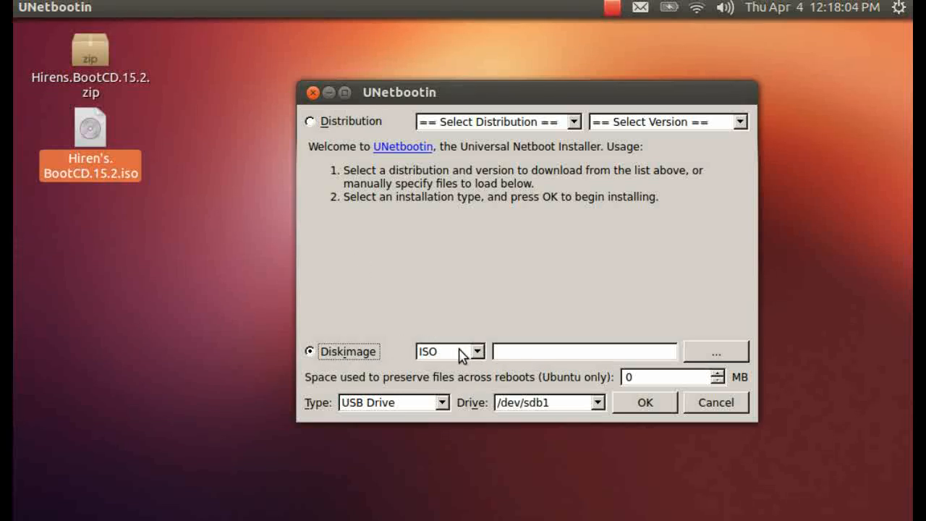
pyautogui.moveTo(534, 391)
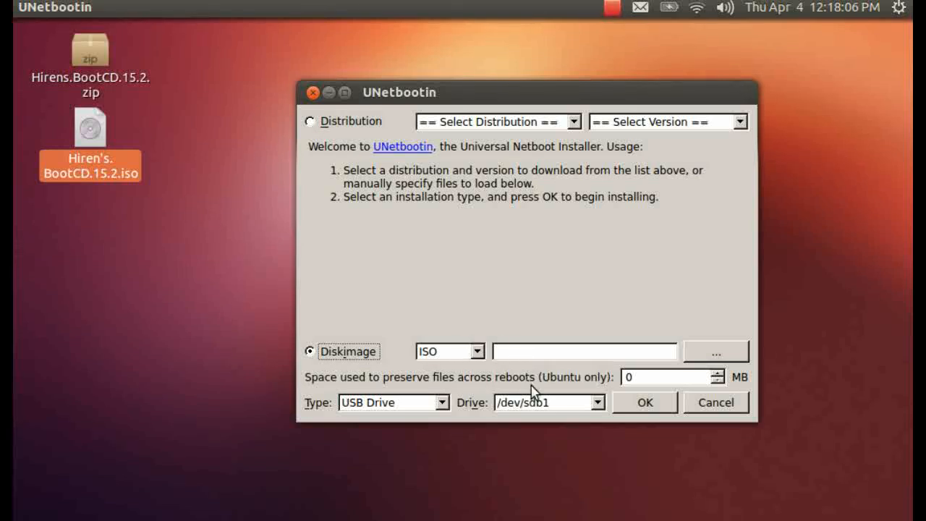
pyautogui.moveTo(714, 352)
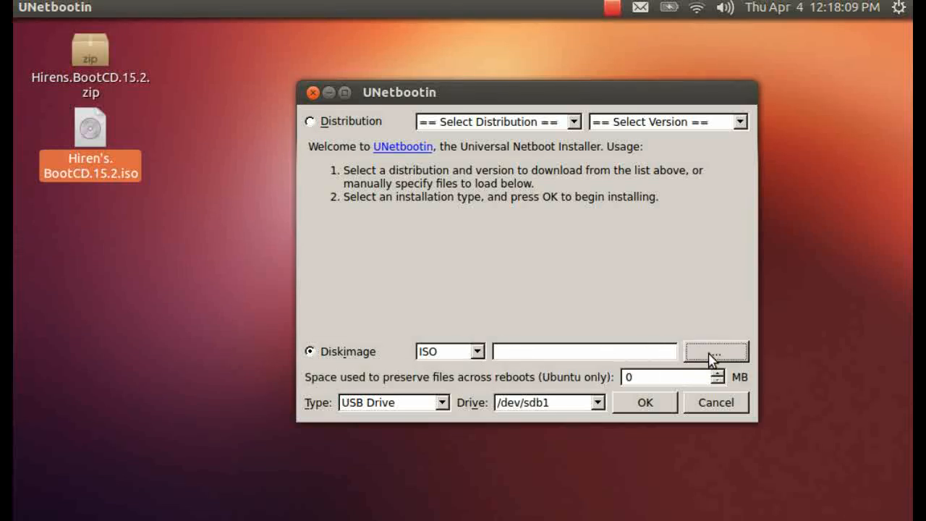
pyautogui.click(716, 351)
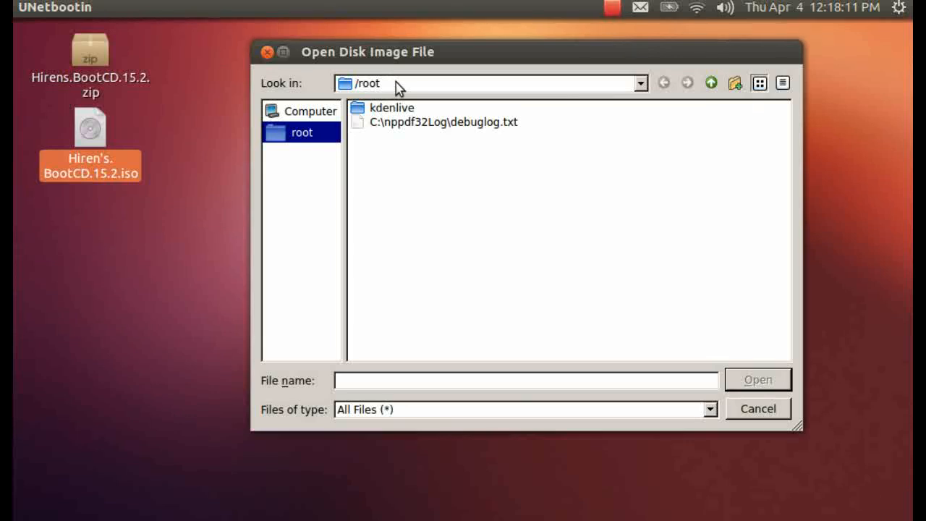
# Step: Browse from / through home to Desktop and select Hiren's.BootCD.15.2.iso as the image
pyautogui.click(639, 82)
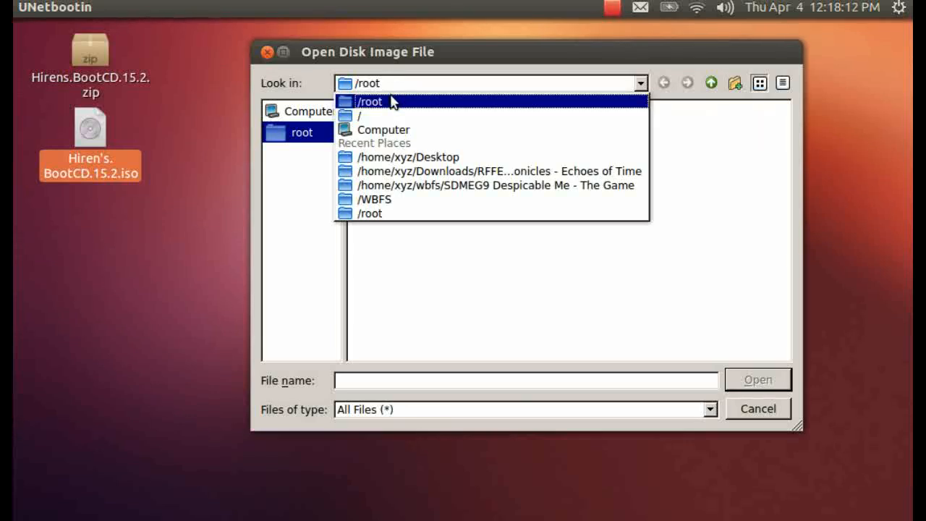
pyautogui.moveTo(402, 156)
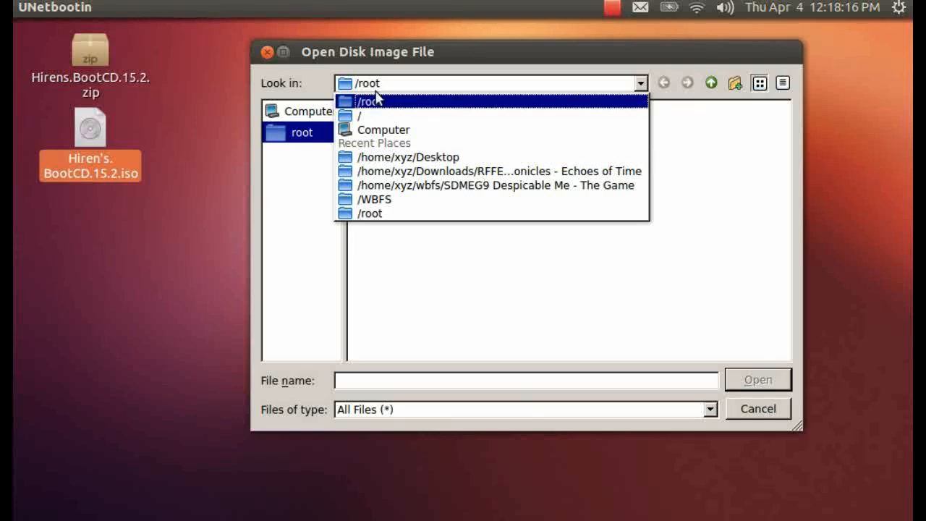
pyautogui.click(359, 116)
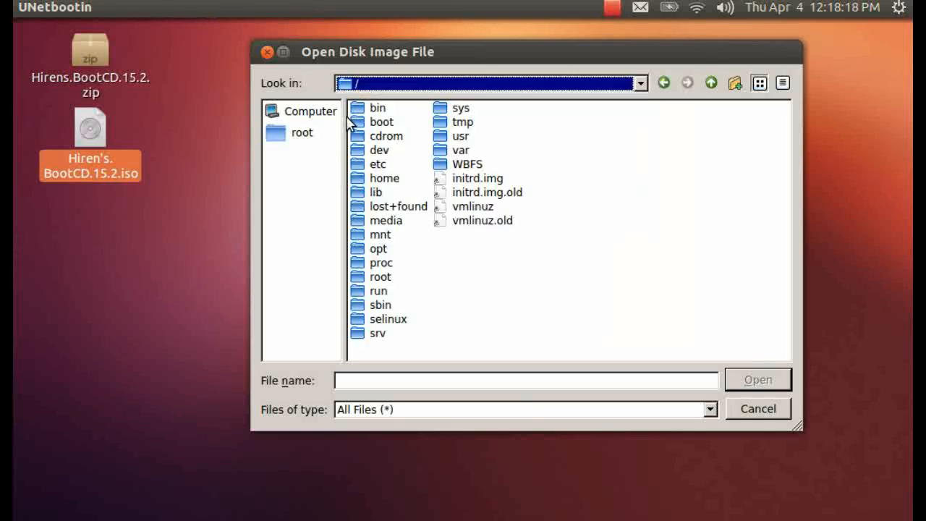
pyautogui.click(385, 178)
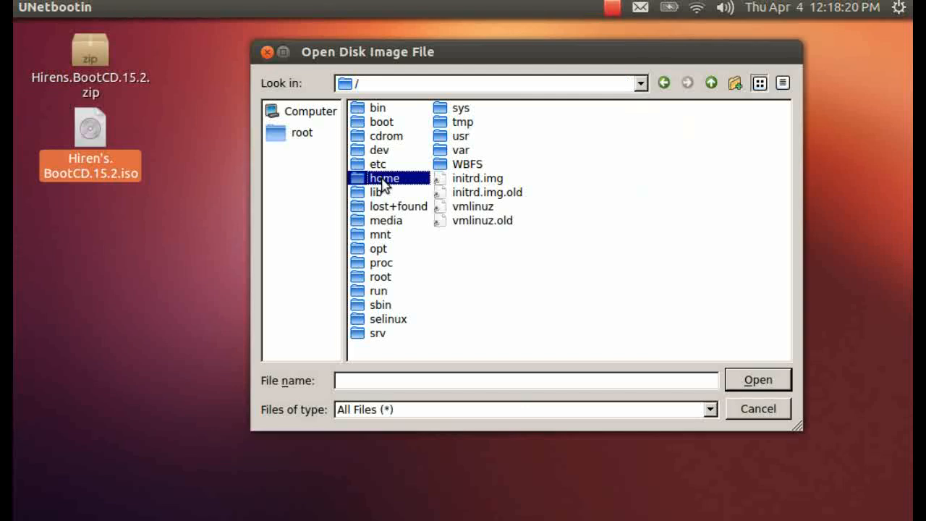
pyautogui.doubleClick(383, 178)
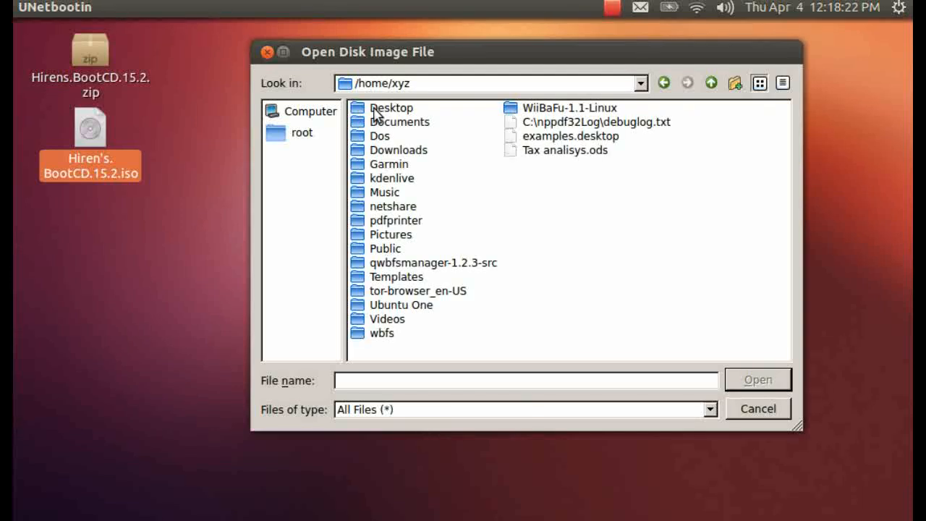
pyautogui.moveTo(407, 108)
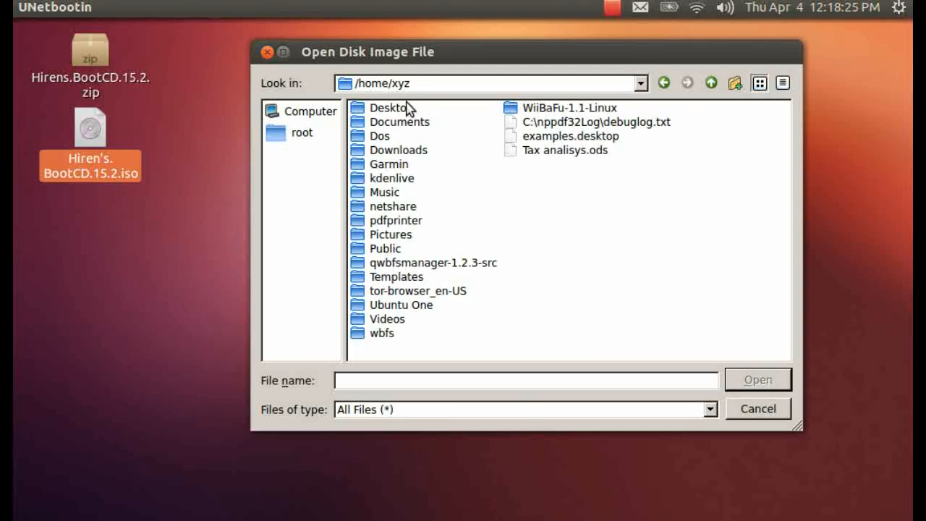
pyautogui.doubleClick(388, 107)
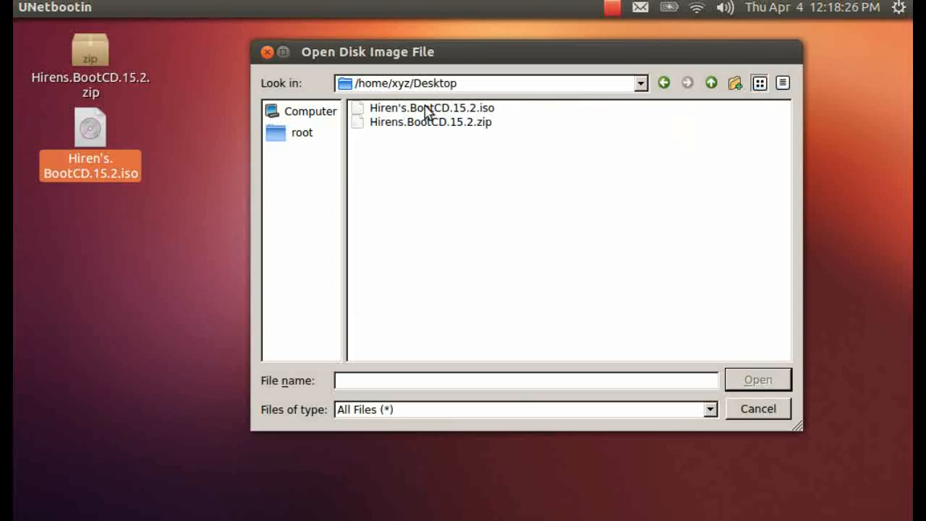
pyautogui.click(431, 107)
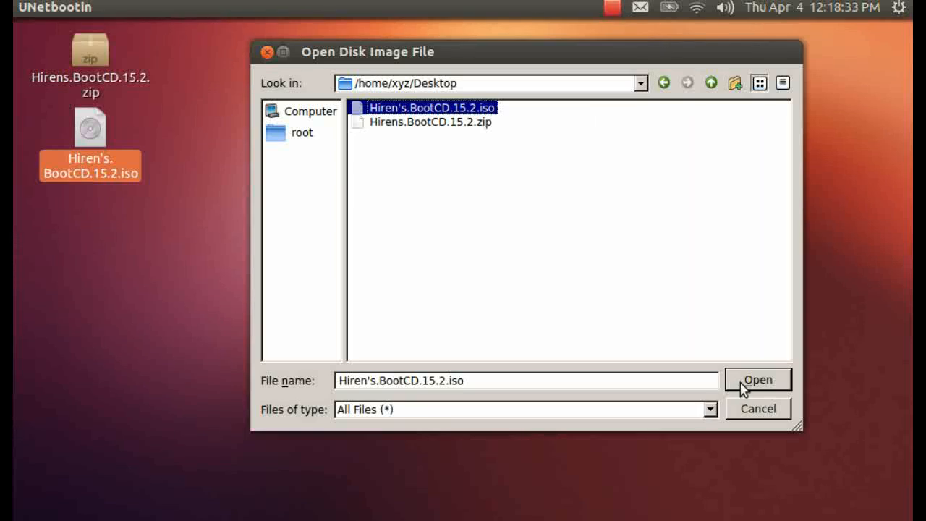
pyautogui.click(757, 379)
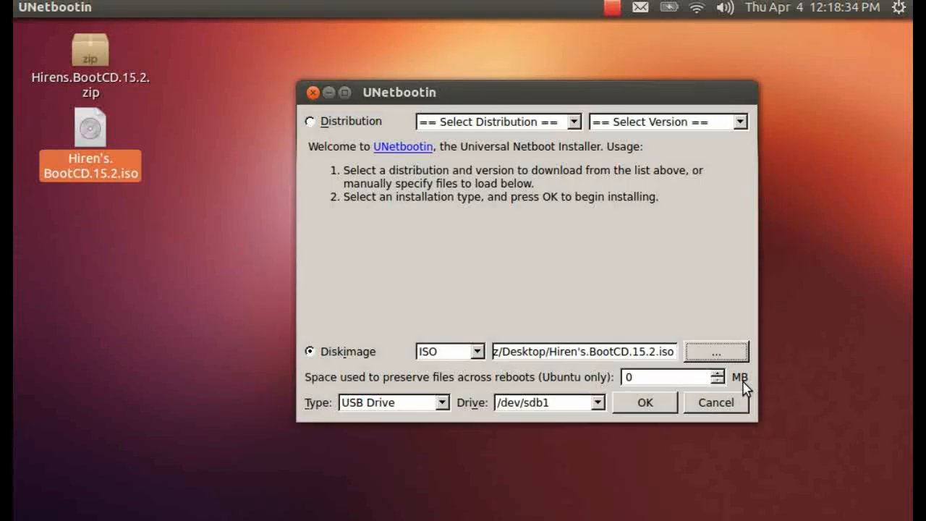
pyautogui.moveTo(526, 243)
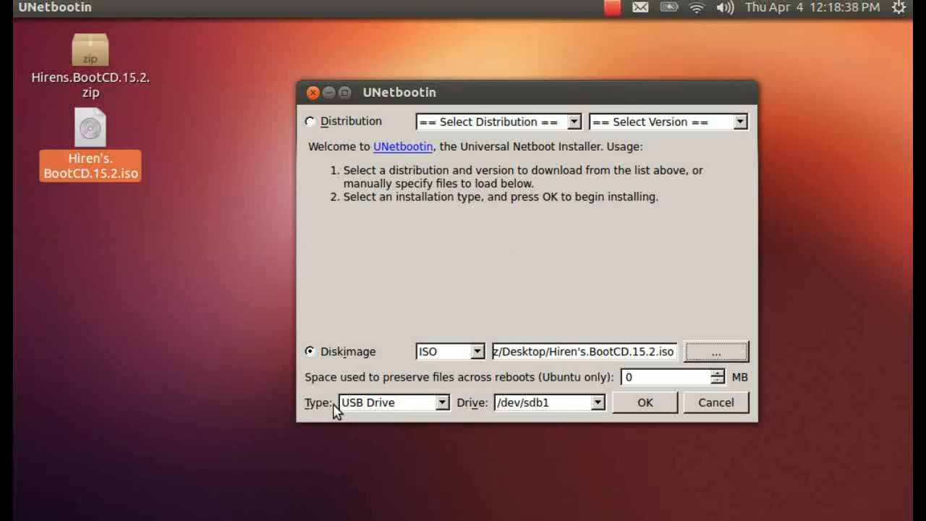
pyautogui.moveTo(523, 408)
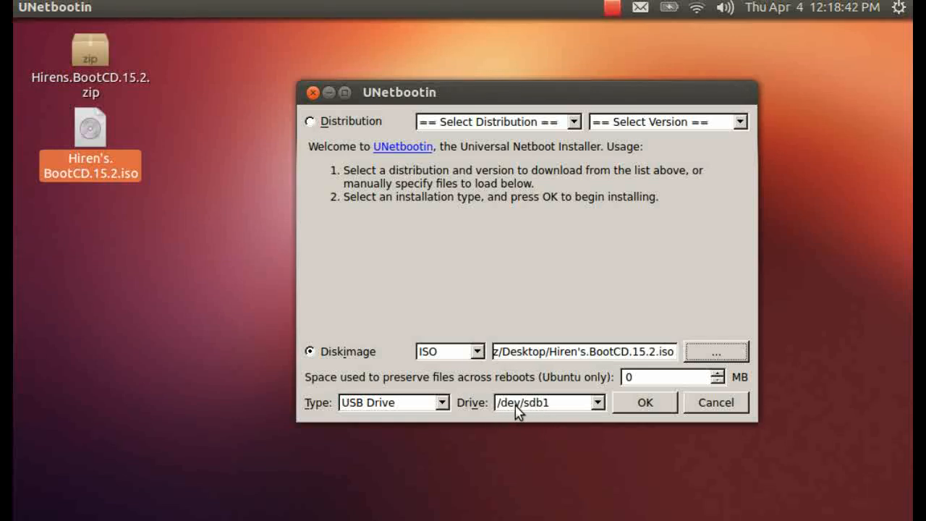
pyautogui.moveTo(563, 414)
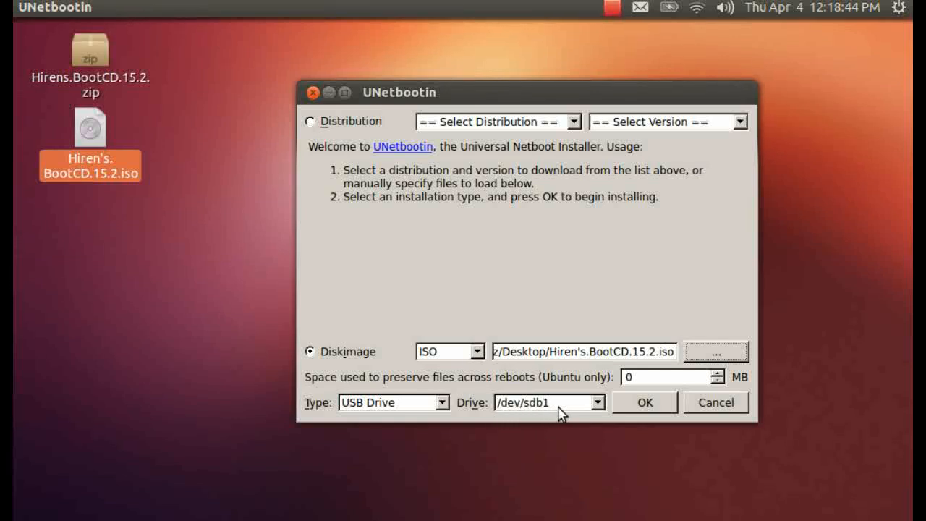
pyautogui.moveTo(549, 402)
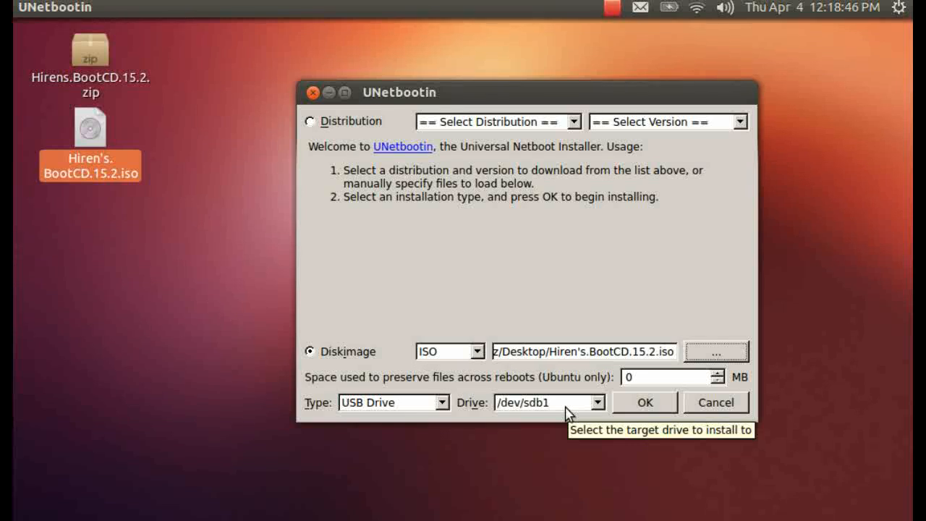
pyautogui.moveTo(657, 382)
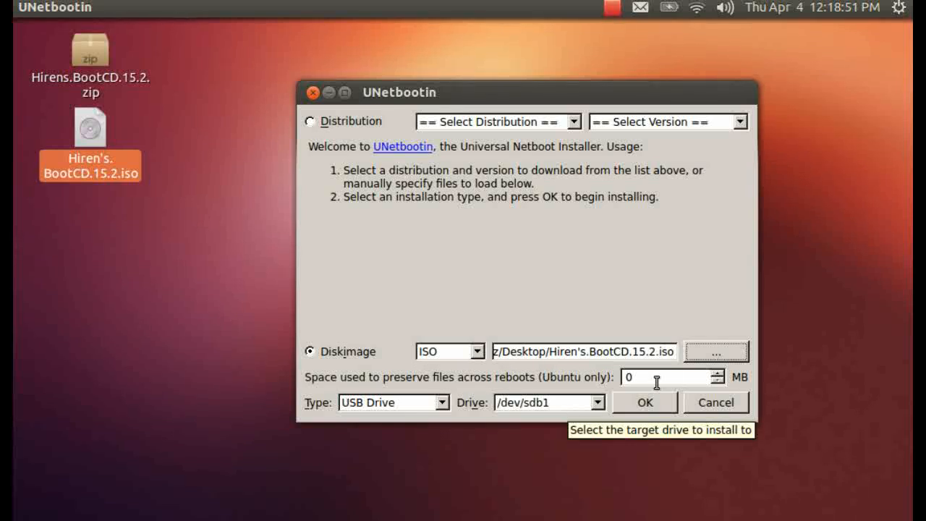
pyautogui.moveTo(677, 384)
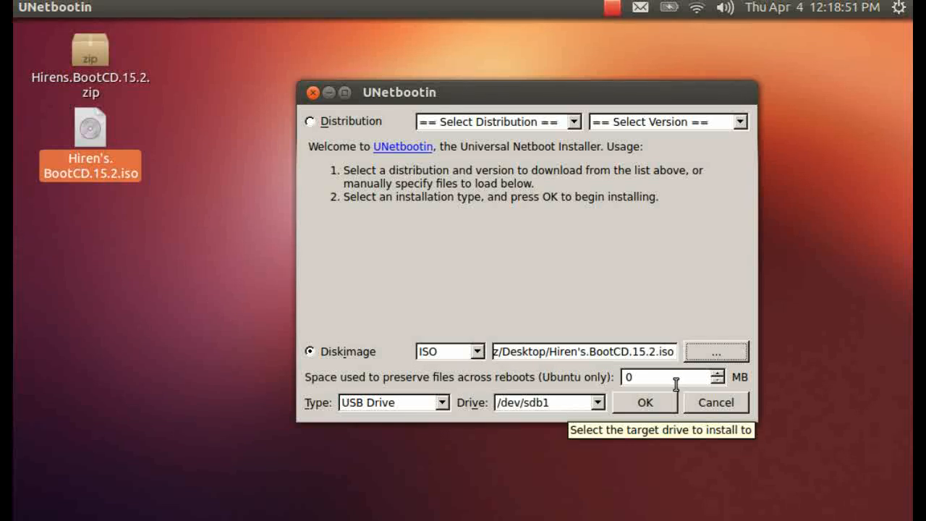
# Step: Start installing the Hiren's BootCD image onto USB drive /dev/sdb1
pyautogui.click(643, 403)
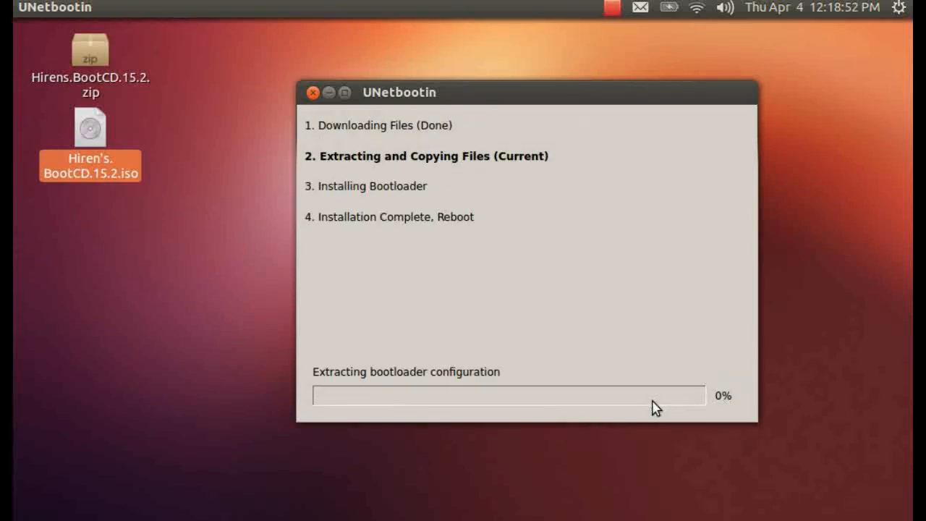
pyautogui.moveTo(640, 233)
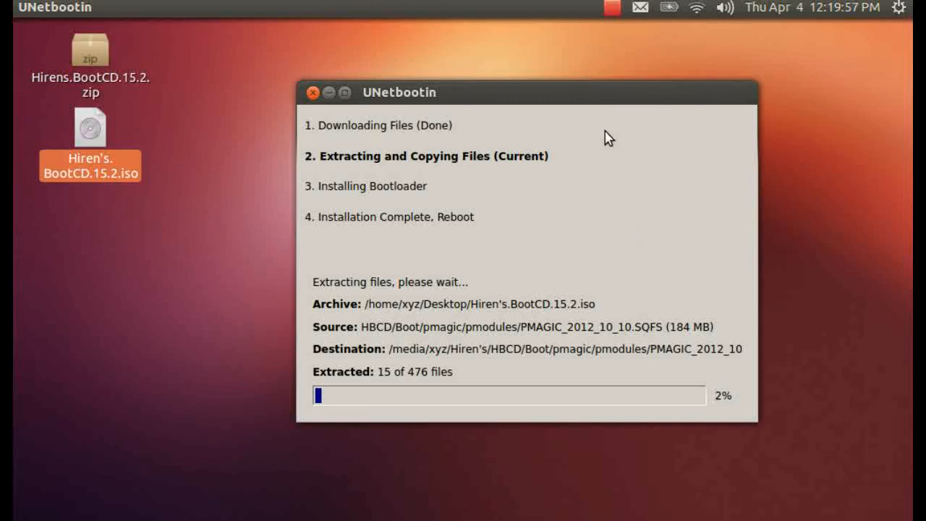
# Step: Reposition the installer progress window while extraction to the USB drive runs
pyautogui.moveTo(507, 92); pyautogui.dragTo(576, 110)
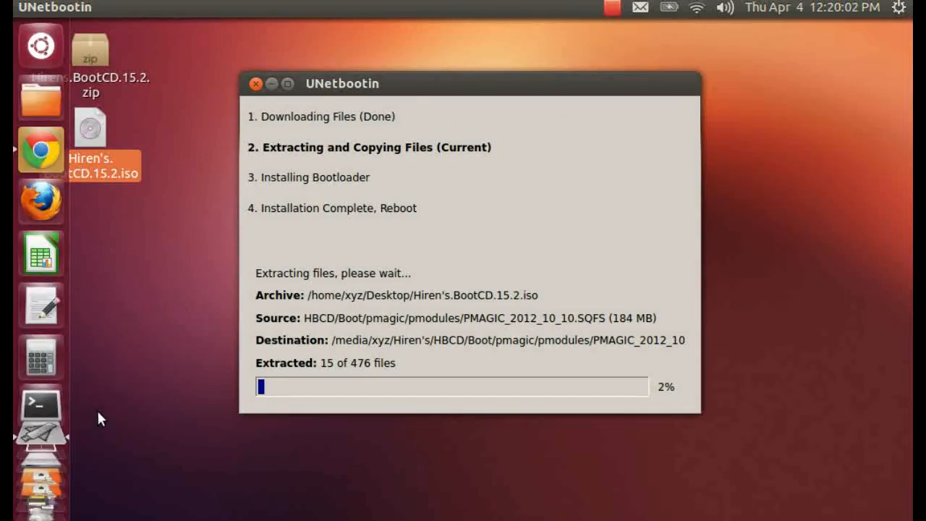
pyautogui.moveTo(29, 447)
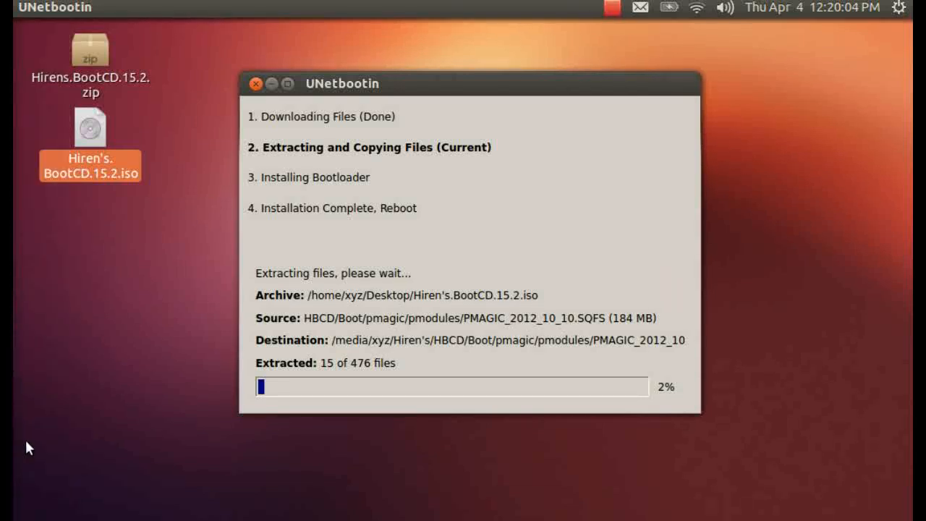
pyautogui.moveTo(148, 350)
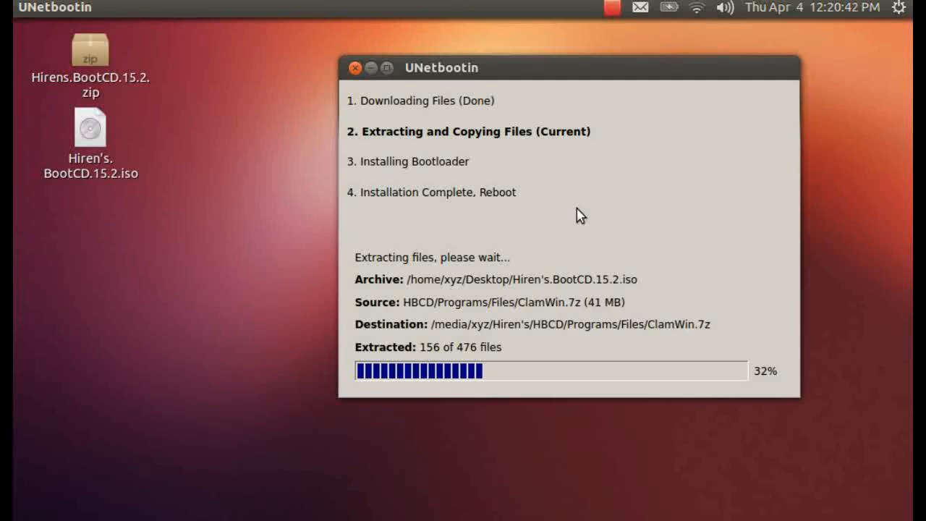
pyautogui.moveTo(573, 80)
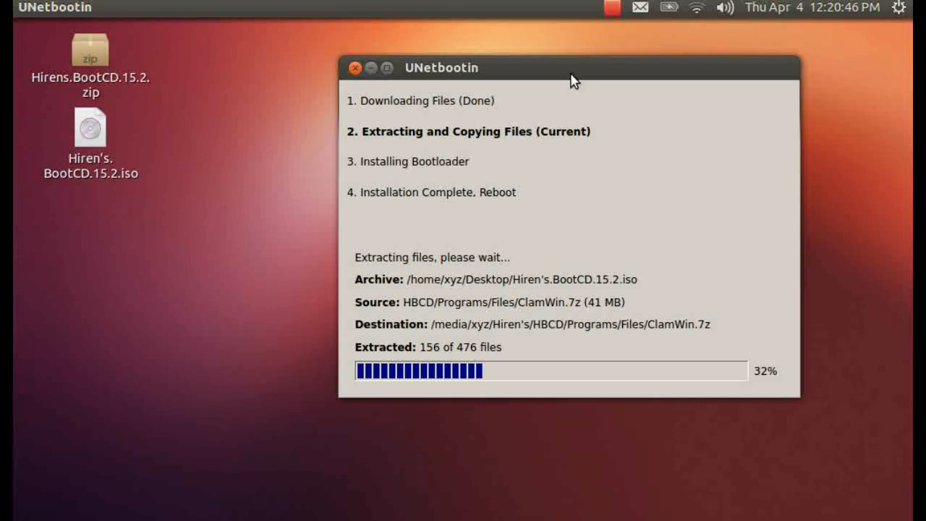
pyautogui.moveTo(571, 68); pyautogui.dragTo(500, 59)
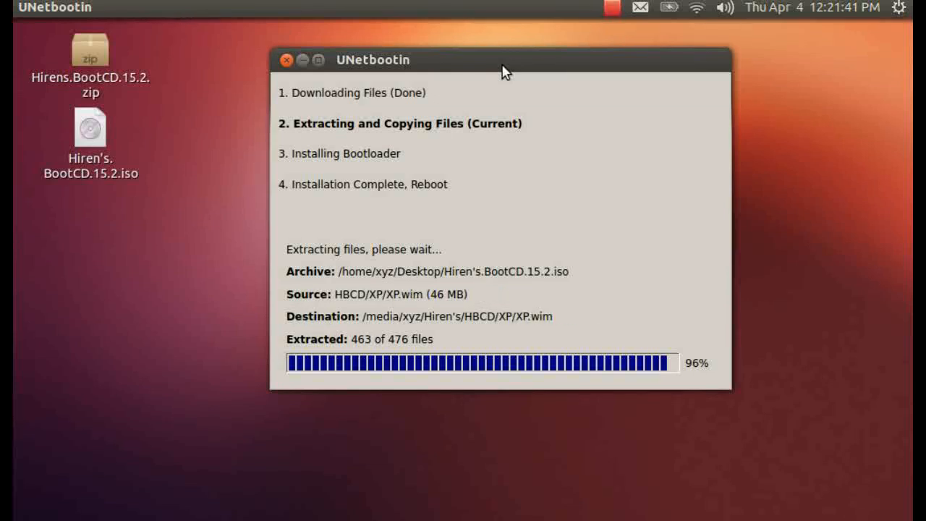
pyautogui.moveTo(16, 46)
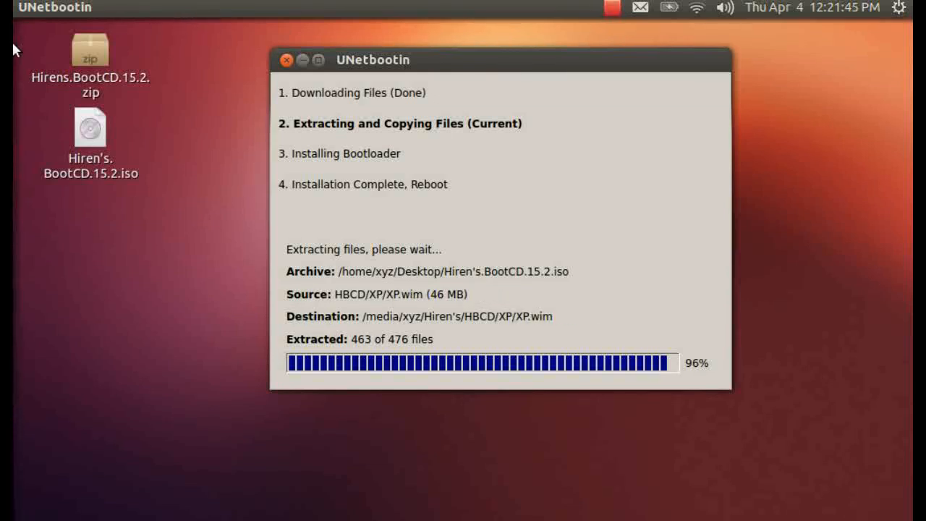
pyautogui.moveTo(16, 136)
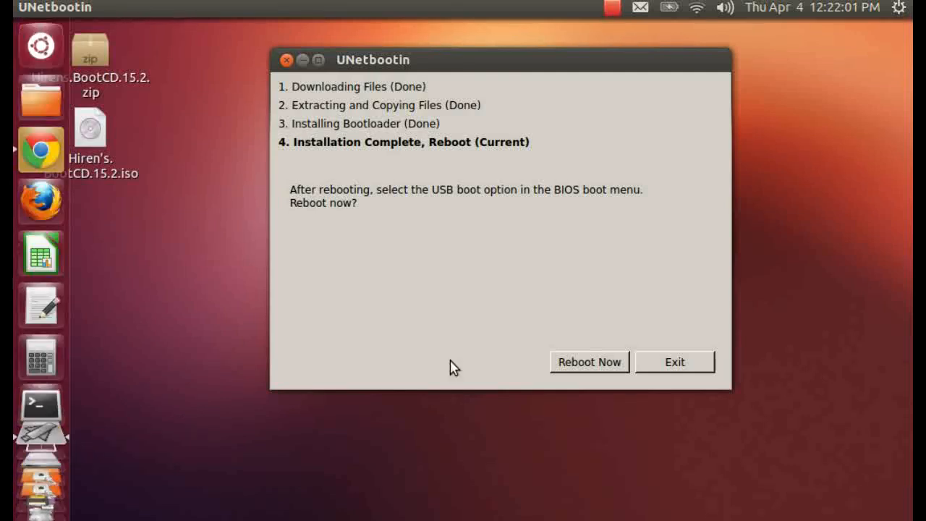
# Step: Exit UNetbootin without rebooting and open the HBCD folder on the Hiren's drive
pyautogui.click(674, 362)
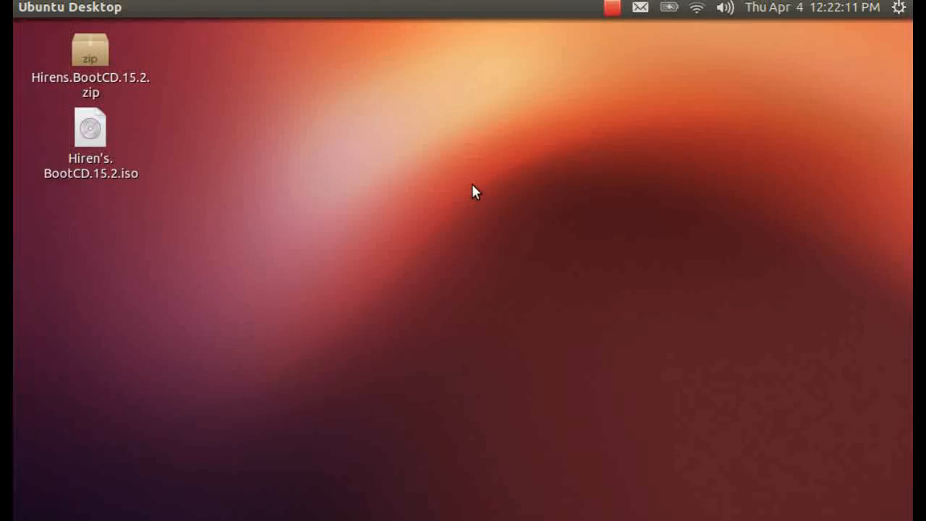
pyautogui.doubleClick(89, 127)
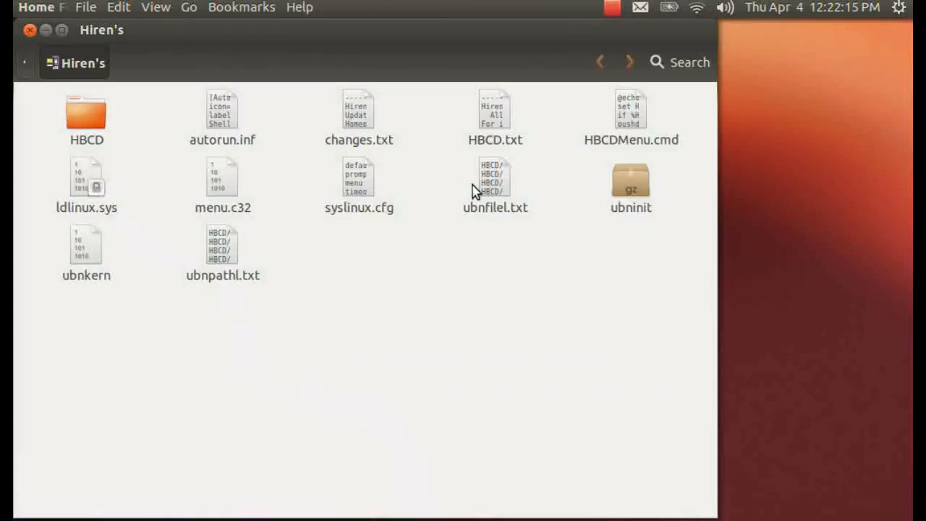
pyautogui.moveTo(85, 116)
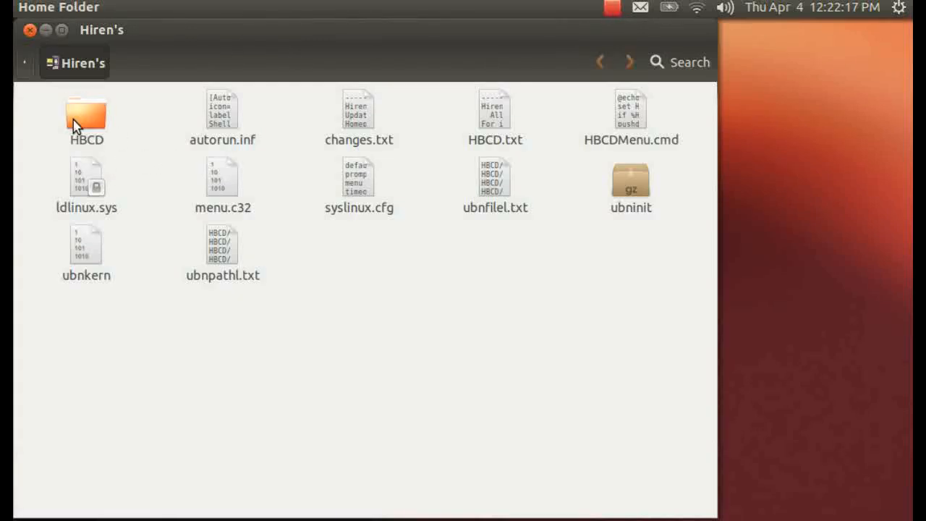
pyautogui.click(87, 116)
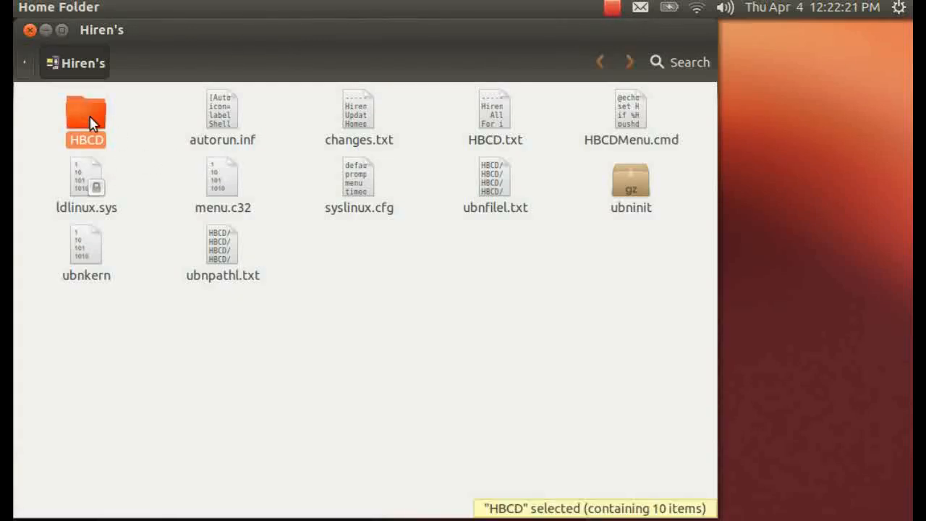
pyautogui.doubleClick(86, 116)
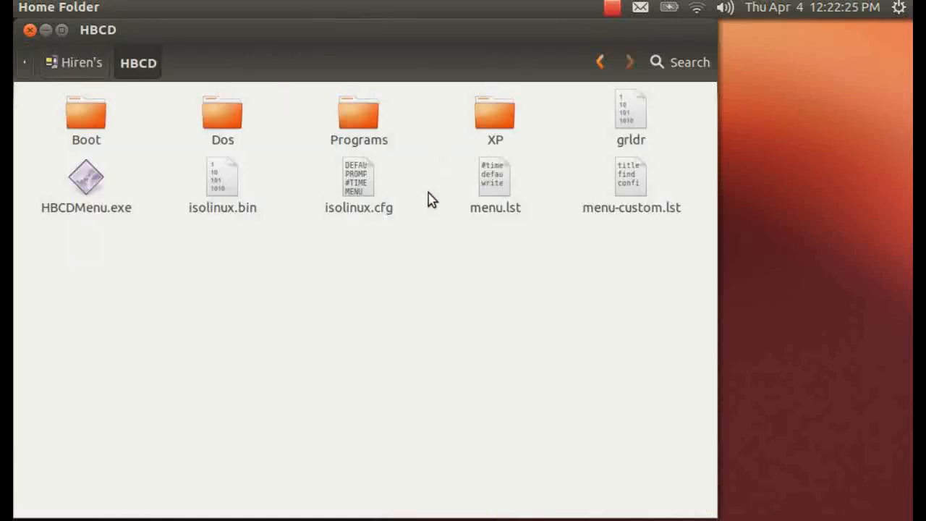
# Step: Start renaming isolinux.cfg in HBCD via its context menu
pyautogui.click(359, 176)
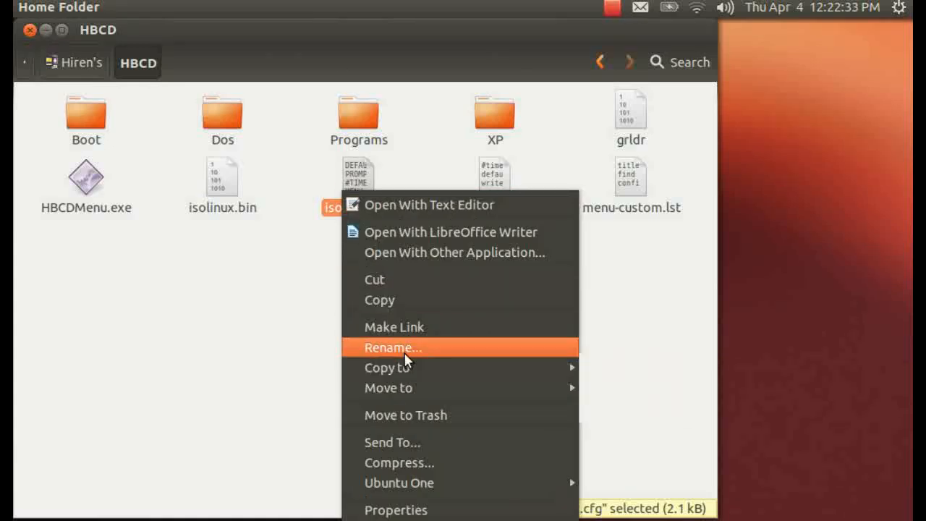
pyautogui.click(392, 347)
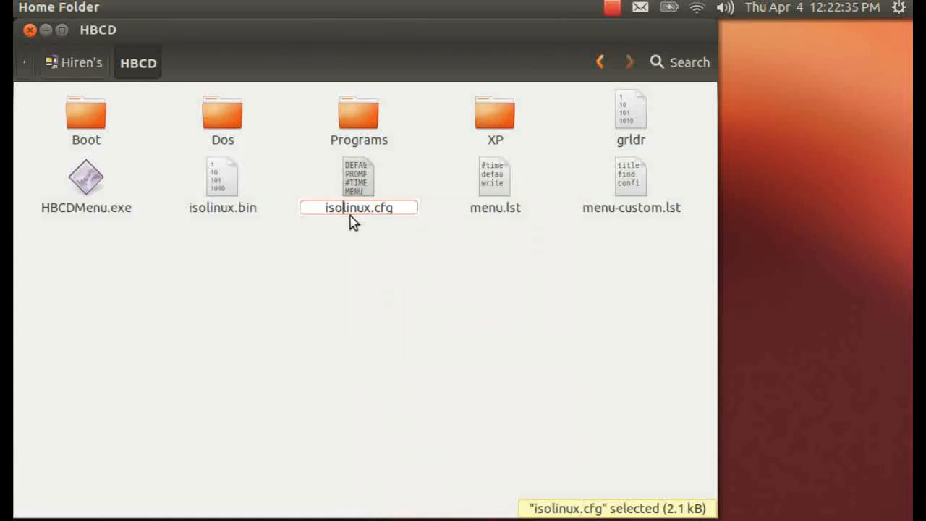
pyautogui.moveTo(376, 266)
pyautogui.write('ys')
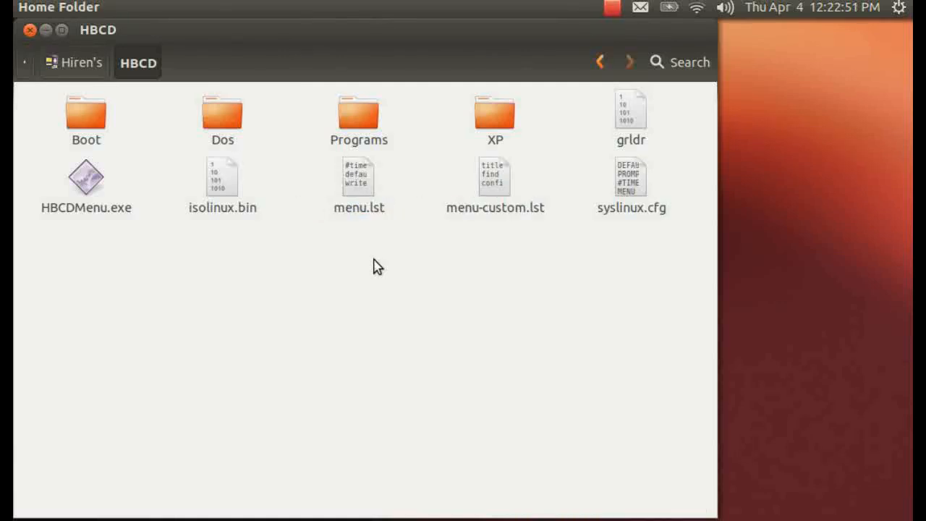
# Step: Copy syslinux.cfg from HBCD into the Hiren's drive root, replacing the older copy
pyautogui.click(631, 177)
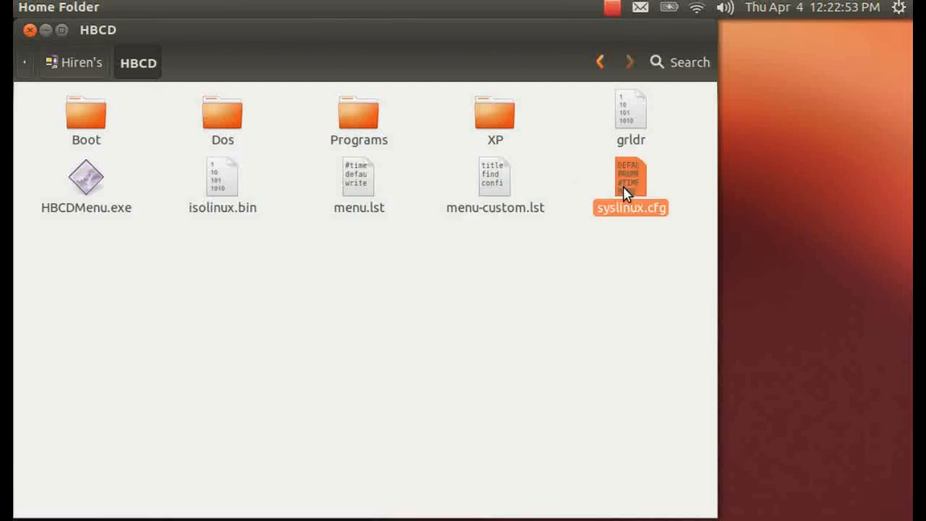
pyautogui.click(631, 176)
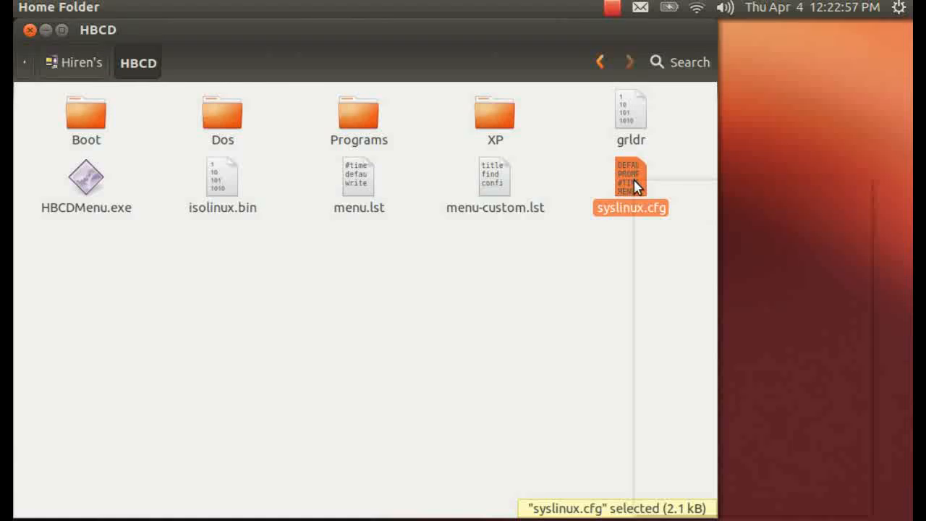
pyautogui.moveTo(145, 183)
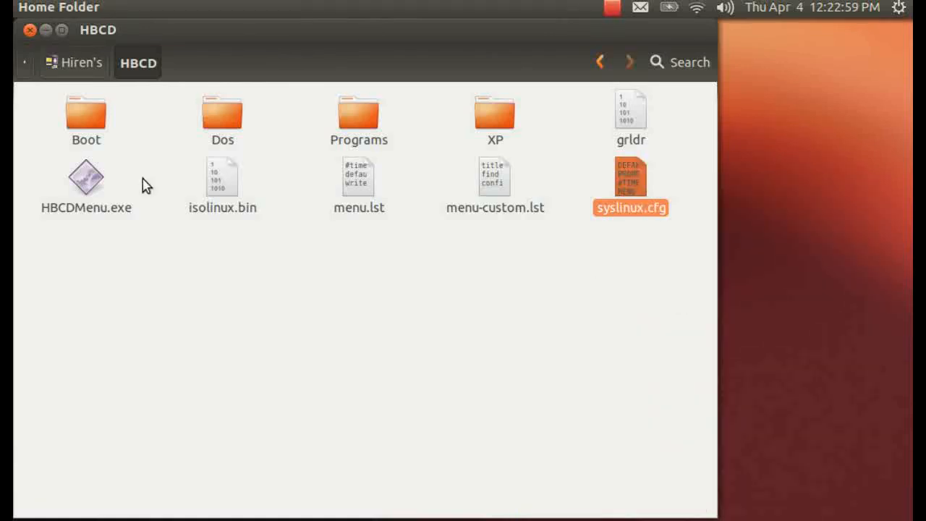
pyautogui.click(72, 62)
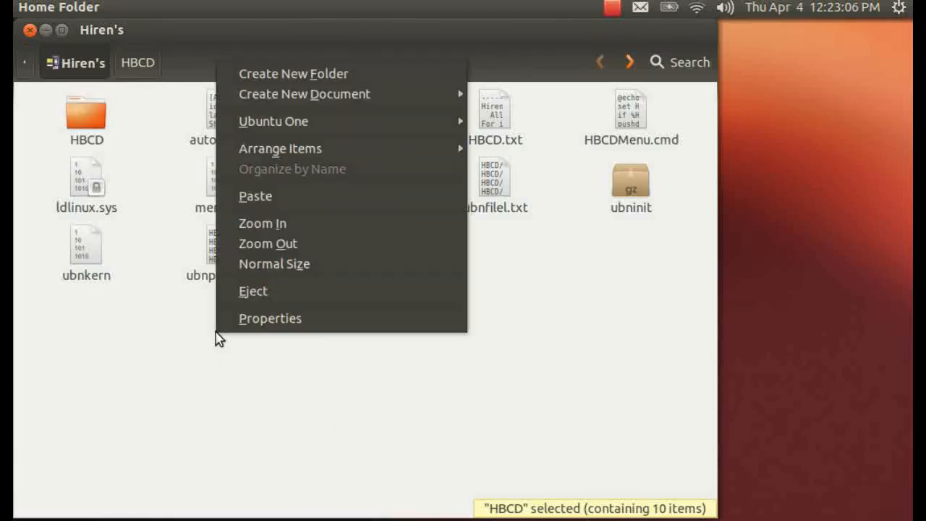
pyautogui.moveTo(292, 223)
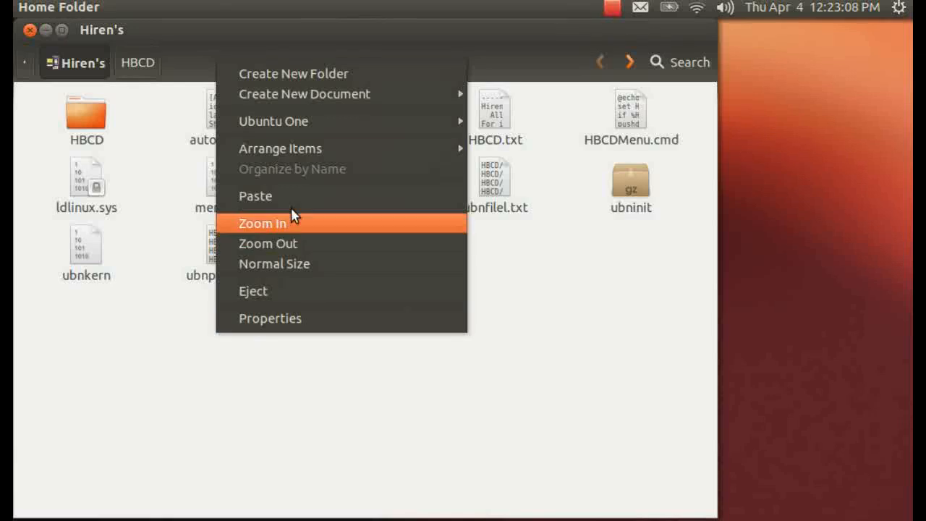
pyautogui.click(255, 196)
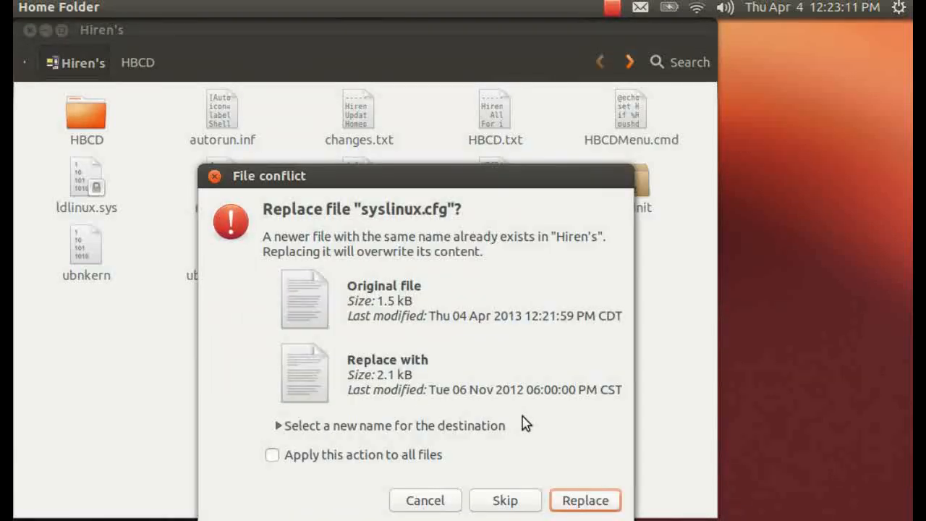
pyautogui.moveTo(534, 268)
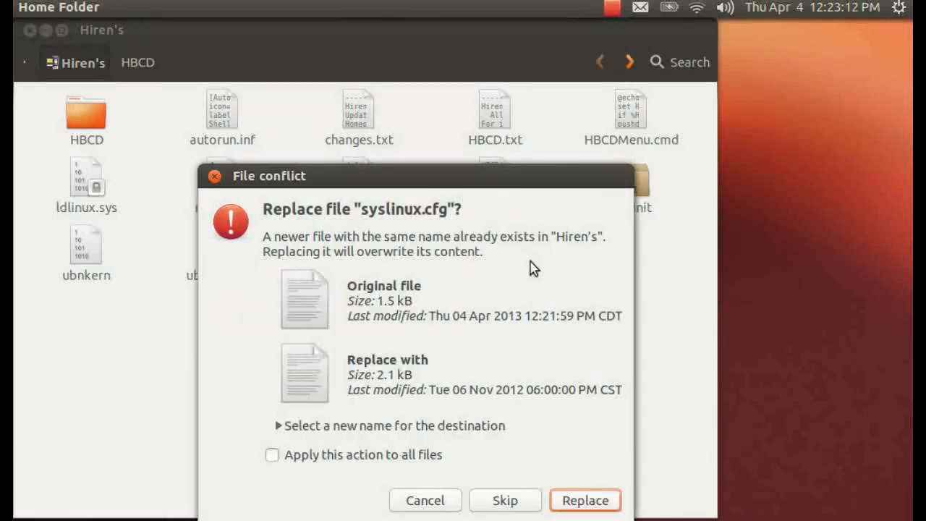
pyautogui.moveTo(543, 347)
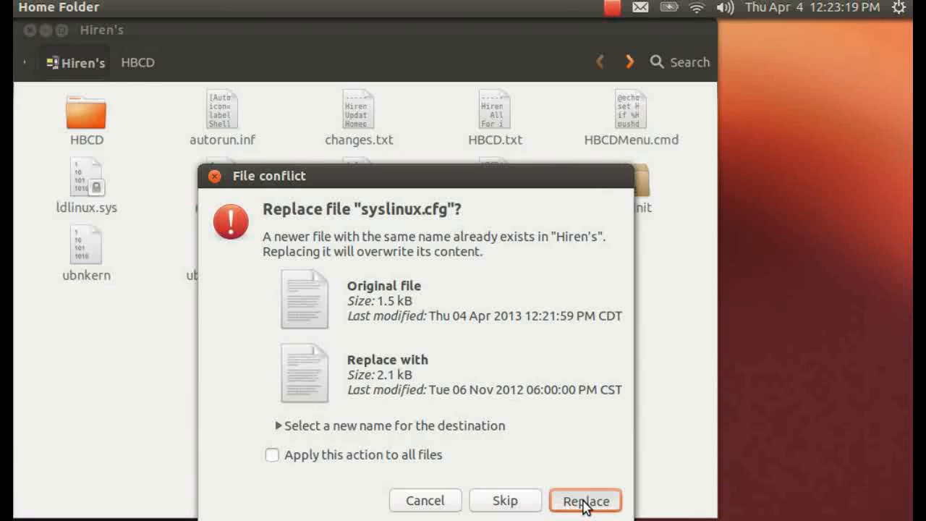
pyautogui.click(584, 501)
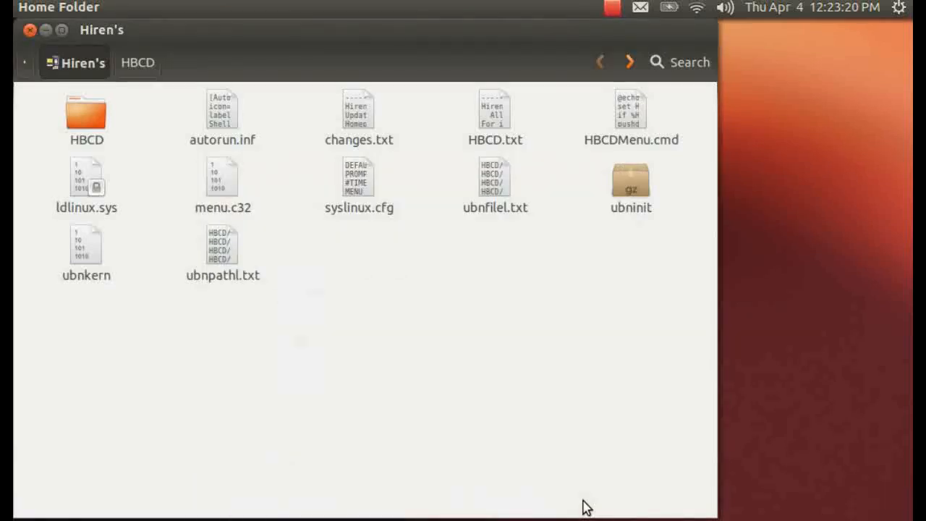
pyautogui.moveTo(293, 6)
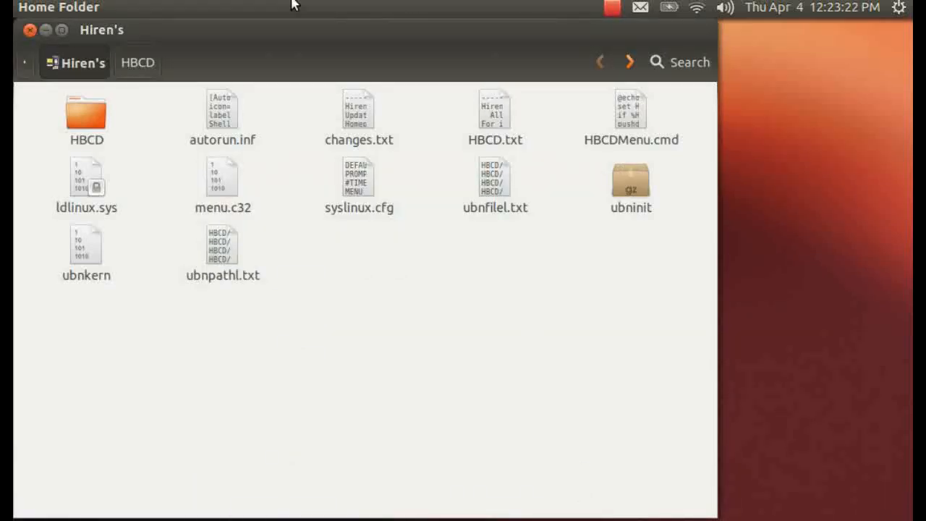
pyautogui.moveTo(29, 28)
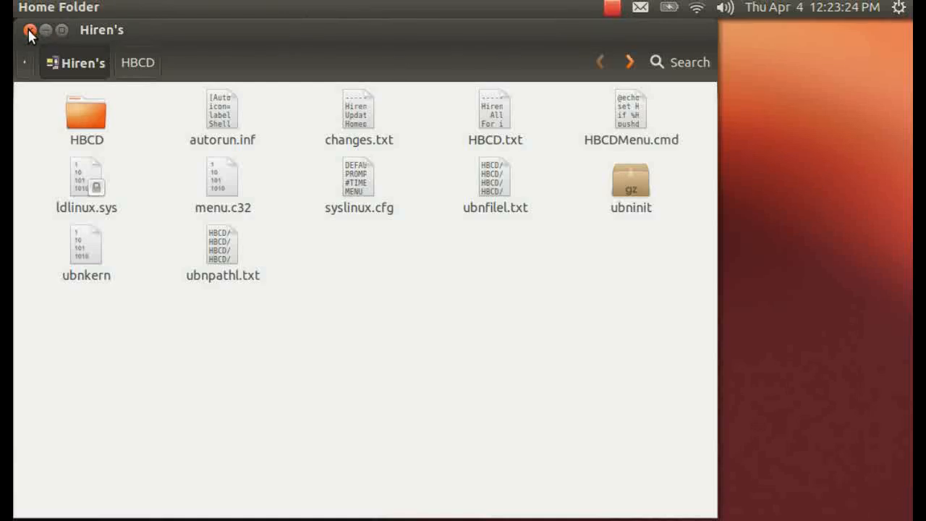
# Step: Close the Hiren's window, request a restart from the session menu, then cancel it
pyautogui.click(29, 28)
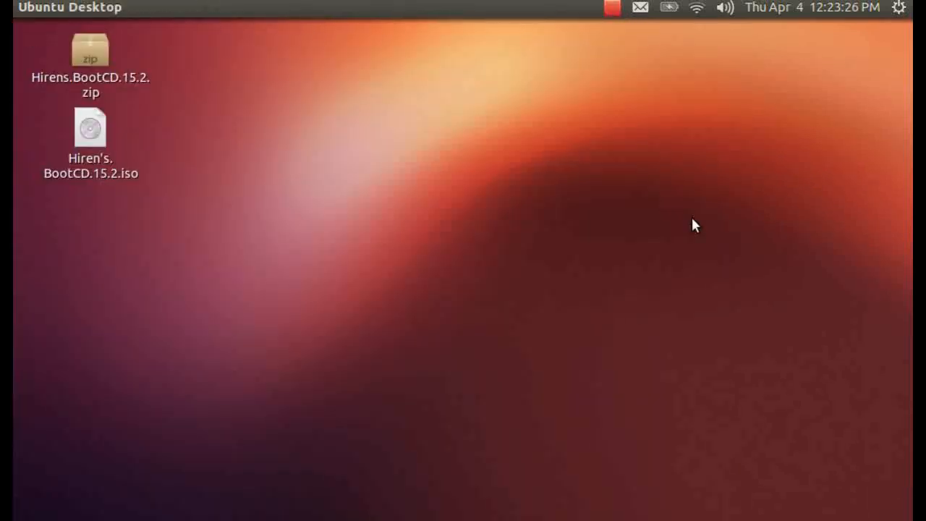
pyautogui.click(900, 8)
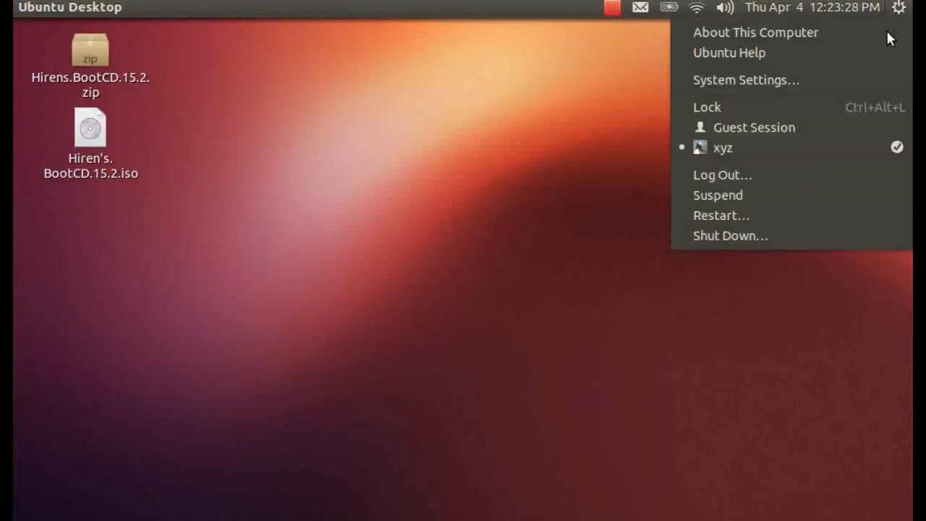
pyautogui.click(677, 254)
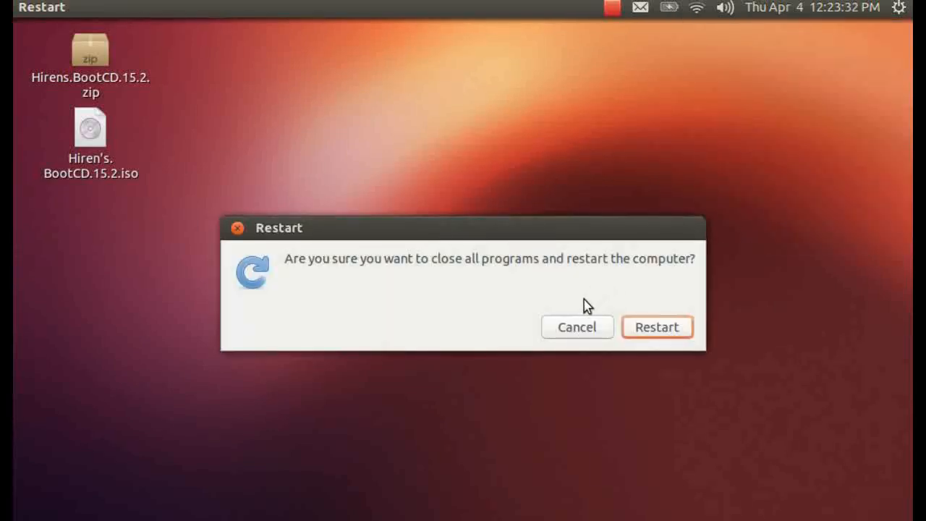
pyautogui.moveTo(579, 313)
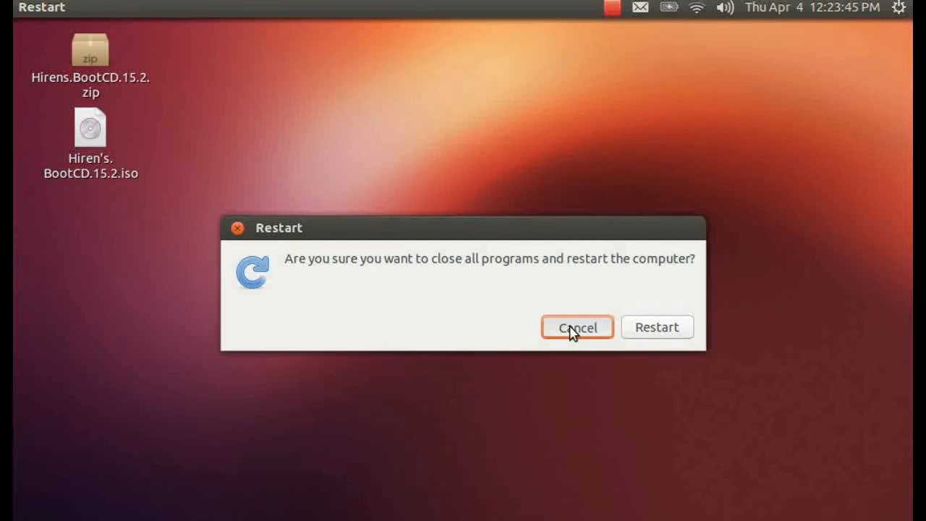
pyautogui.click(576, 327)
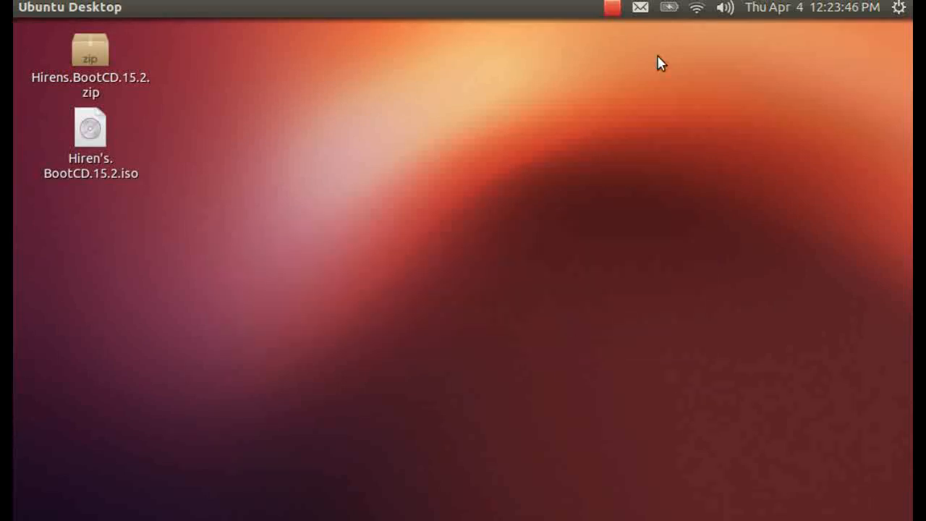
pyautogui.click(610, 7)
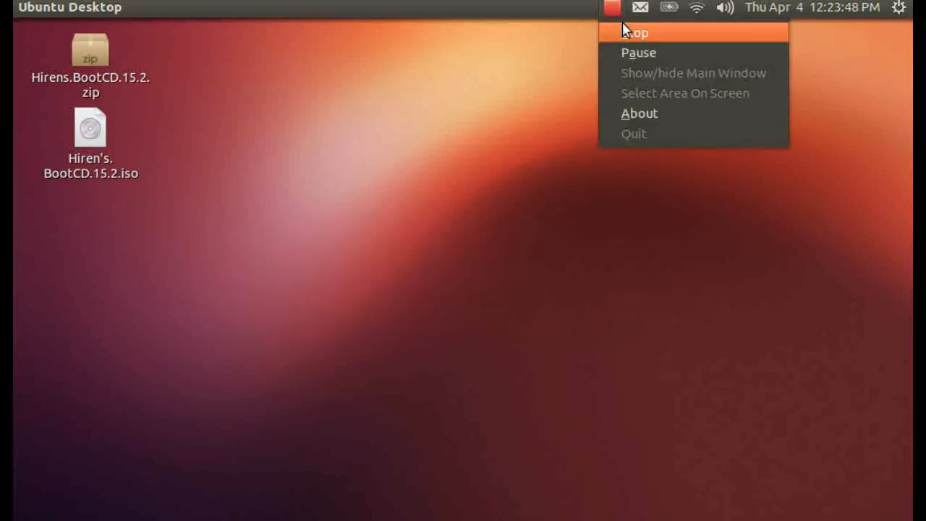